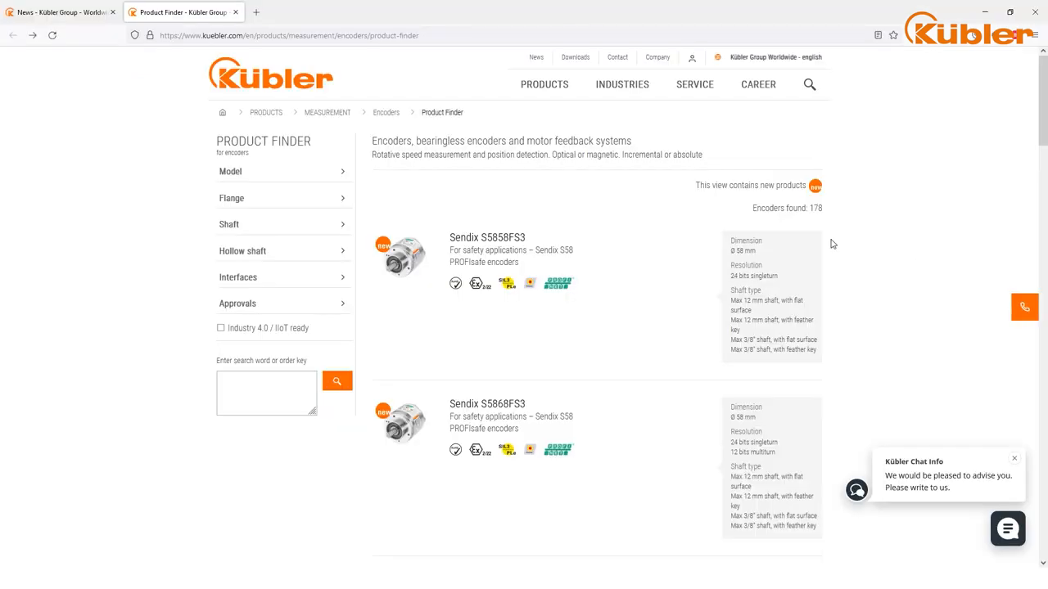
- Open the Sendix S5868FS3 product page on the Kübler site and show its Downloads list
scroll("down", 3)
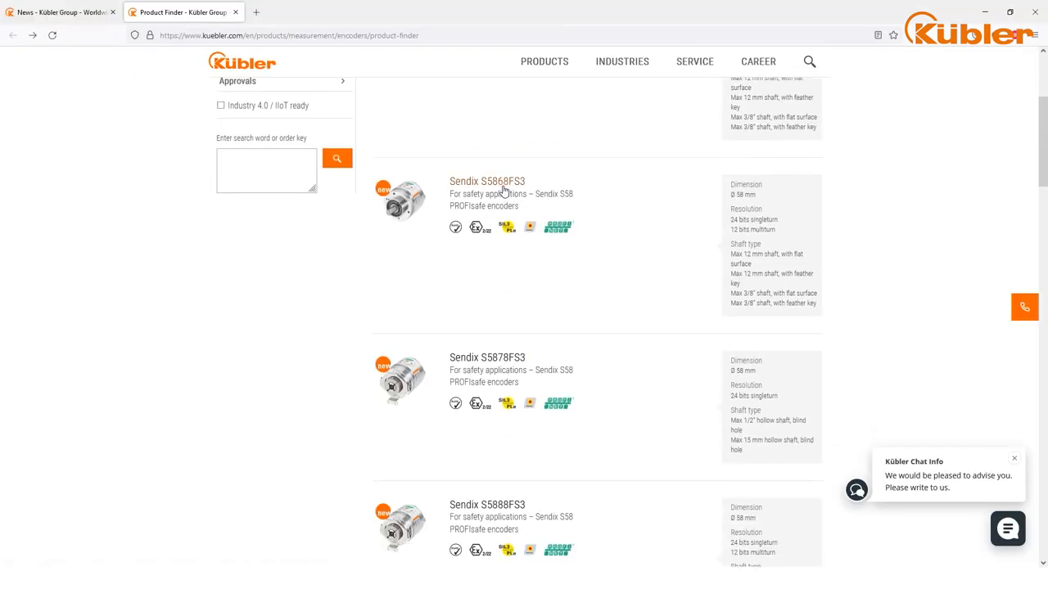
left_click(486, 180)
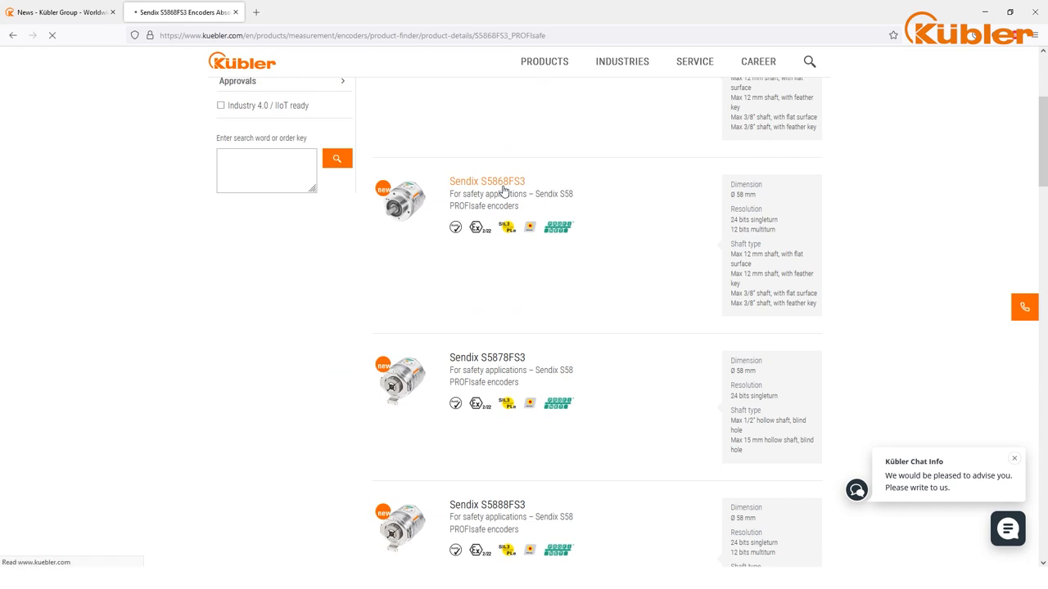
left_click(487, 180)
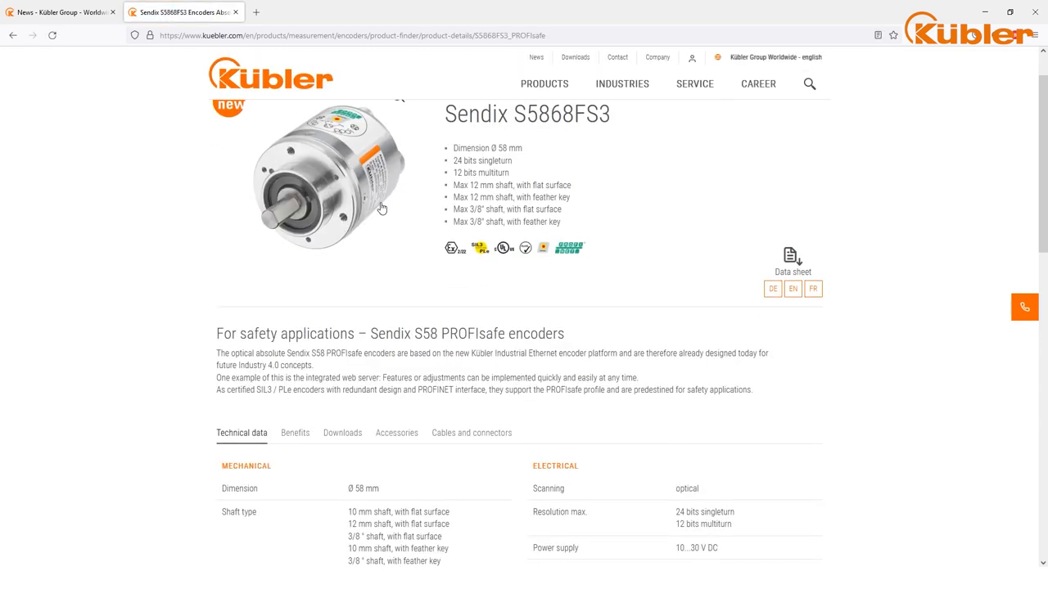
left_click(342, 433)
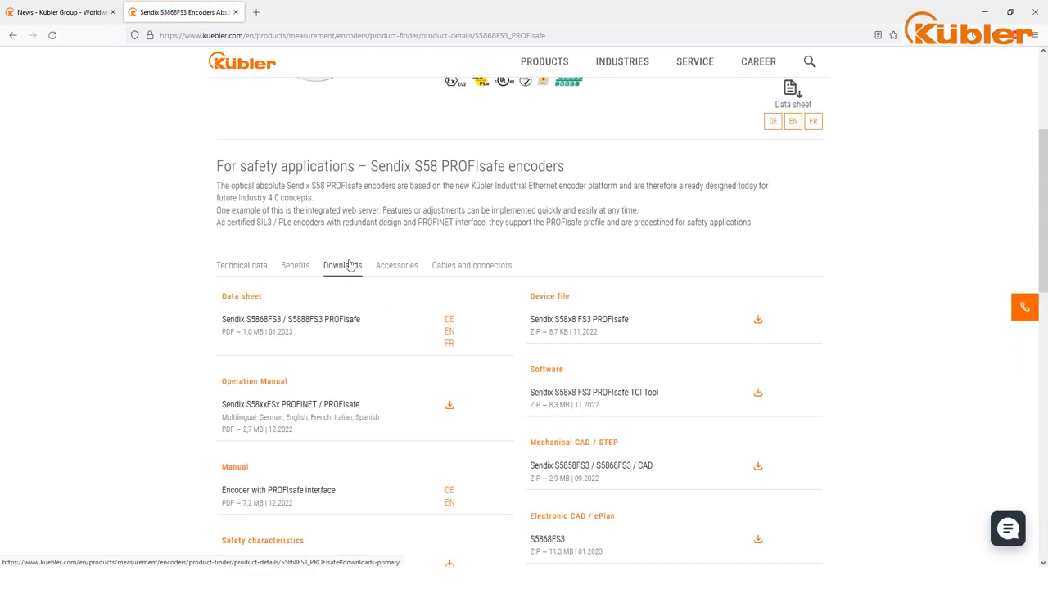
scroll("down", 3)
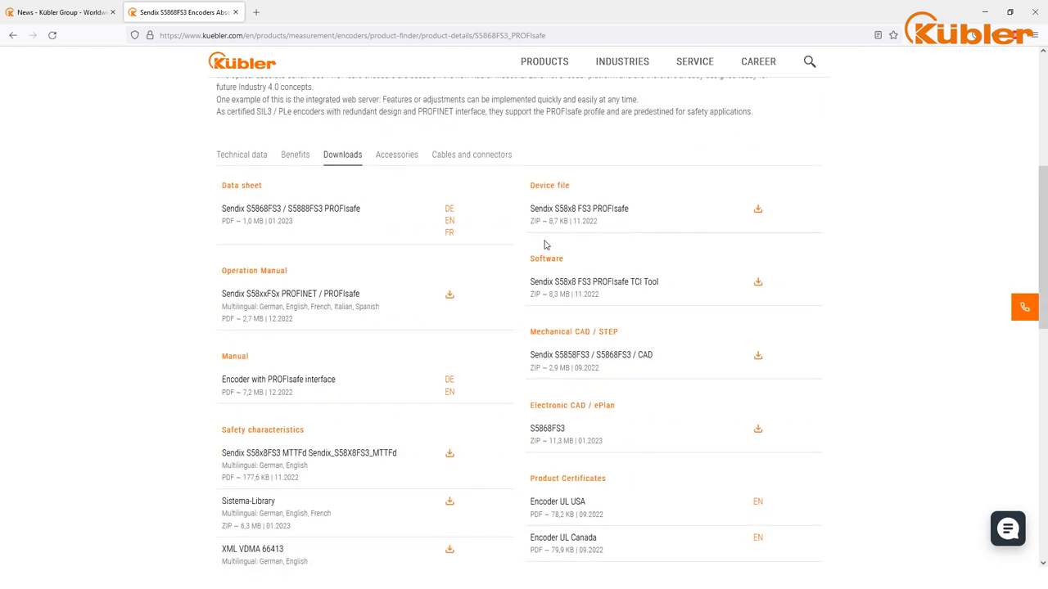
scroll("down", 3)
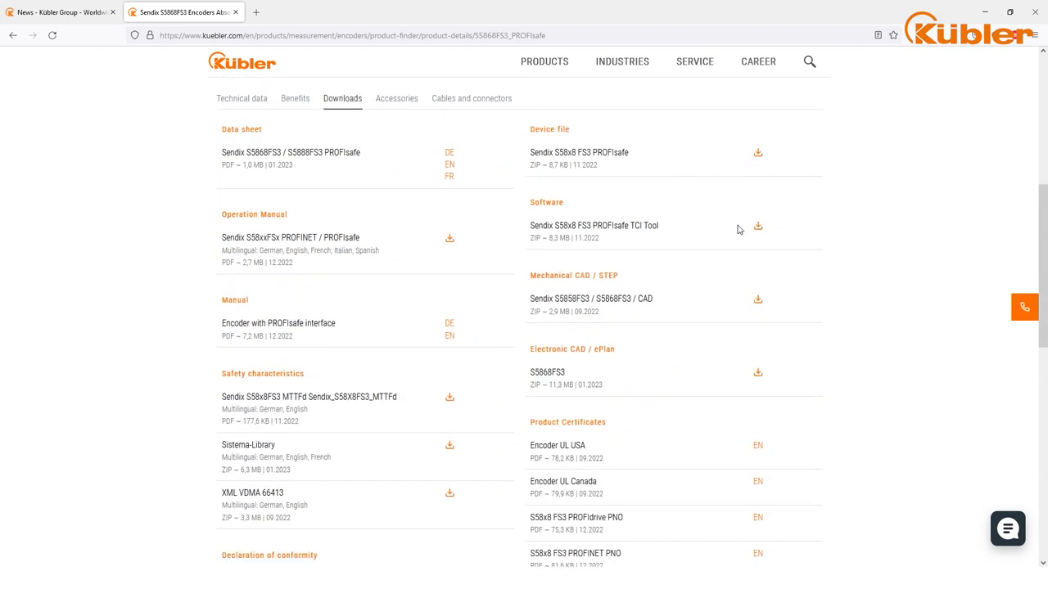
- Download the S58x8 FS3 PROFIsafe TCI Tool zip and run Kuebler TCI Device Tool.exe through to completion
left_click(756, 226)
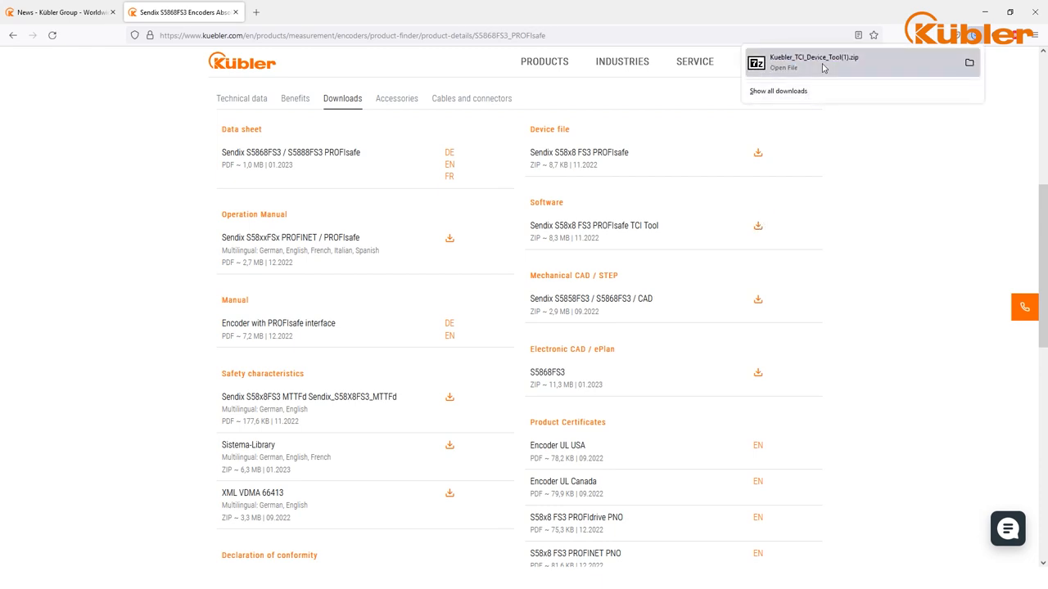
left_click(784, 67)
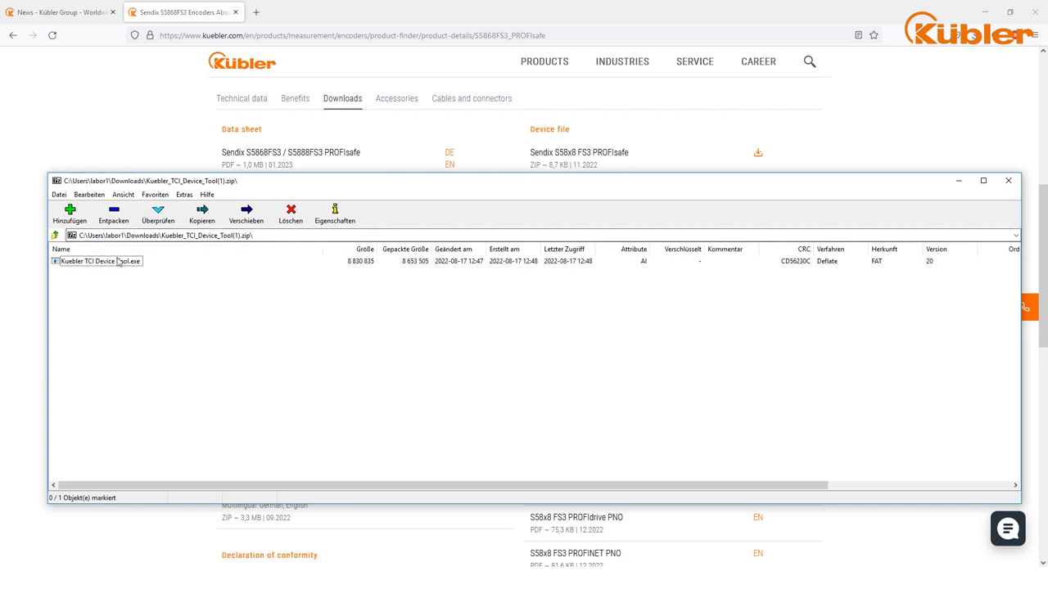
left_click(98, 262)
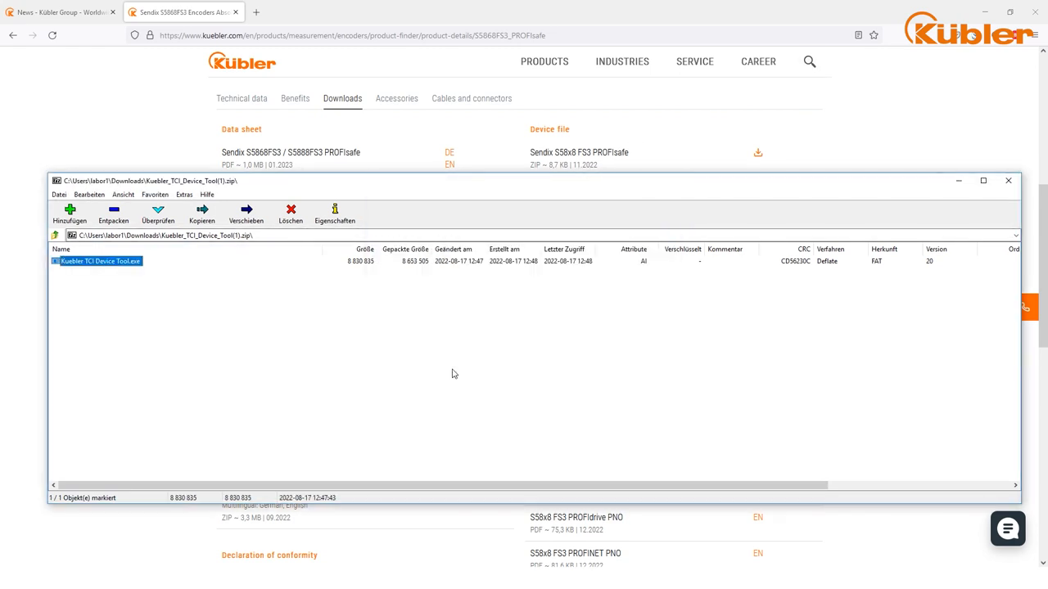
double_click(100, 262)
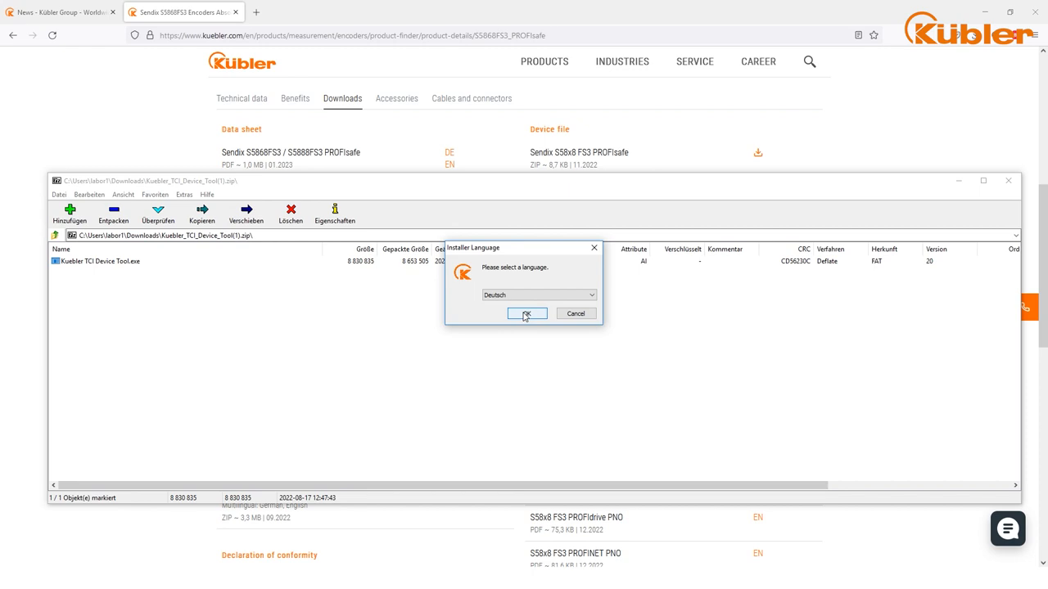
left_click(525, 314)
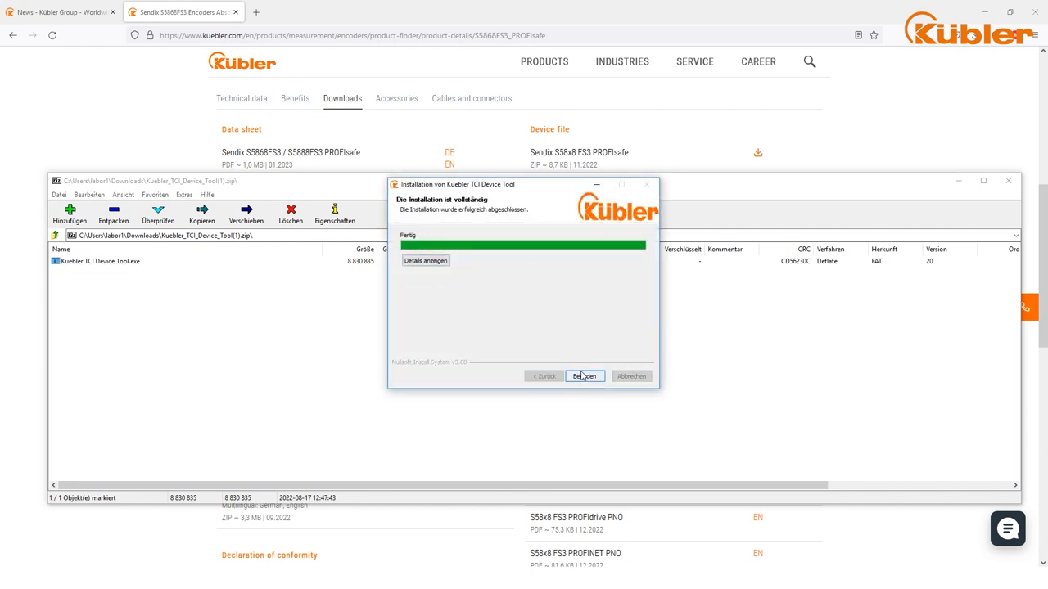
left_click(585, 375)
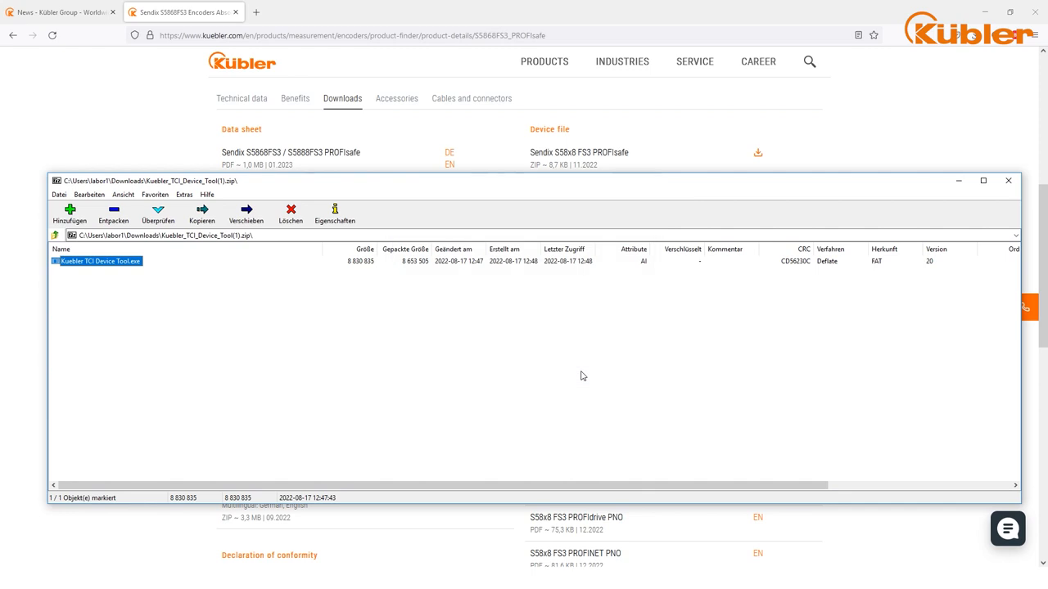
- Close WinRAR and download and open the S58x8 FS3 PROFIsafe device file archive
left_click(1008, 180)
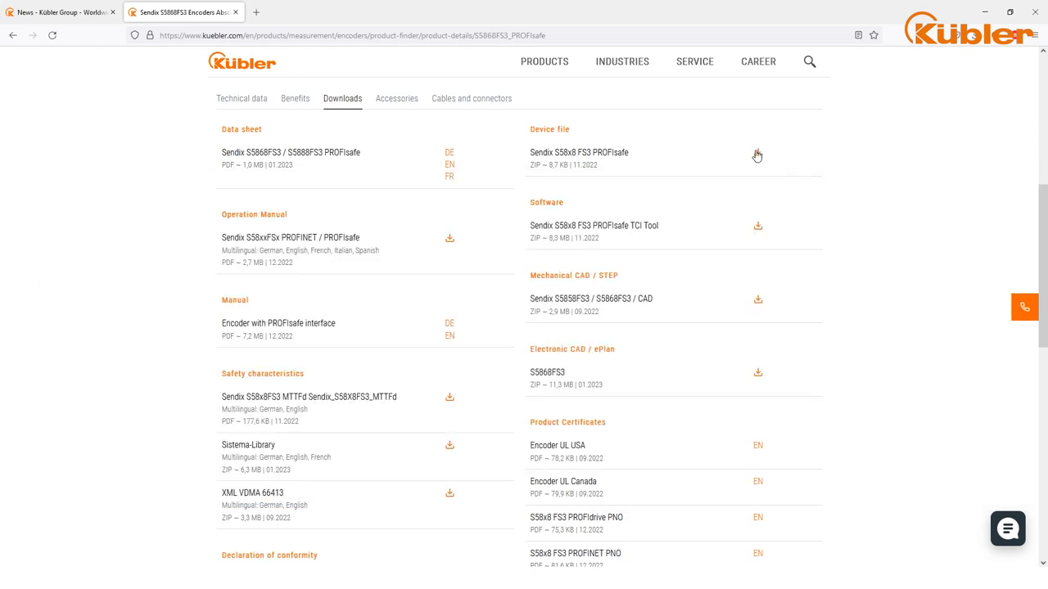
left_click(756, 155)
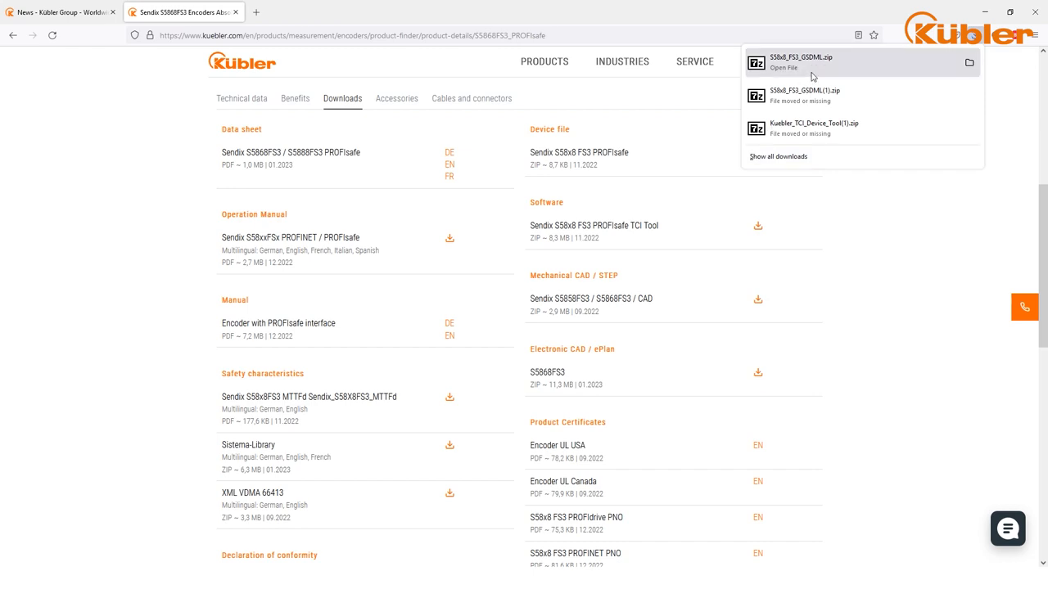
left_click(782, 67)
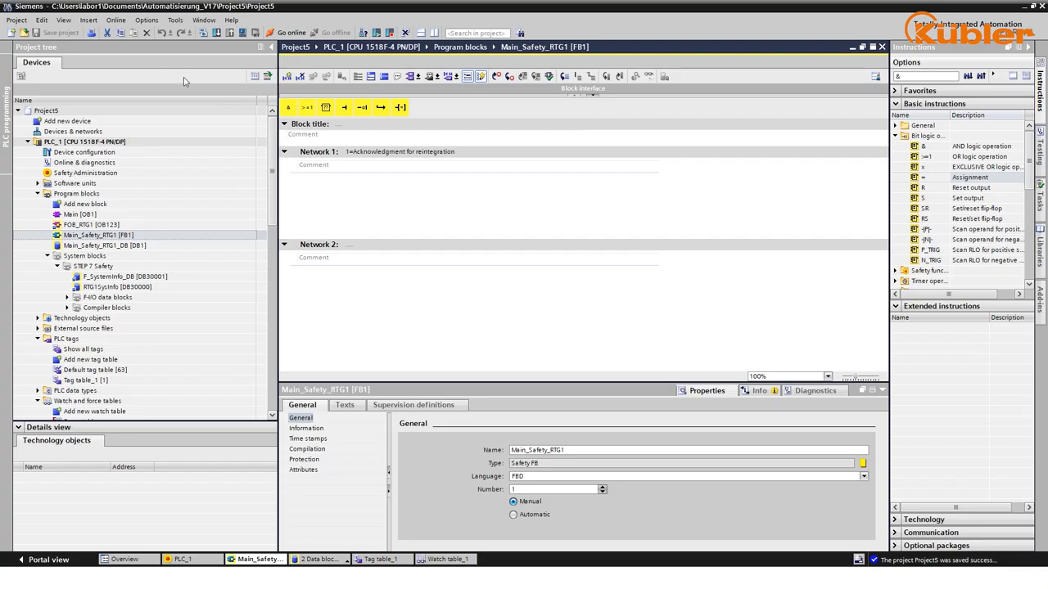
- Install the Kübler S58 GSDML file via Manage general station description files
left_click(148, 19)
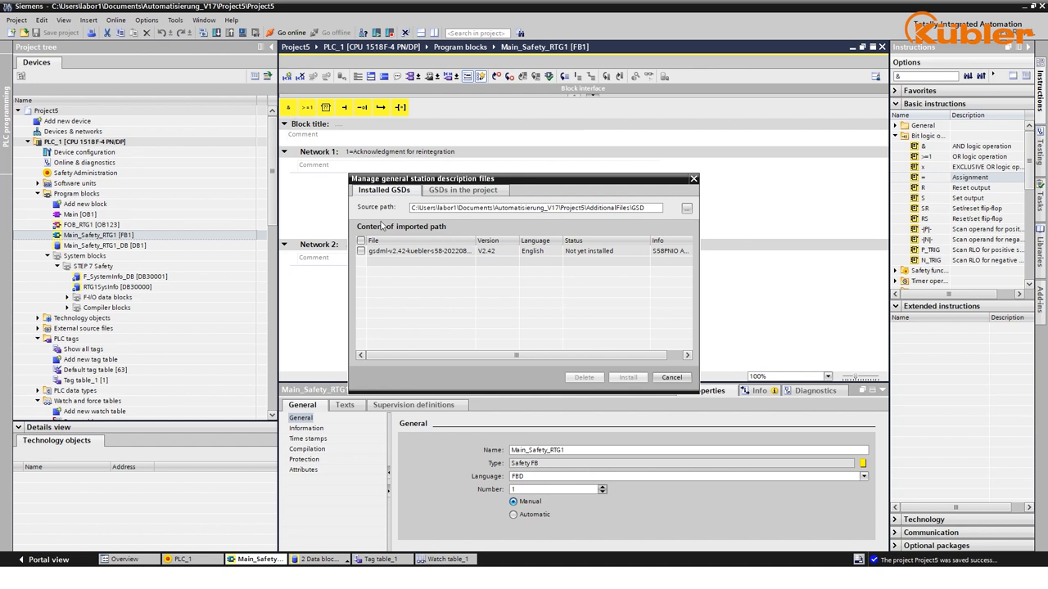
left_click(360, 250)
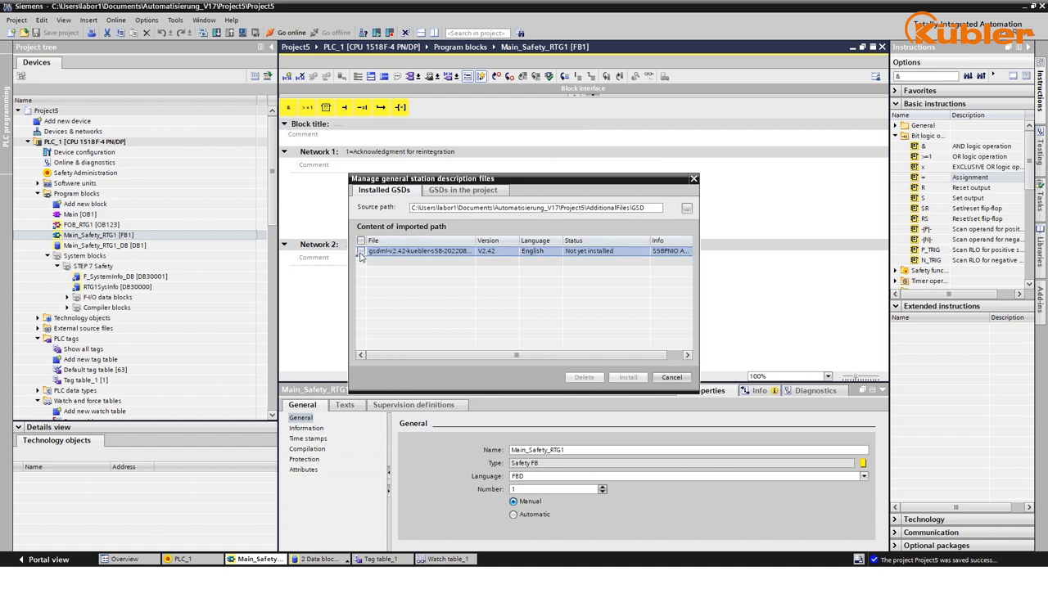
left_click(360, 252)
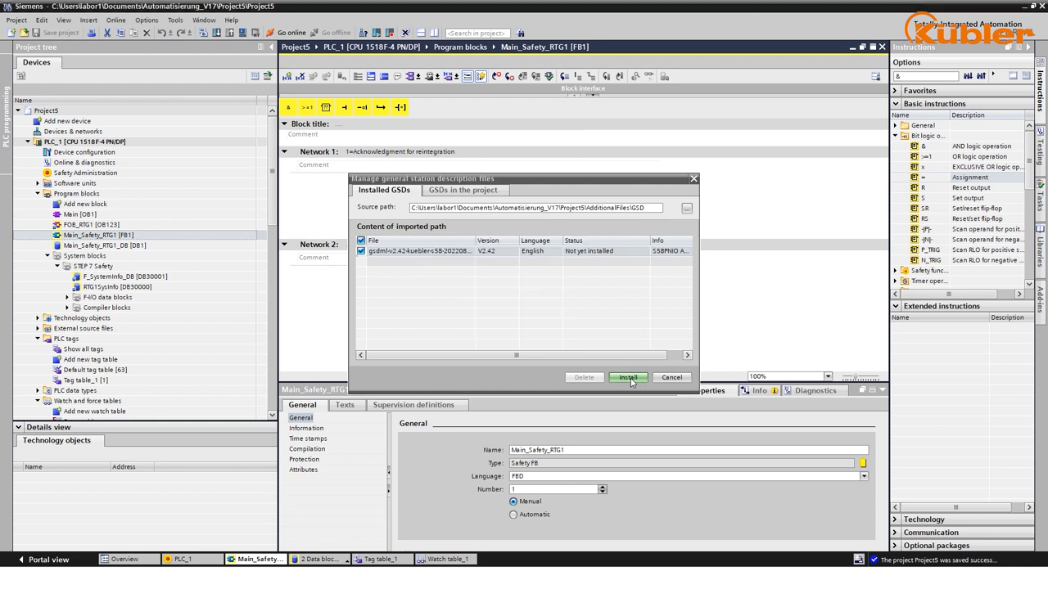
left_click(629, 377)
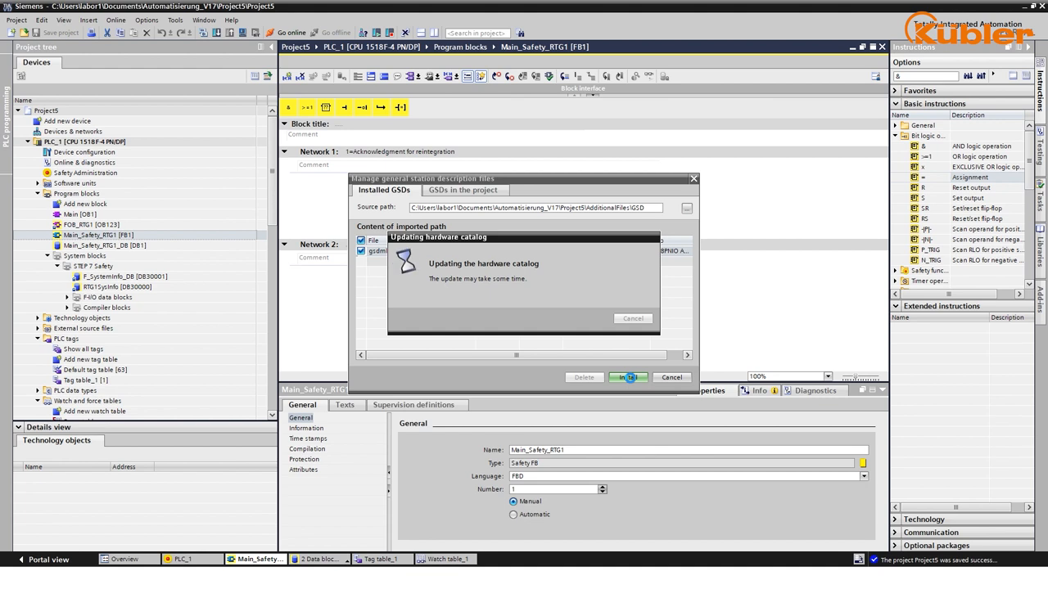
left_click(627, 376)
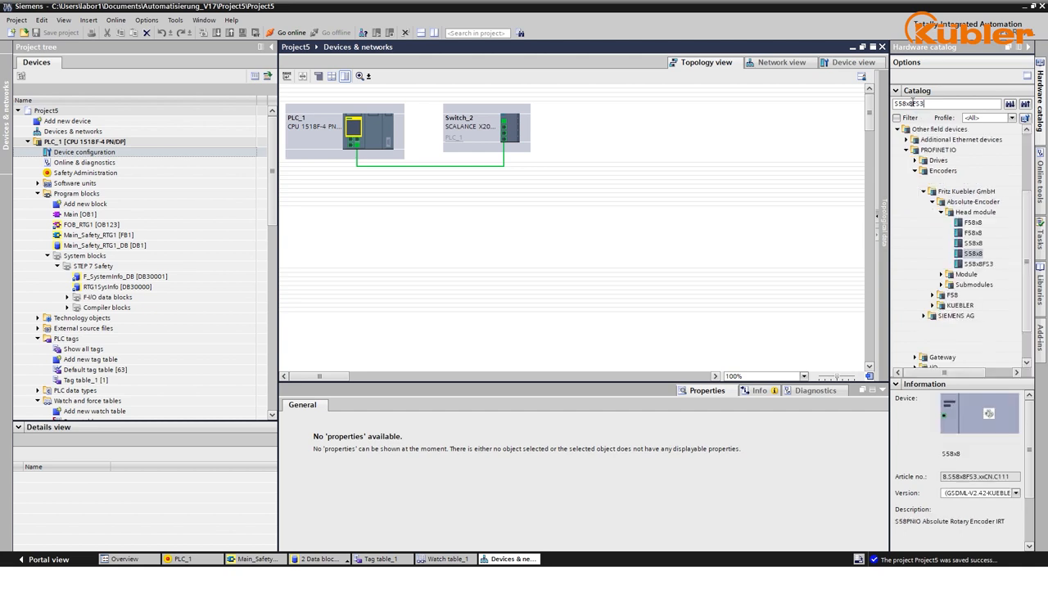
- Add the S58x8 encoder from the hardware catalog to the topology below the switch
left_click(972, 253)
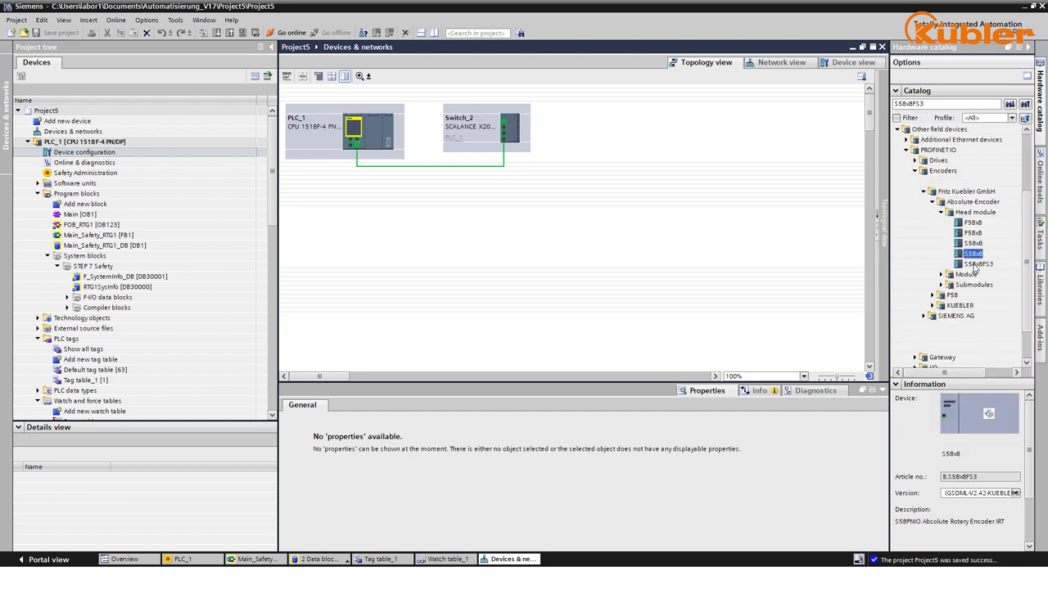
left_click_drag(976, 263, 459, 230)
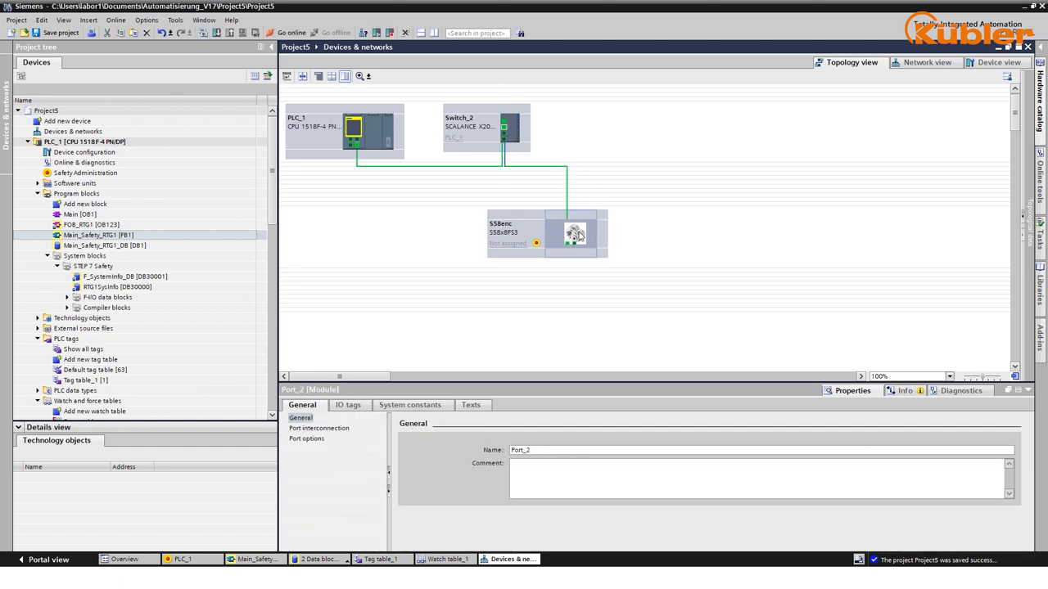
left_click(925, 62)
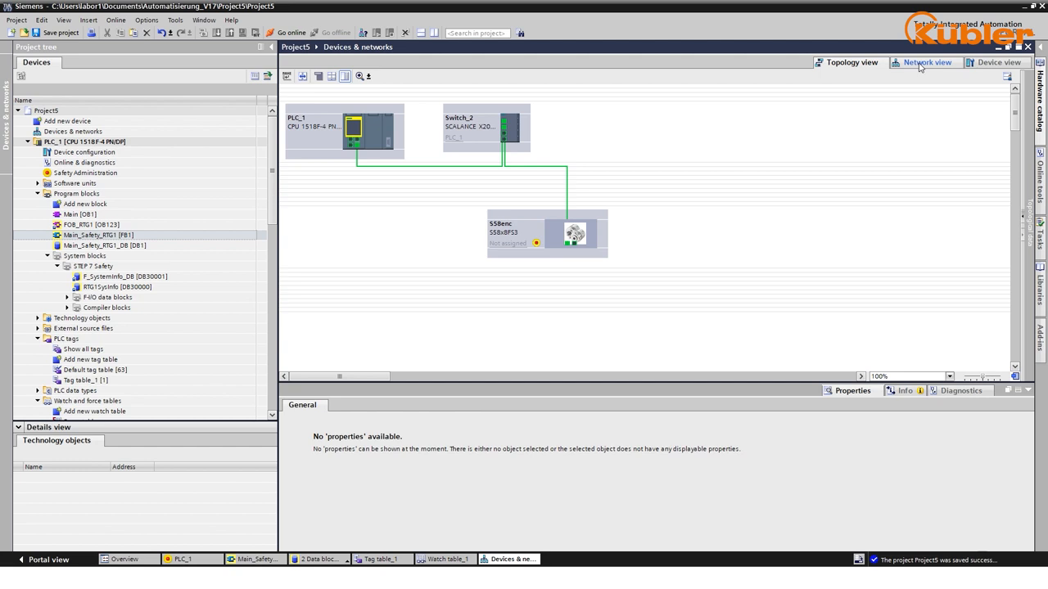
left_click(927, 62)
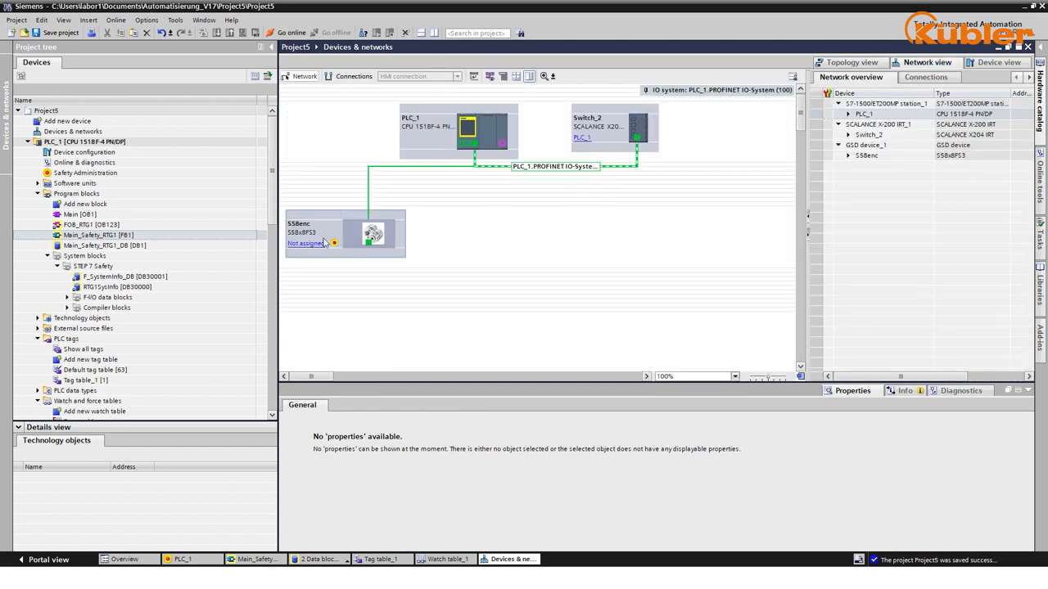
- Assign the encoder to PLC_1.PROFINET interface_1 as its IO controller
left_click(308, 242)
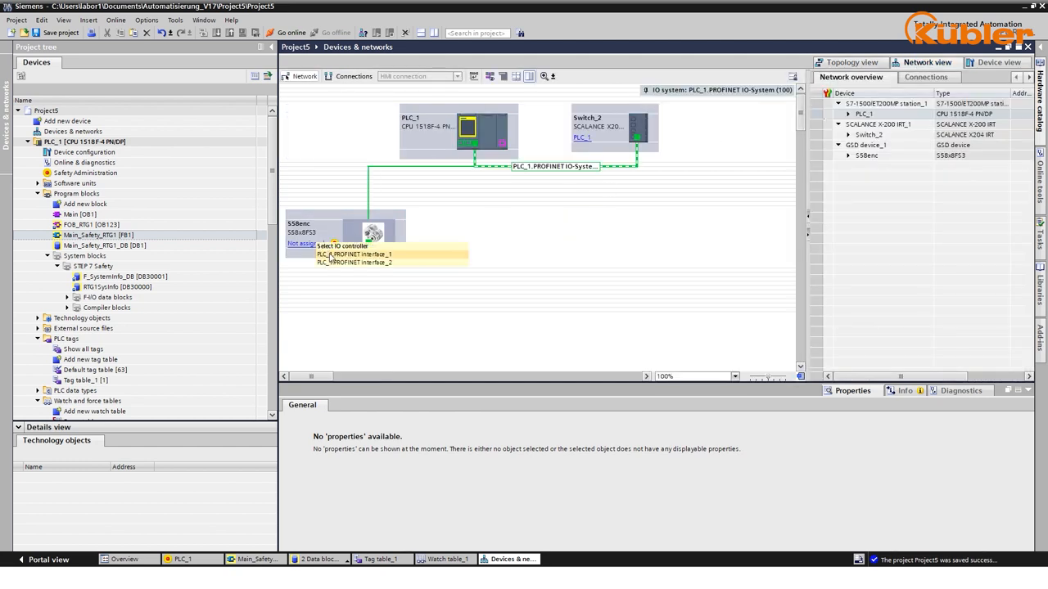
left_click(353, 255)
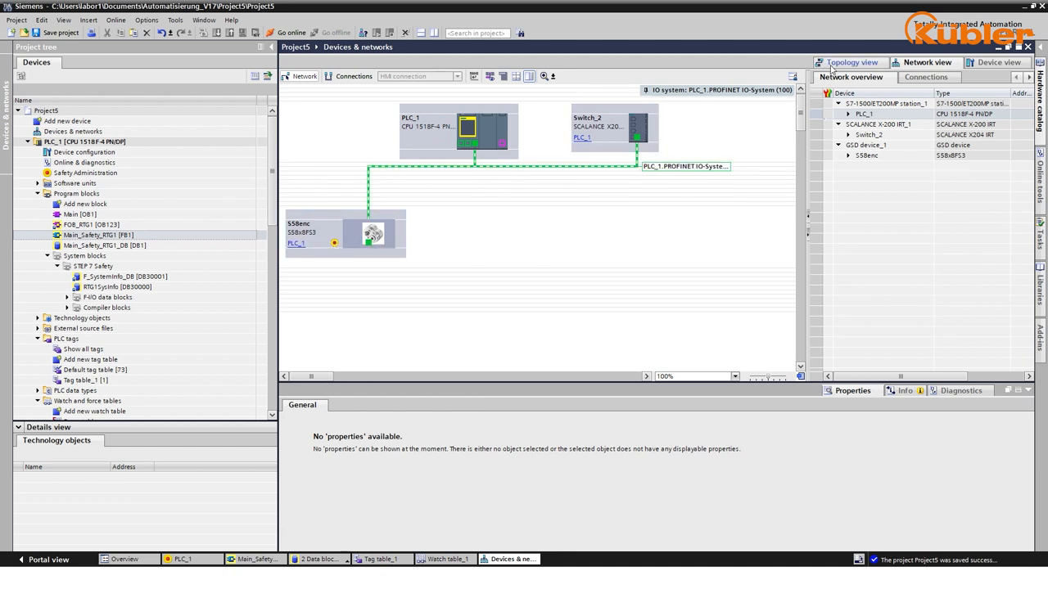
left_click(851, 63)
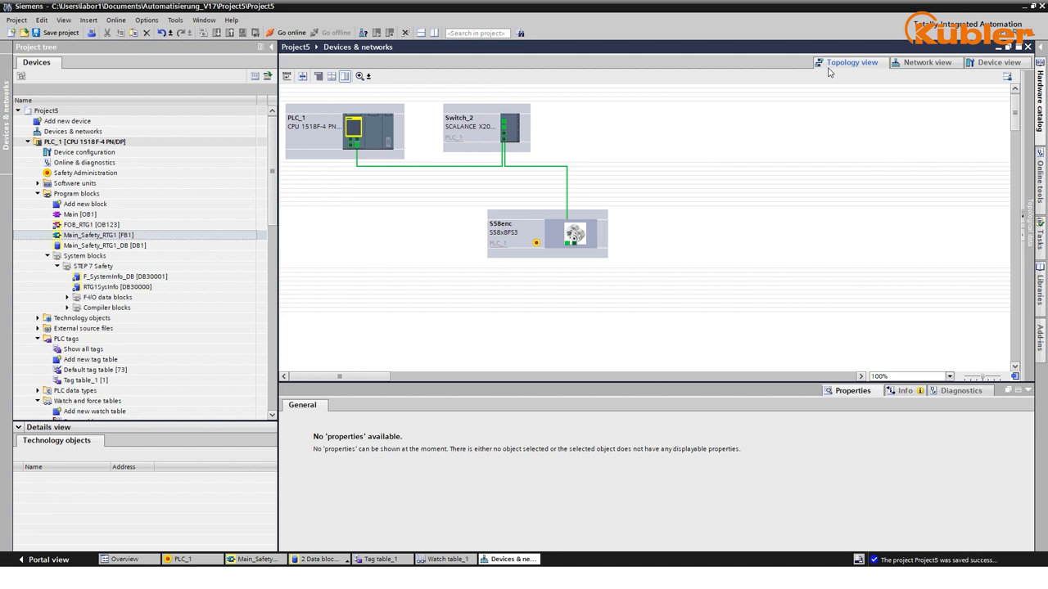
- Rename the encoder device to S58enc-100 in the Topology view
left_click(515, 225)
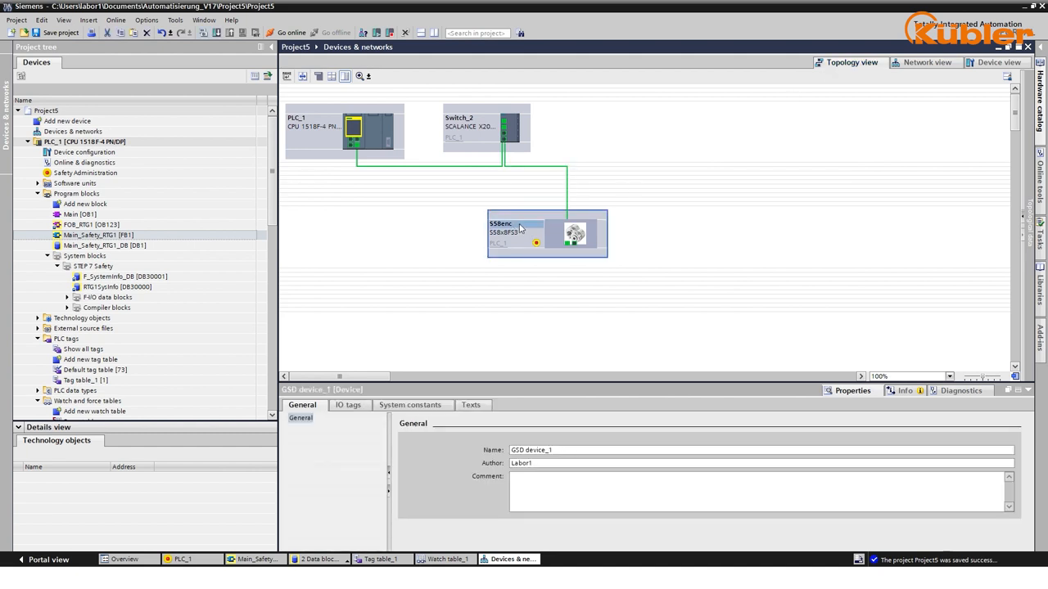
double_click(508, 223)
type("-100")
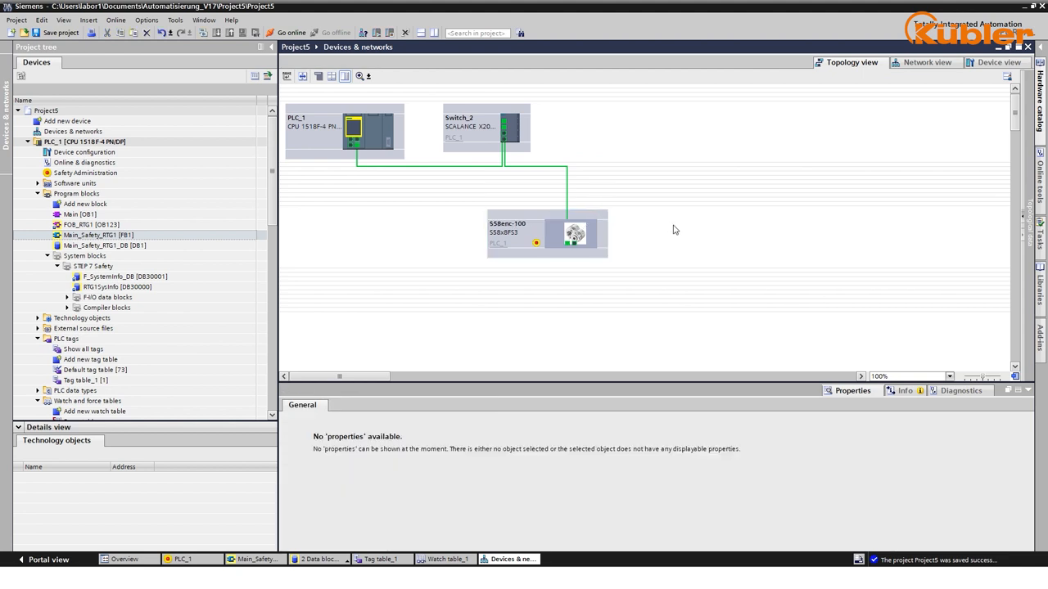
left_click(573, 233)
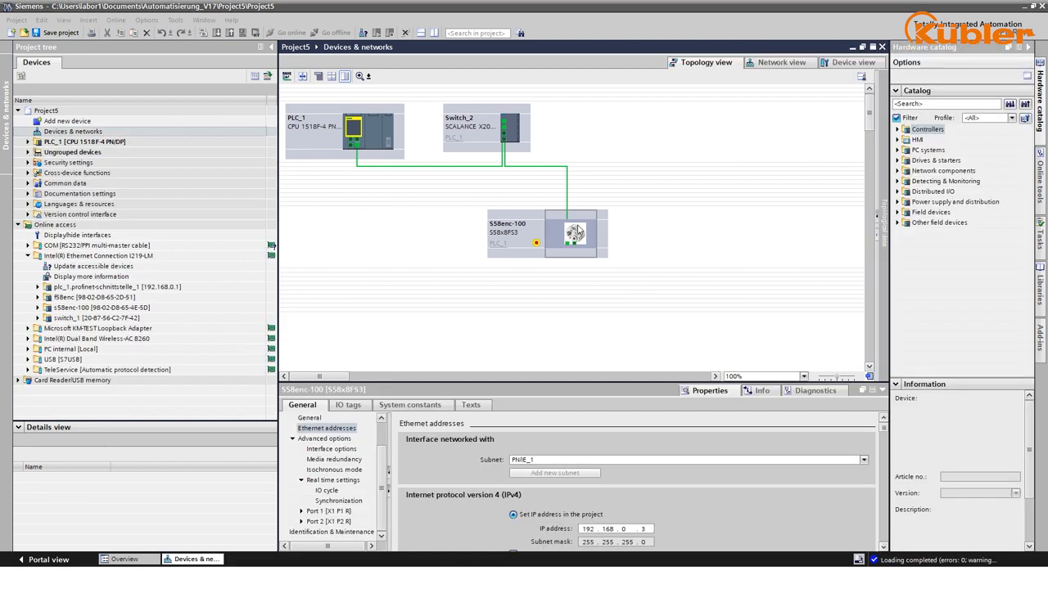
- Assign the PROFINET device name s58enc-100 to the encoder found on the network
right_click(570, 232)
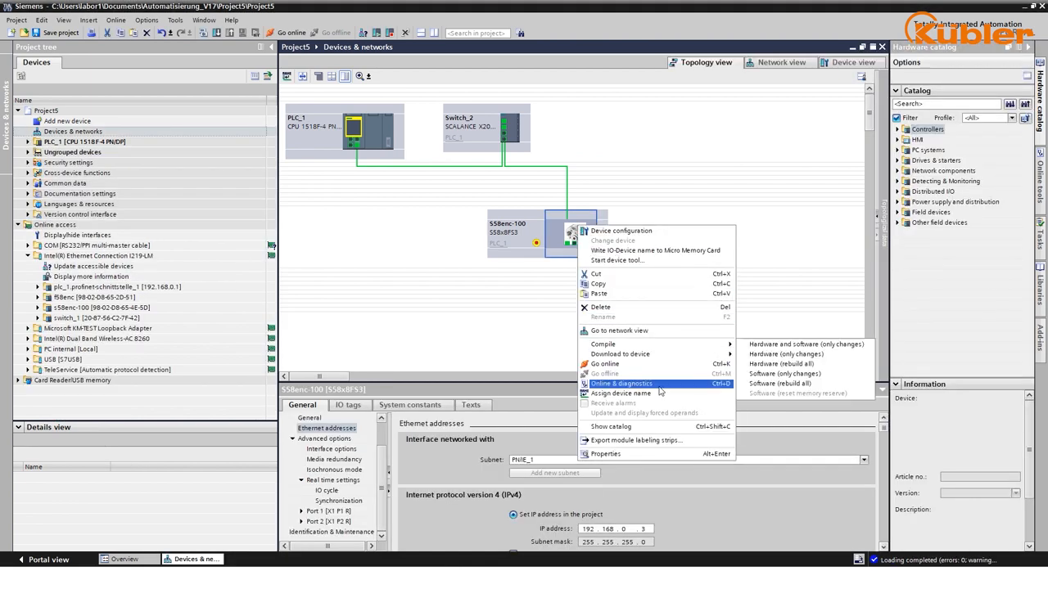
left_click(619, 392)
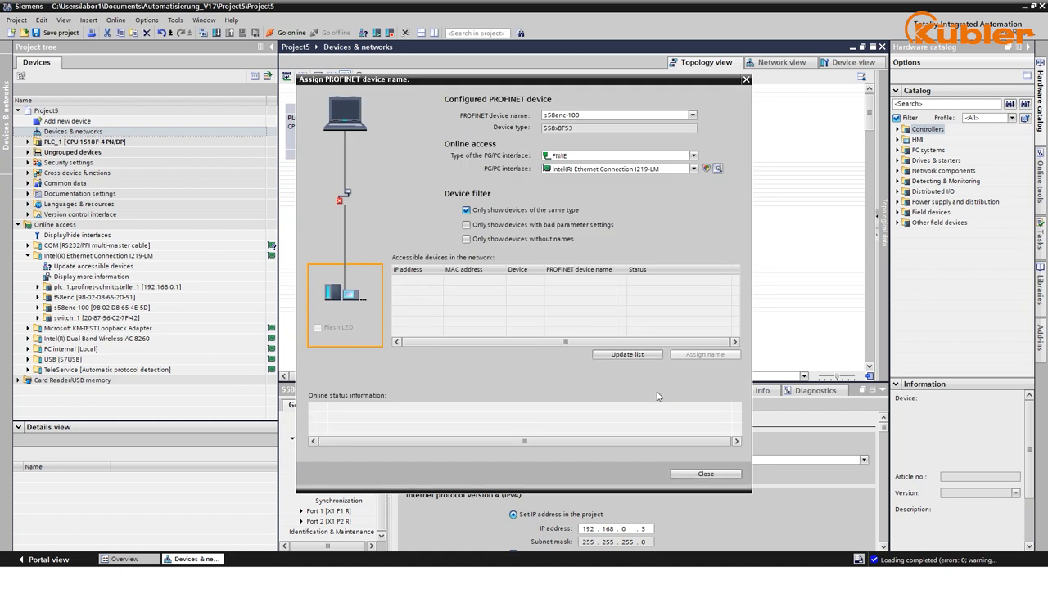
left_click(627, 354)
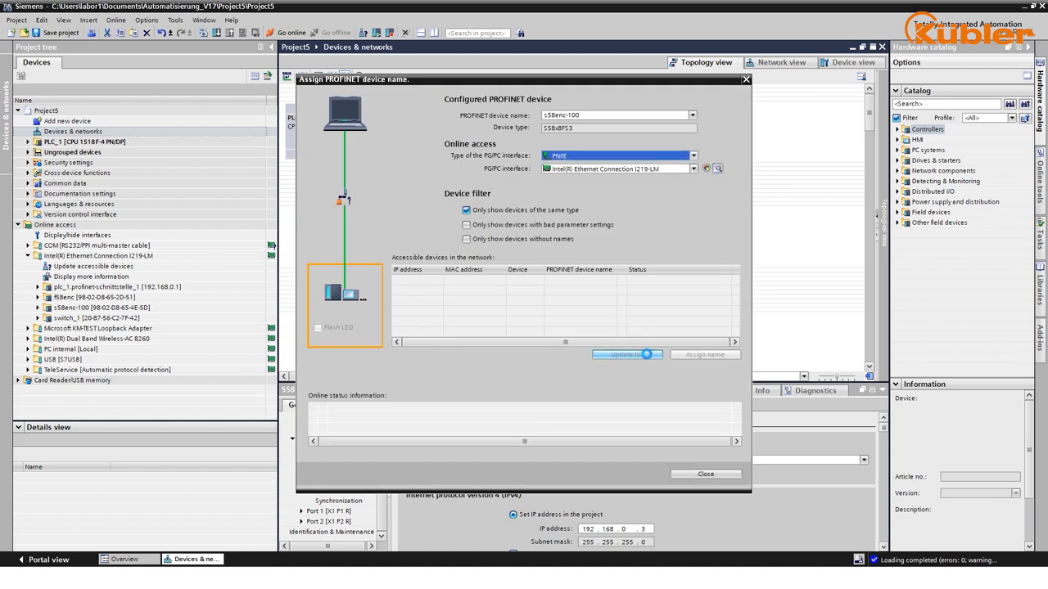
left_click(627, 353)
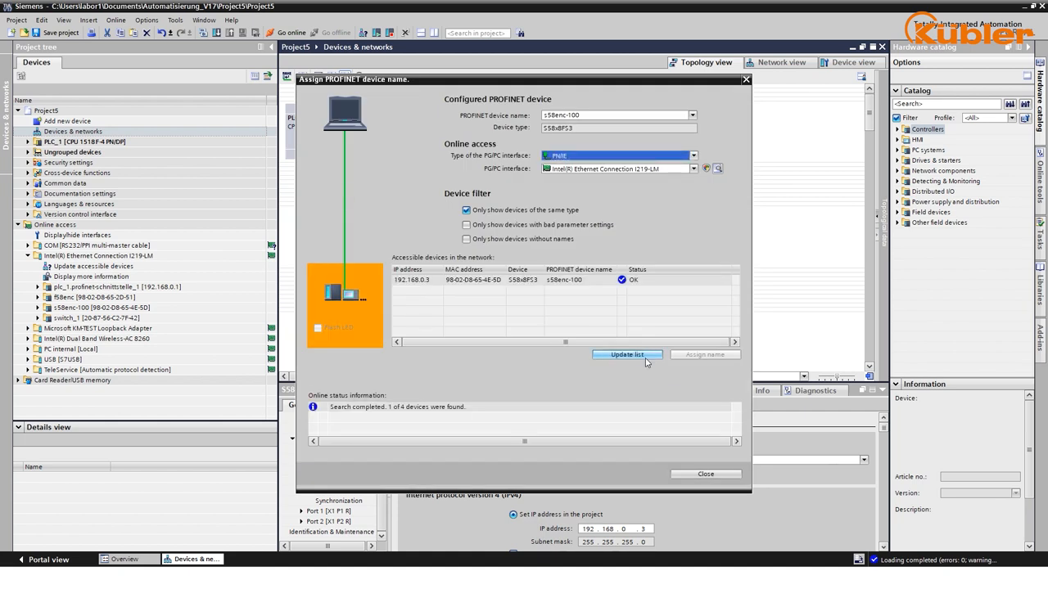
left_click(564, 280)
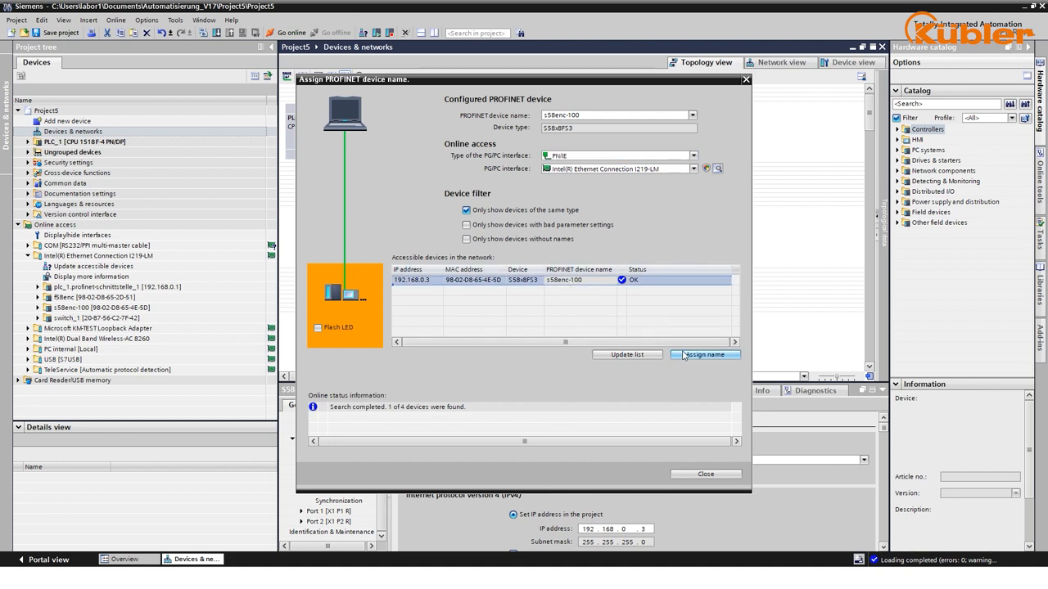
left_click(704, 353)
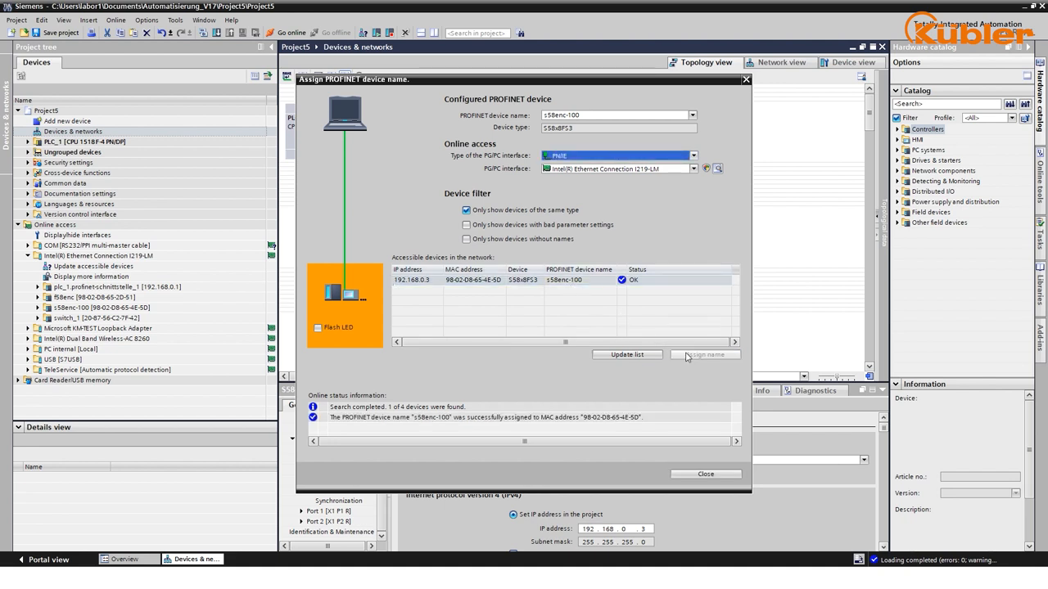
mouse_move(704, 475)
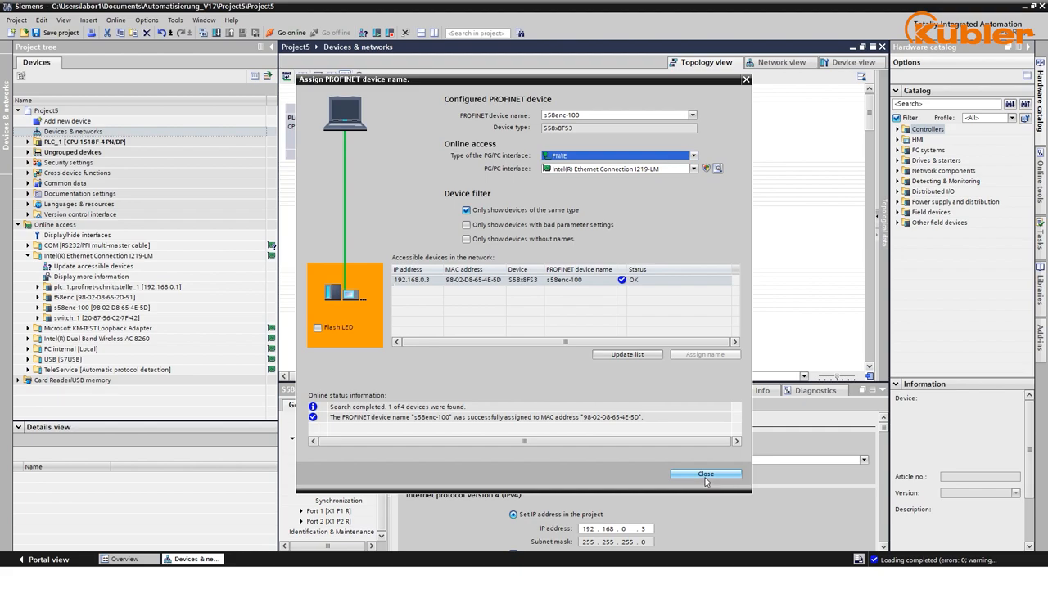
left_click(704, 475)
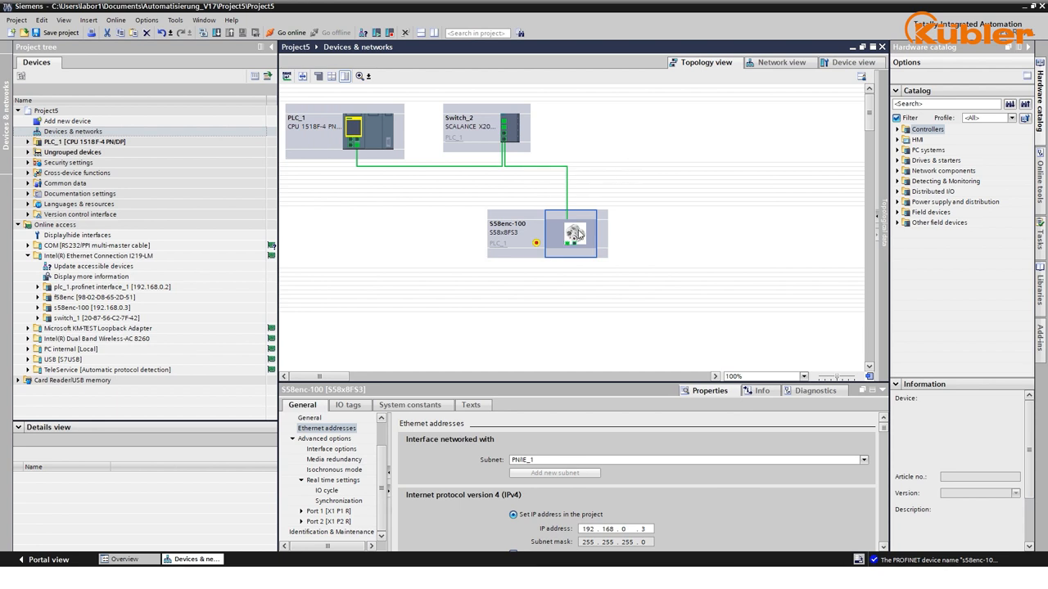
double_click(570, 232)
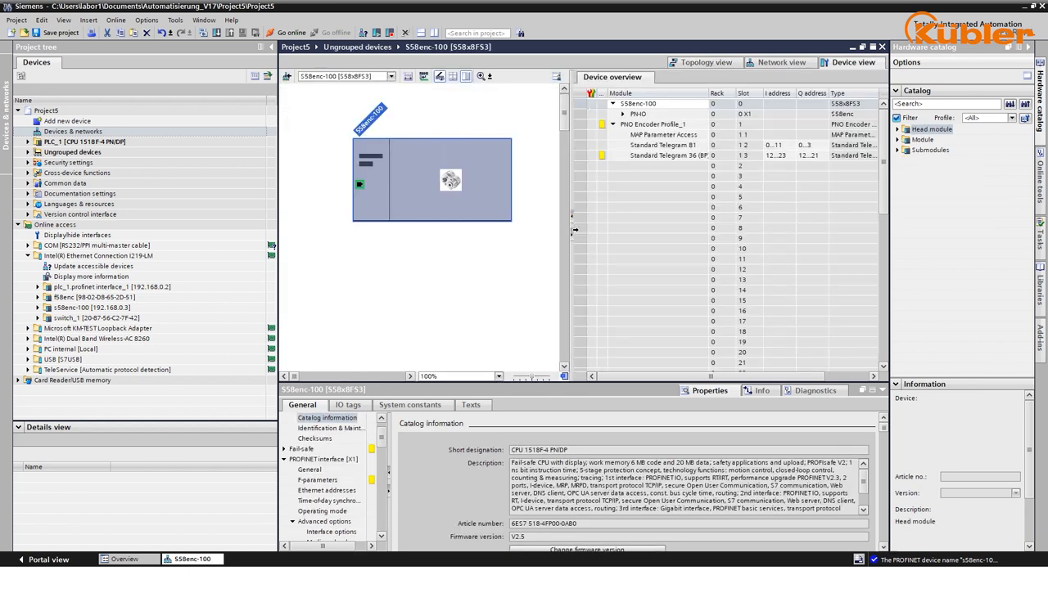
left_click(326, 429)
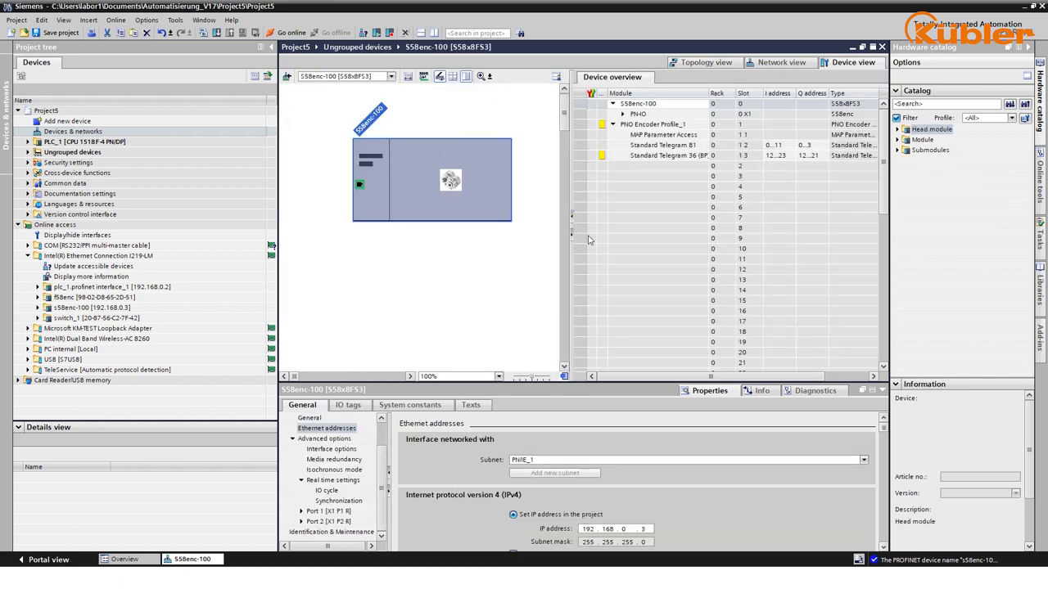
mouse_move(651, 151)
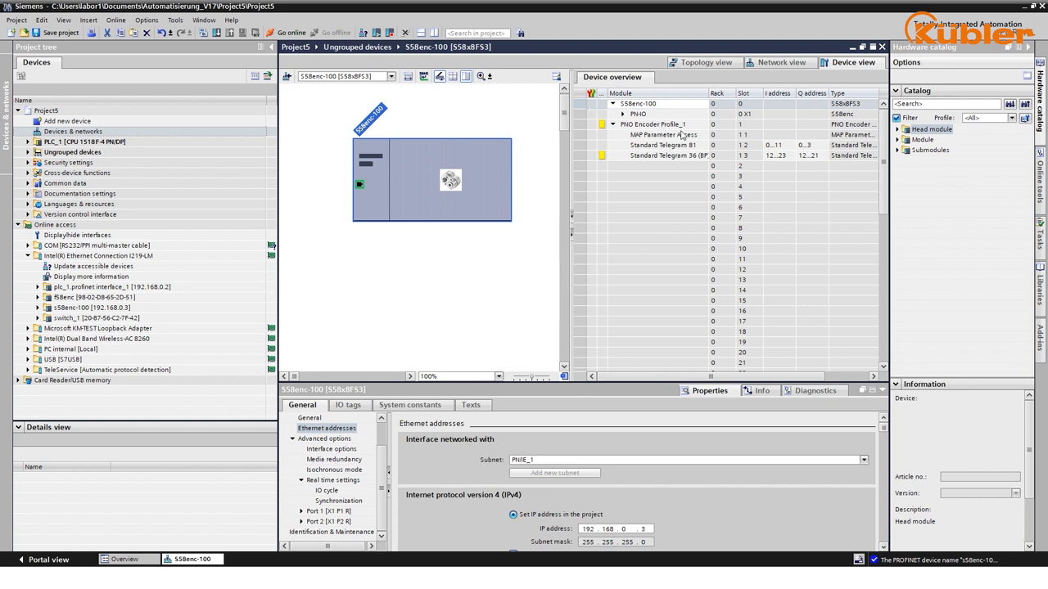
mouse_move(691, 153)
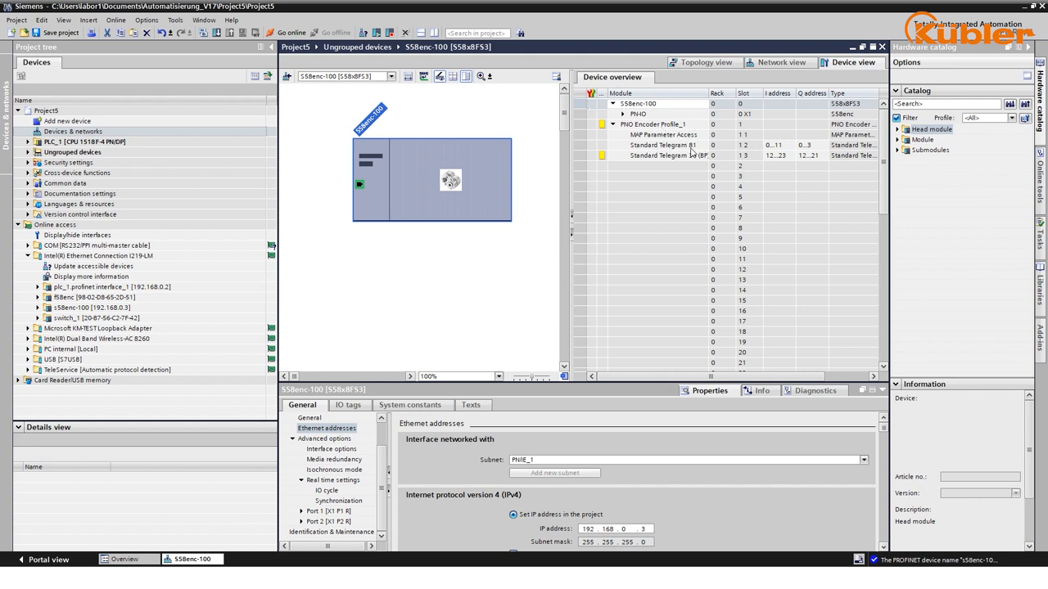
left_click(663, 144)
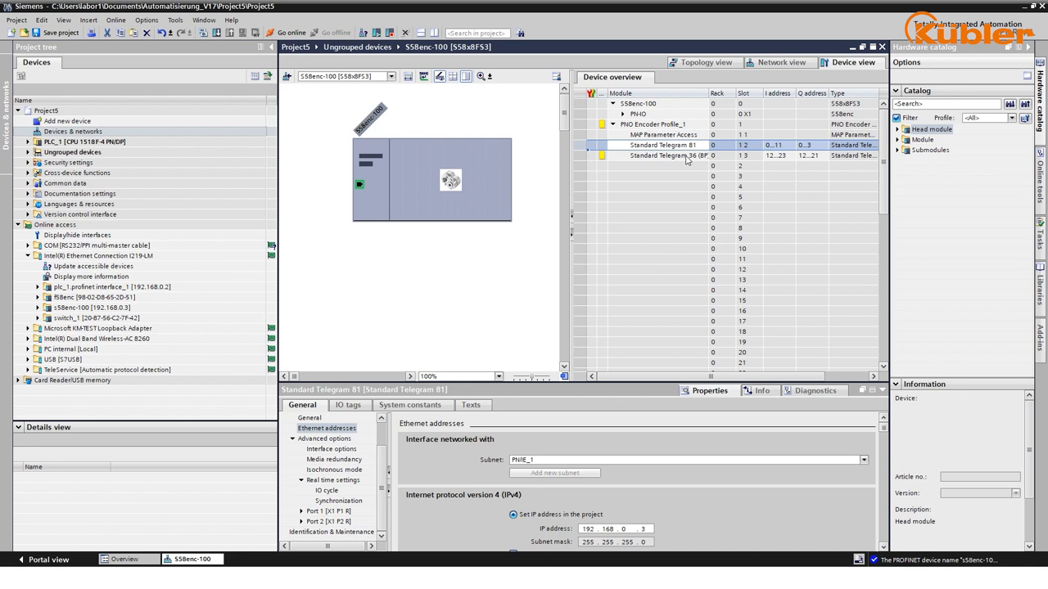
left_click(667, 155)
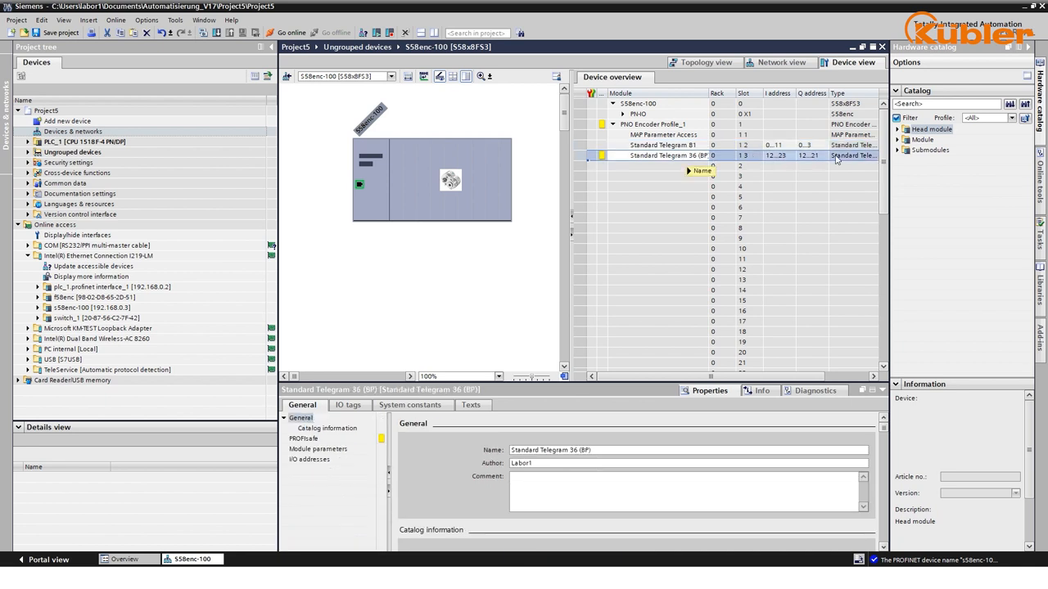
left_click(907, 150)
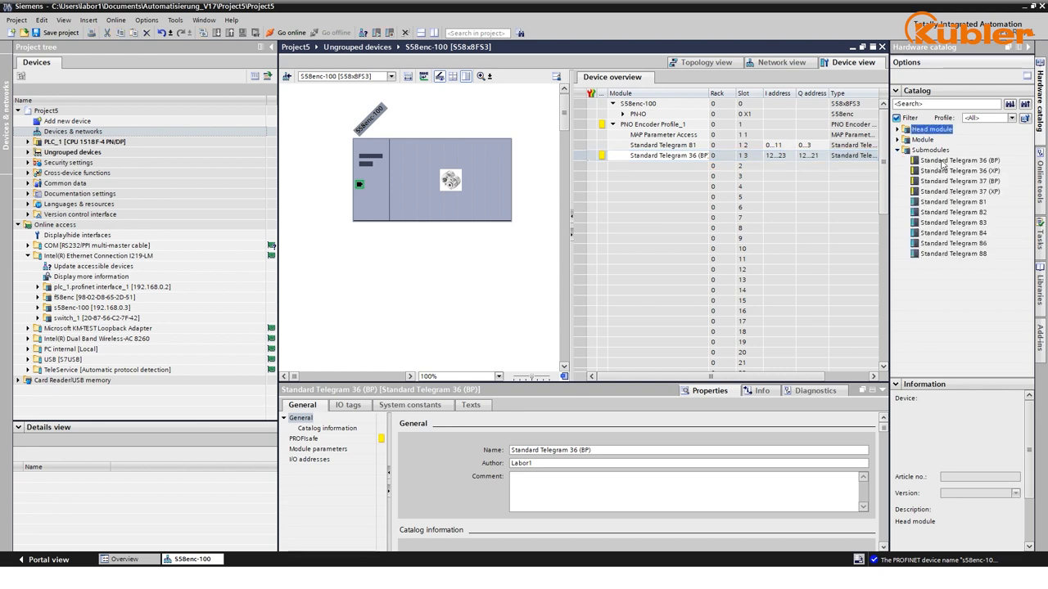
left_click(953, 191)
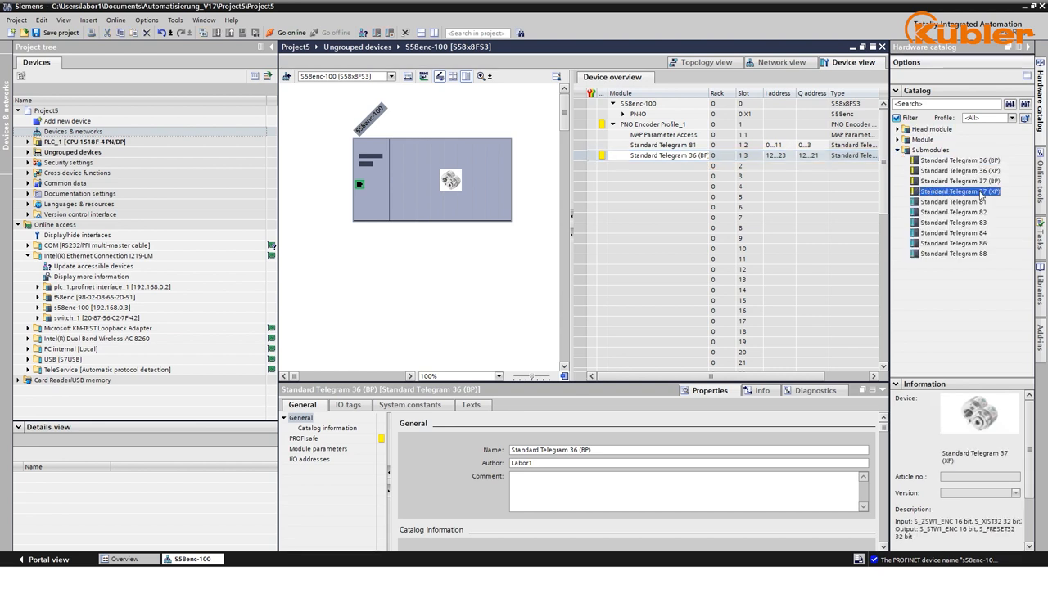
left_click(953, 202)
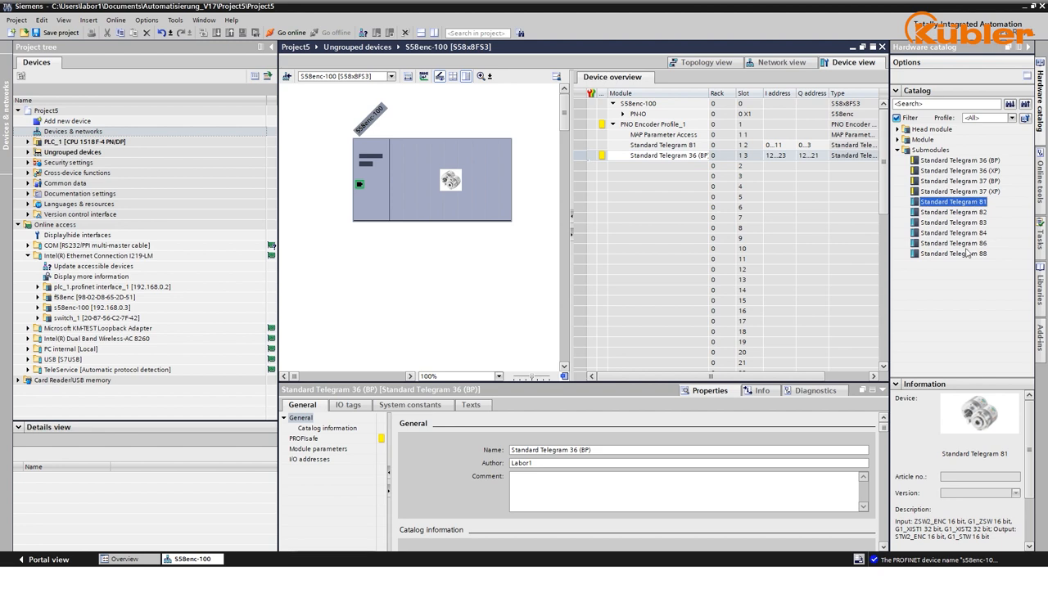
left_click(952, 254)
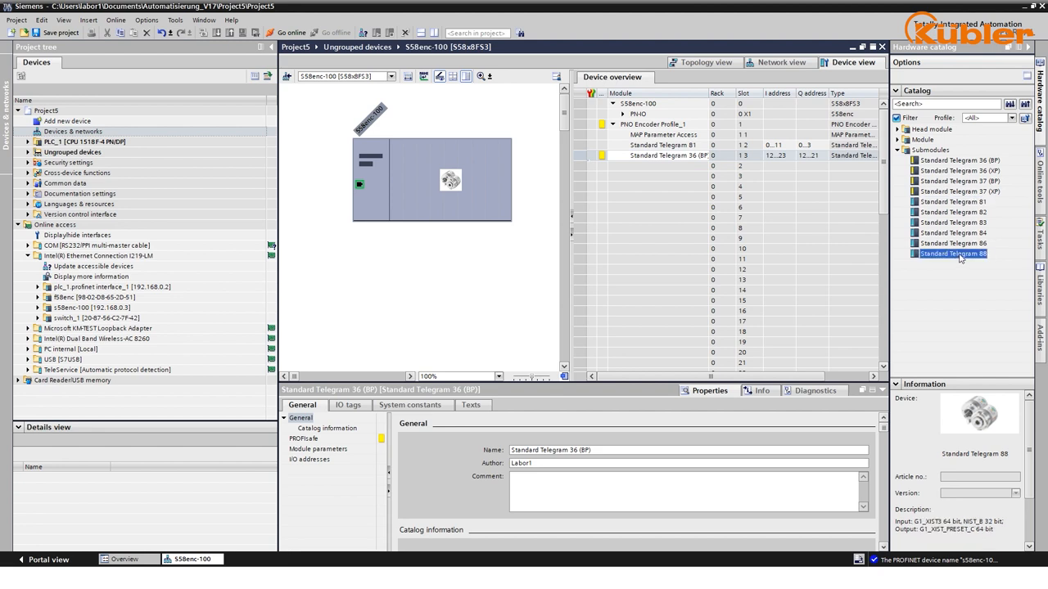
left_click(432, 180)
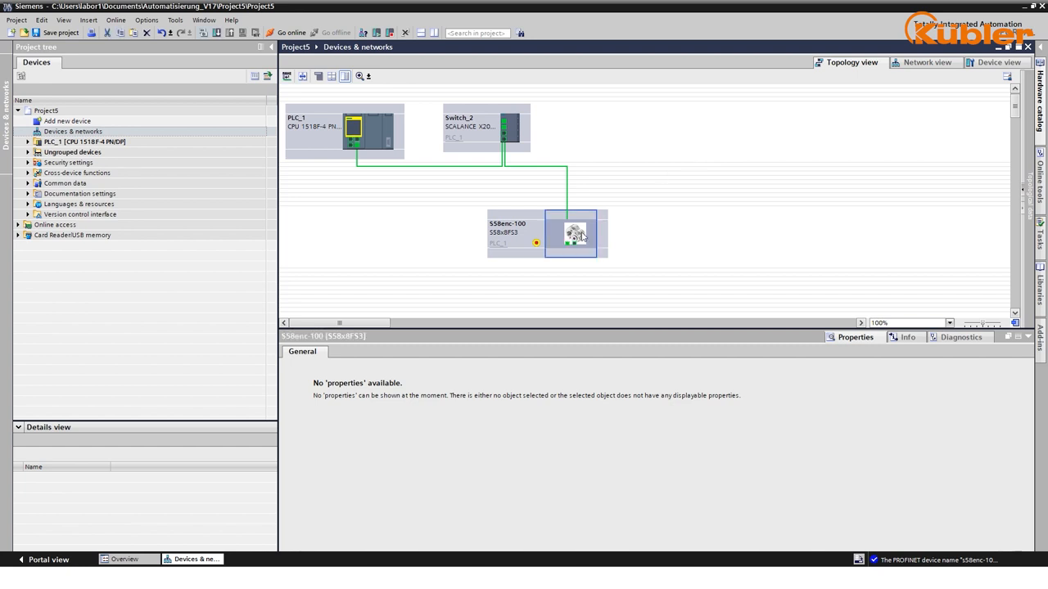
- Set F_Dest_Add of Standard Telegram 36 (BP) to 100 in its PROFIsafe properties
double_click(573, 232)
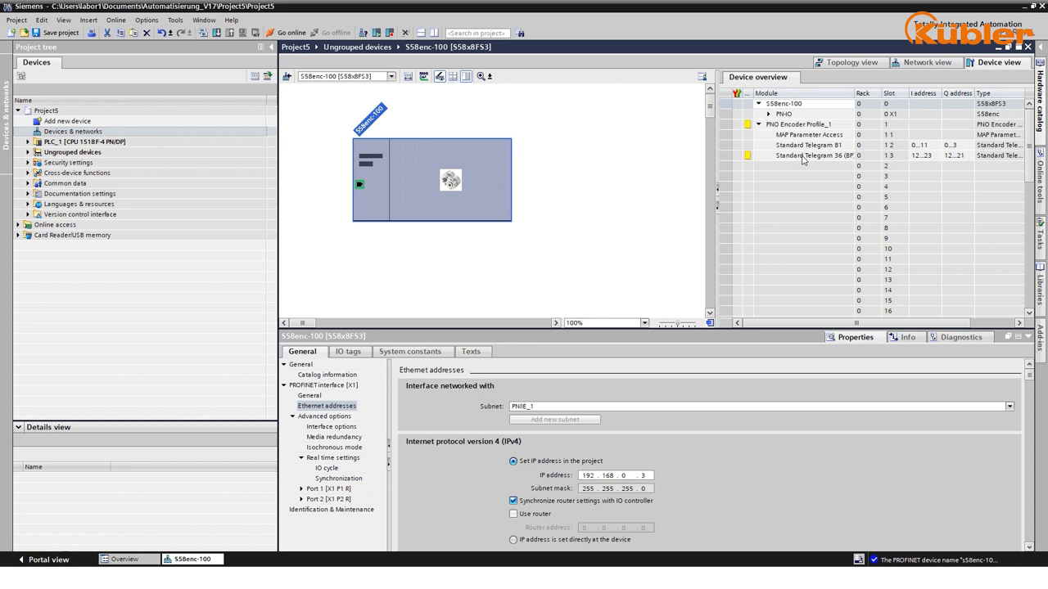
left_click(810, 155)
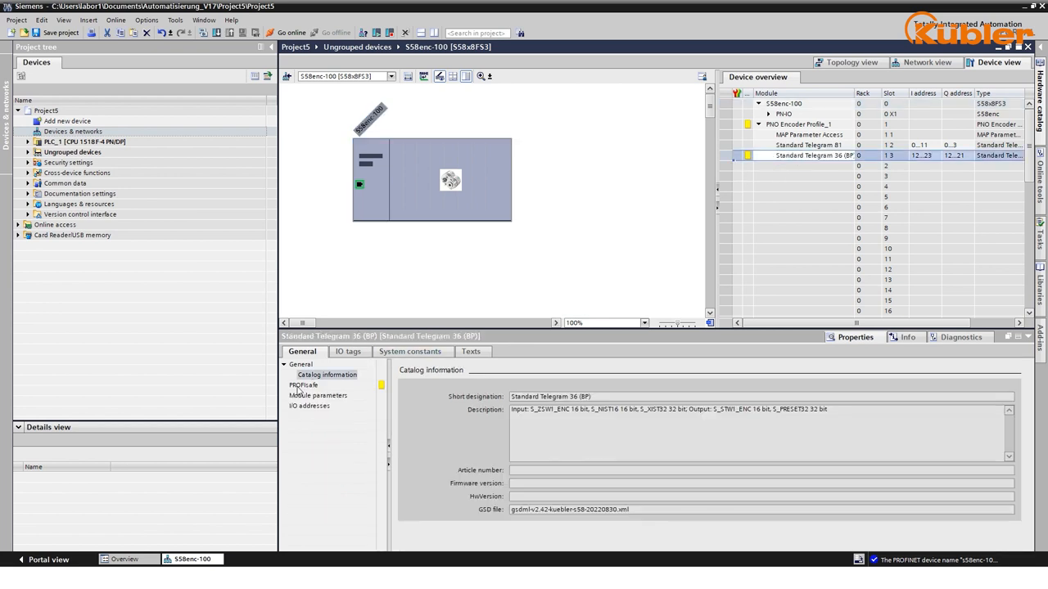
left_click(304, 385)
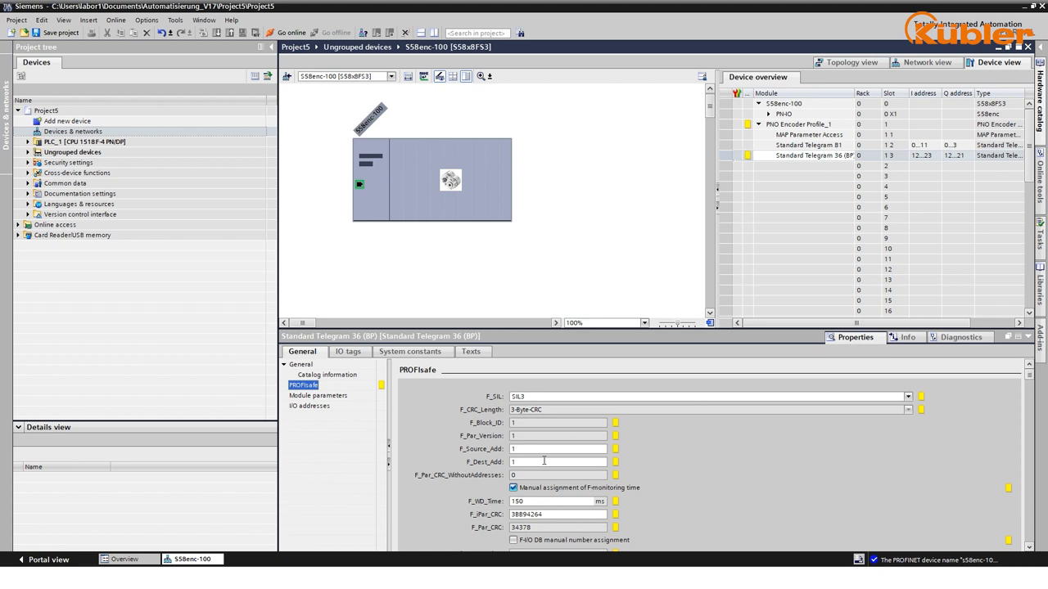
left_click(557, 462)
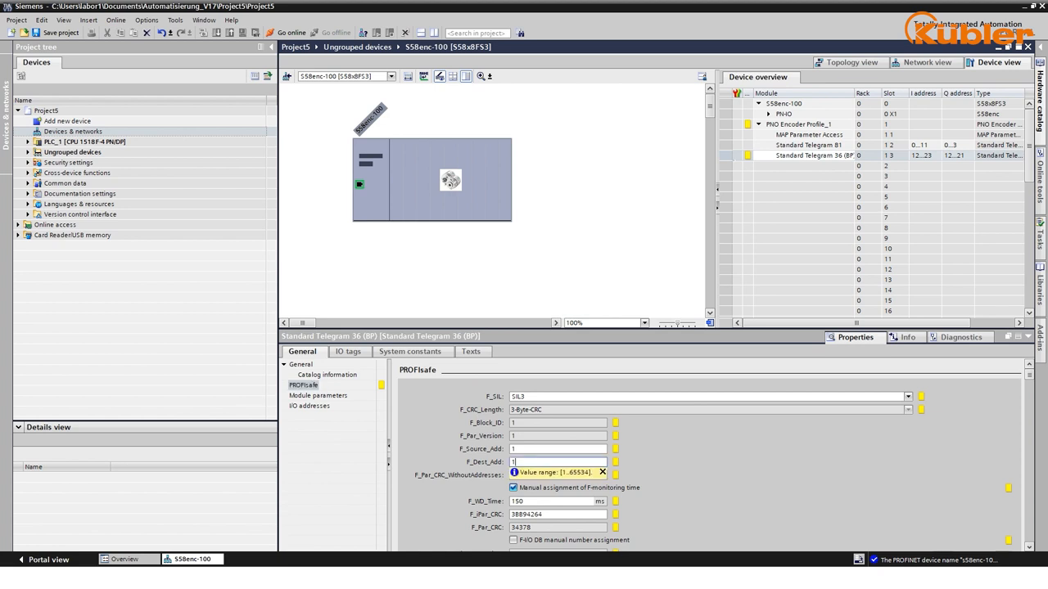
type("00")
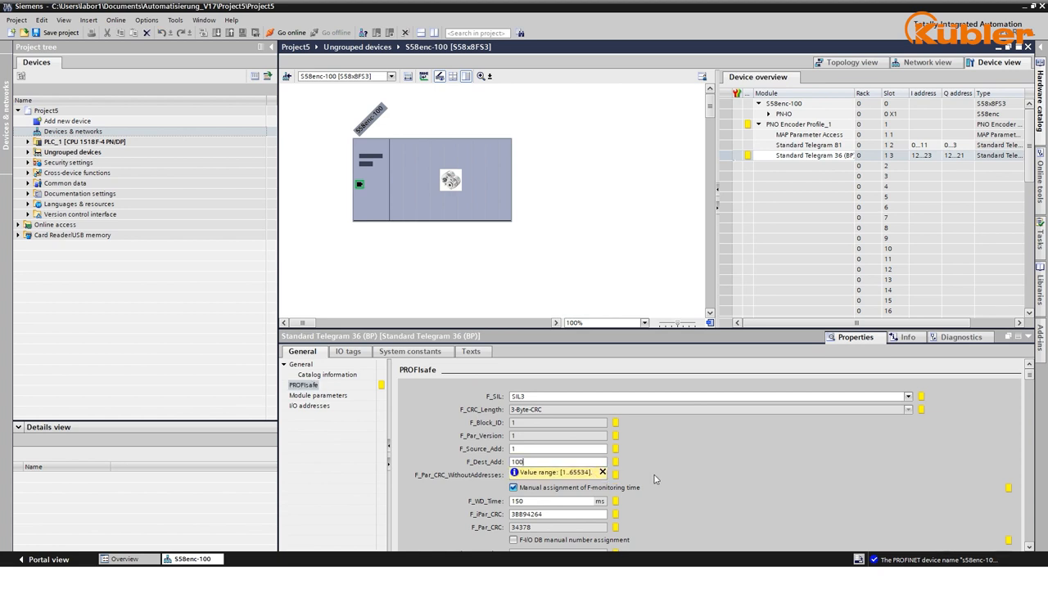
scroll("down", 3)
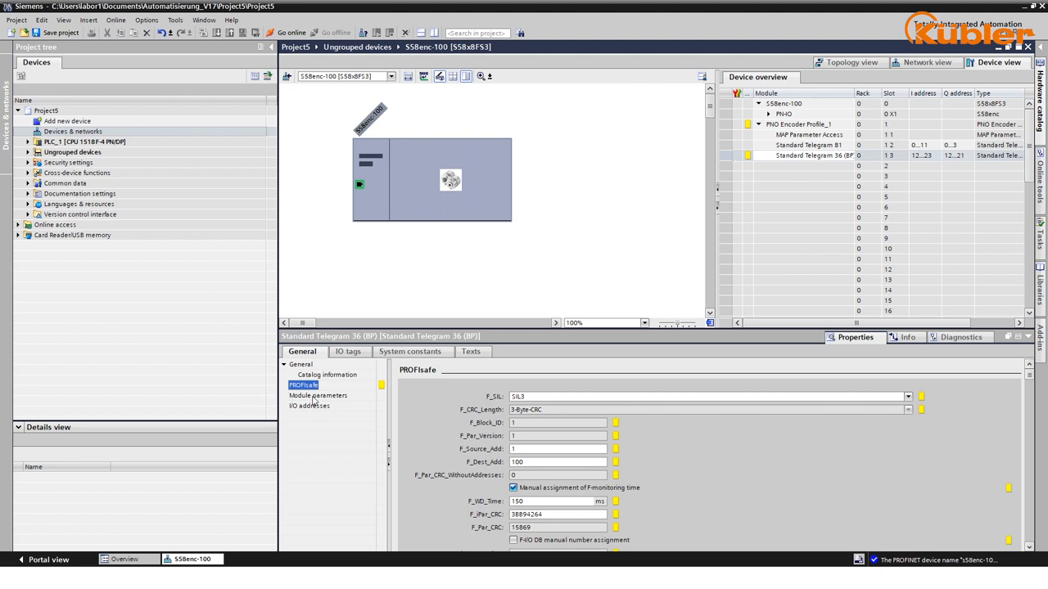
- Set measuring units per revolution to 32768 and total measuring range to 134217728
left_click(318, 394)
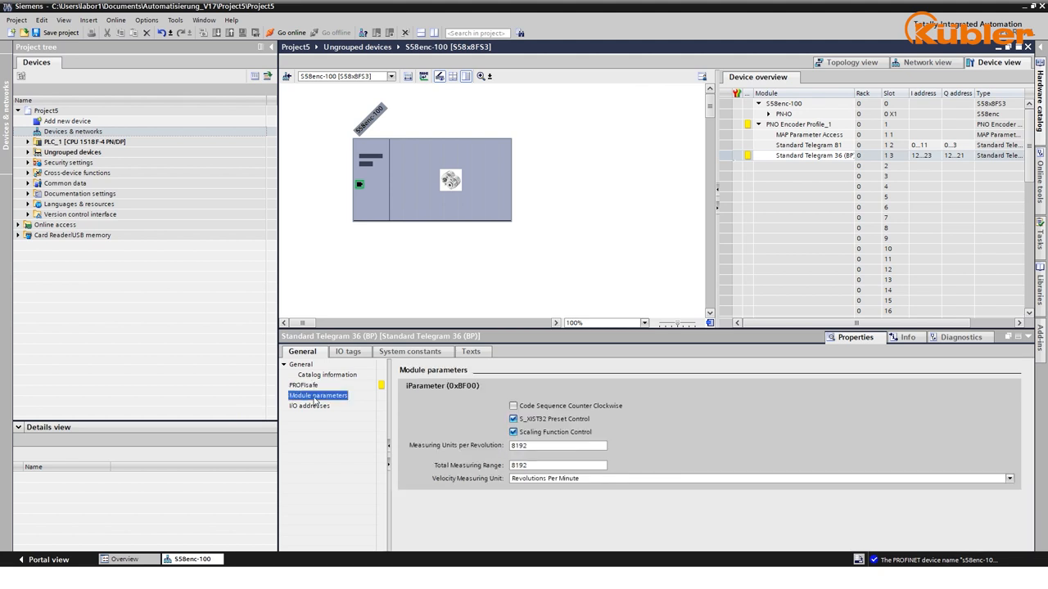
left_click(556, 445)
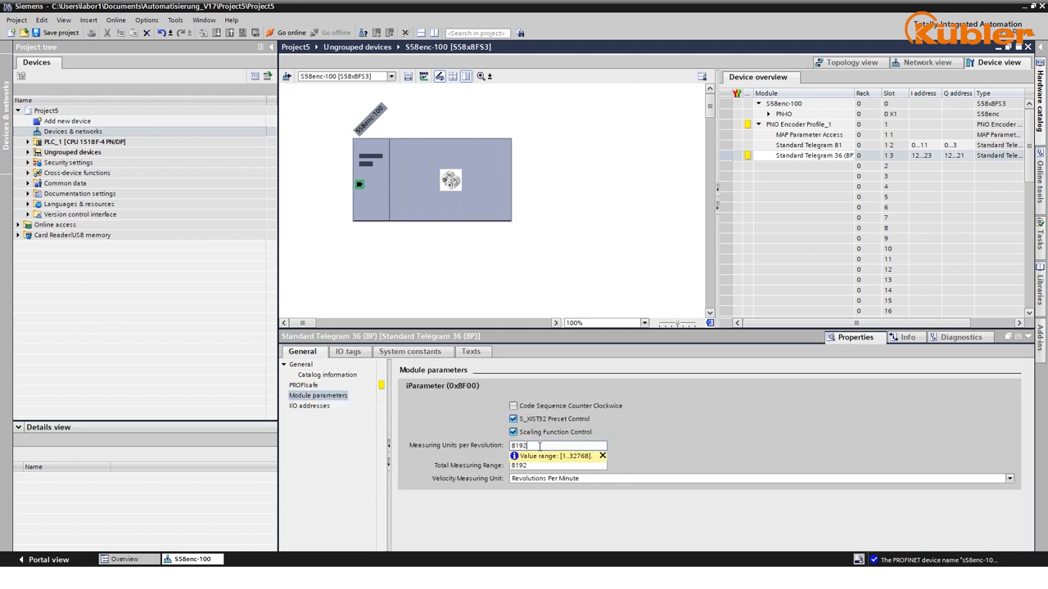
triple_click(557, 445)
type("32768")
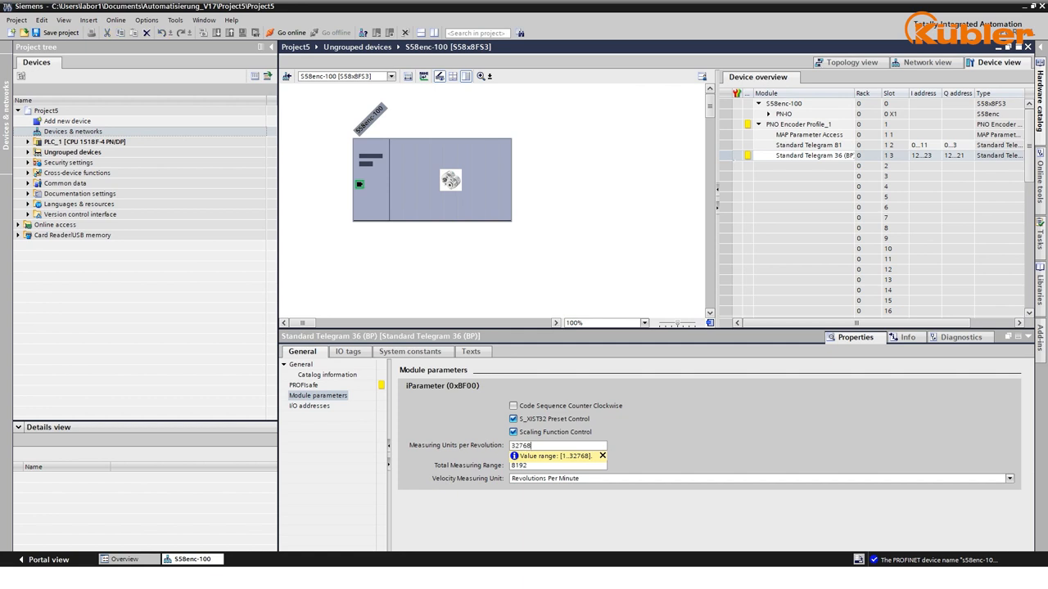
left_click(557, 465)
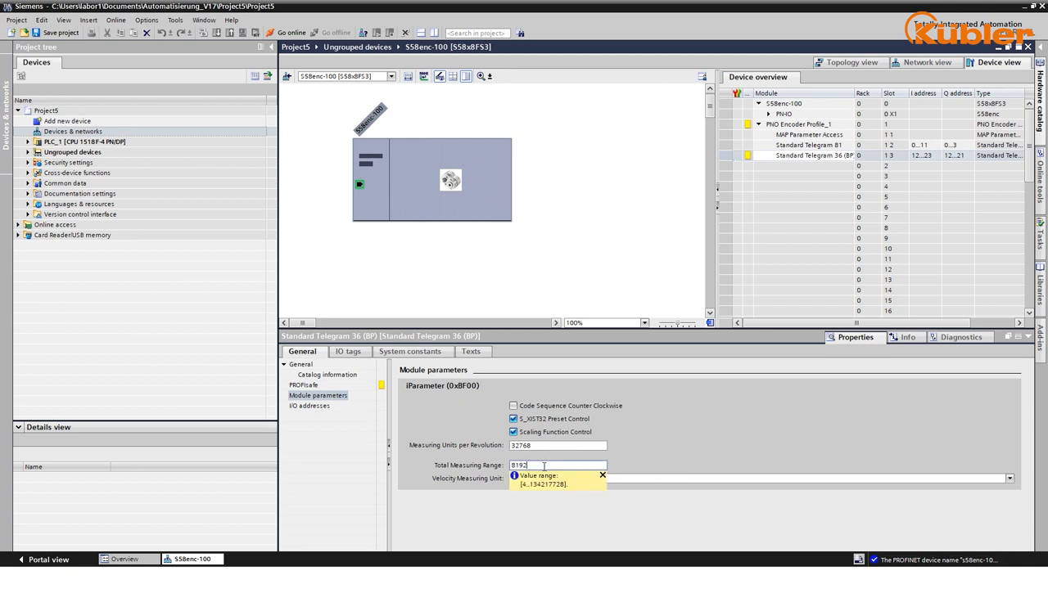
type("1342177")
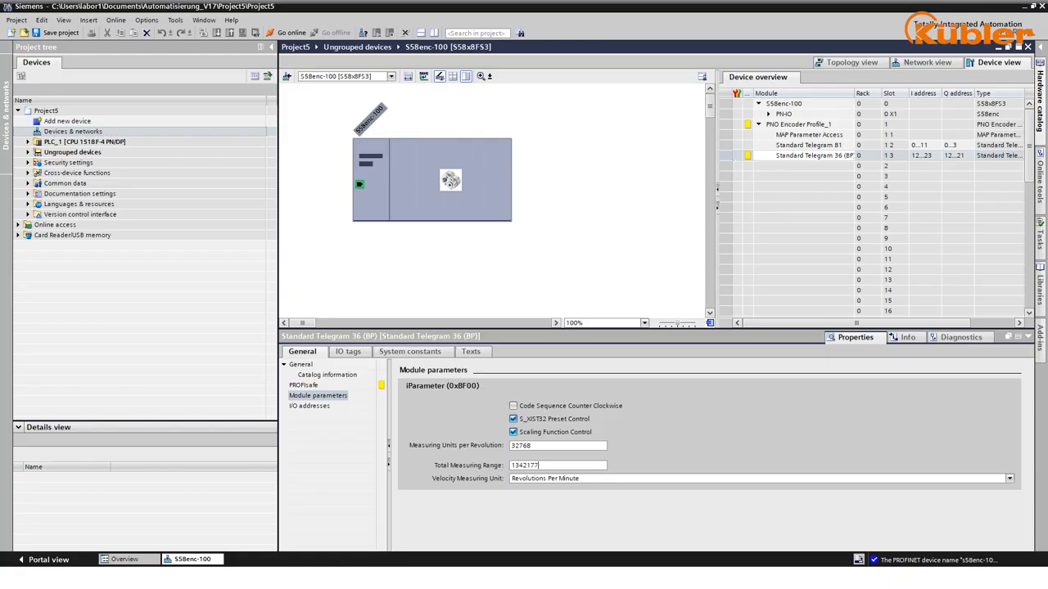
type("134217728")
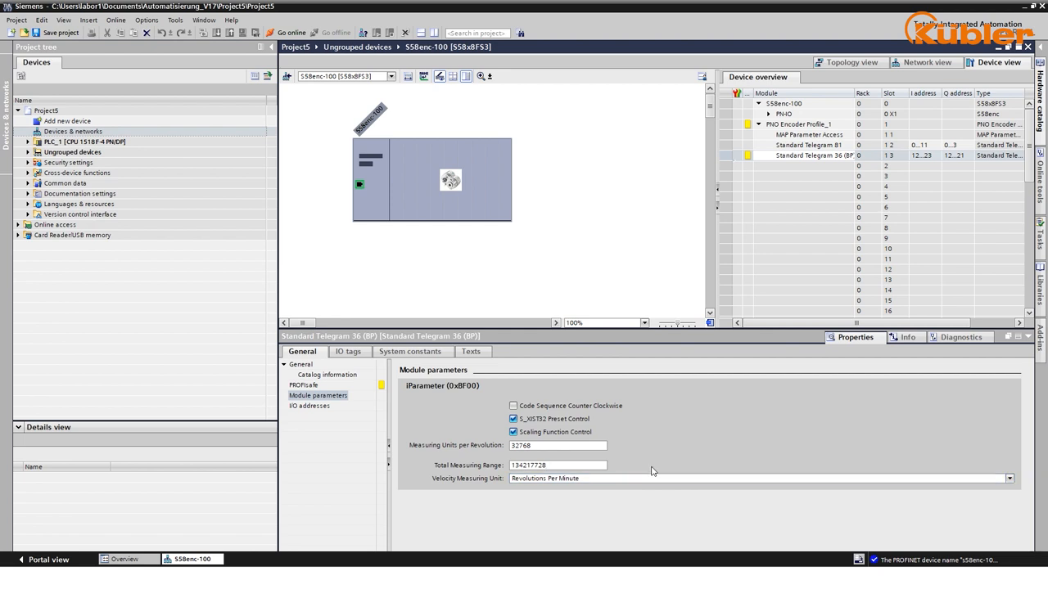
- Review the Standard Telegram 36 module and PROFIsafe parameters, showing F_Dest_Add 100
left_click(318, 394)
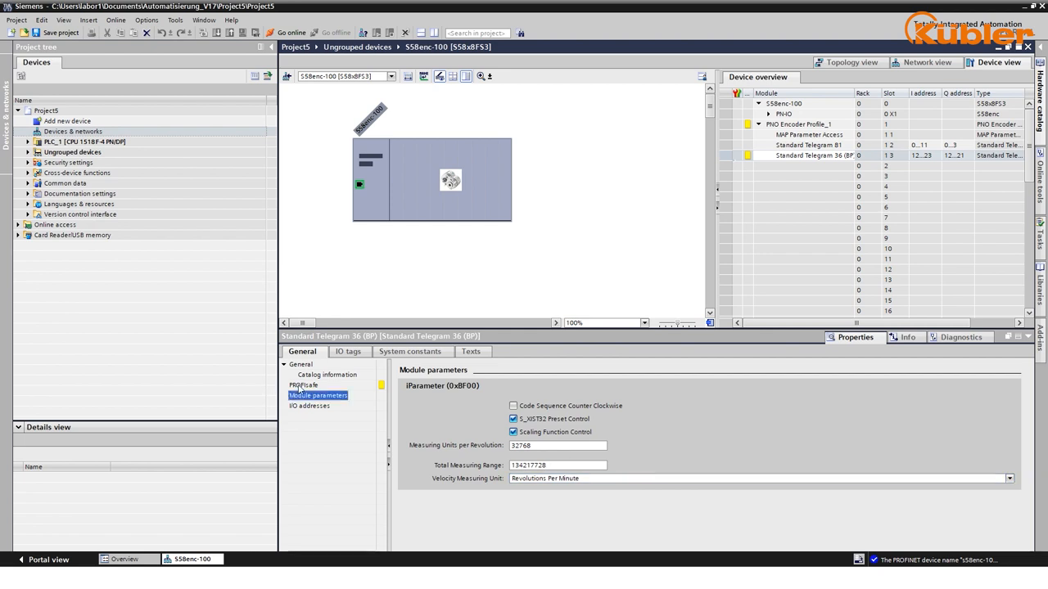
left_click(304, 385)
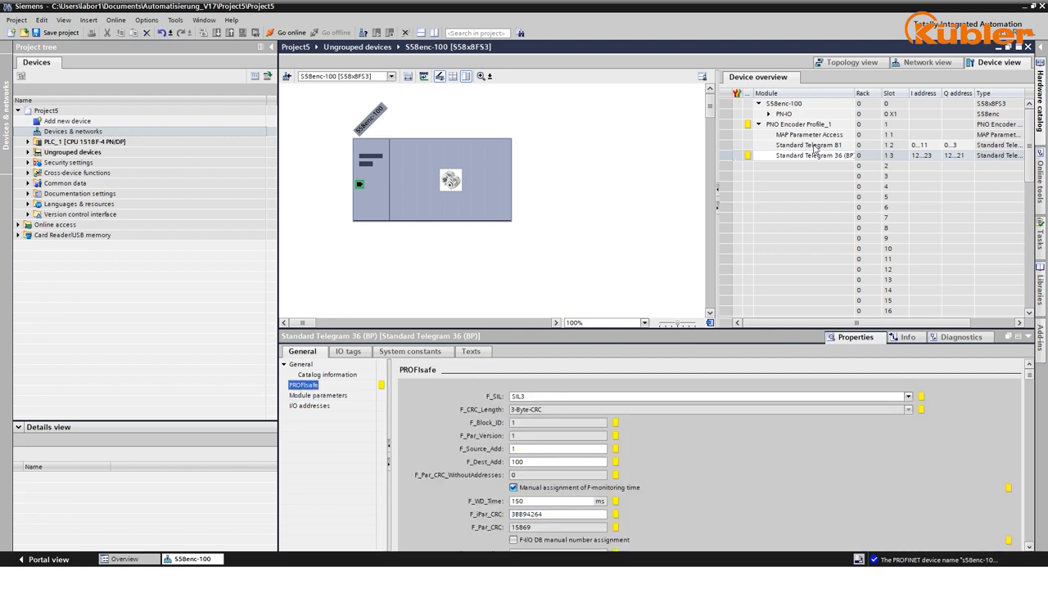
- Inspect Standard Telegram 81's module parameters with Class 4 functionality and scaling enabled
left_click(810, 144)
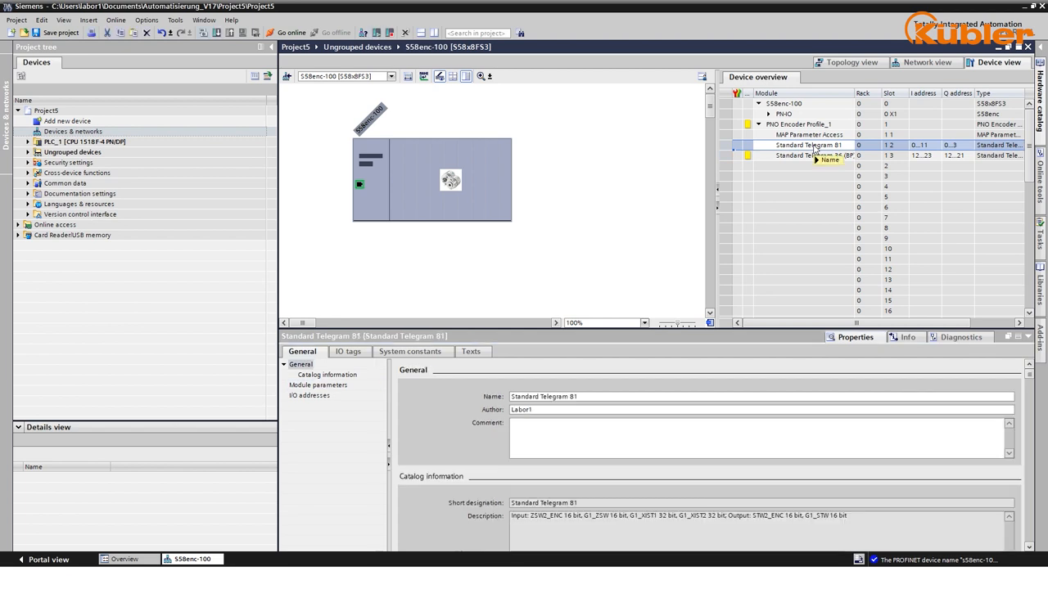
left_click(317, 385)
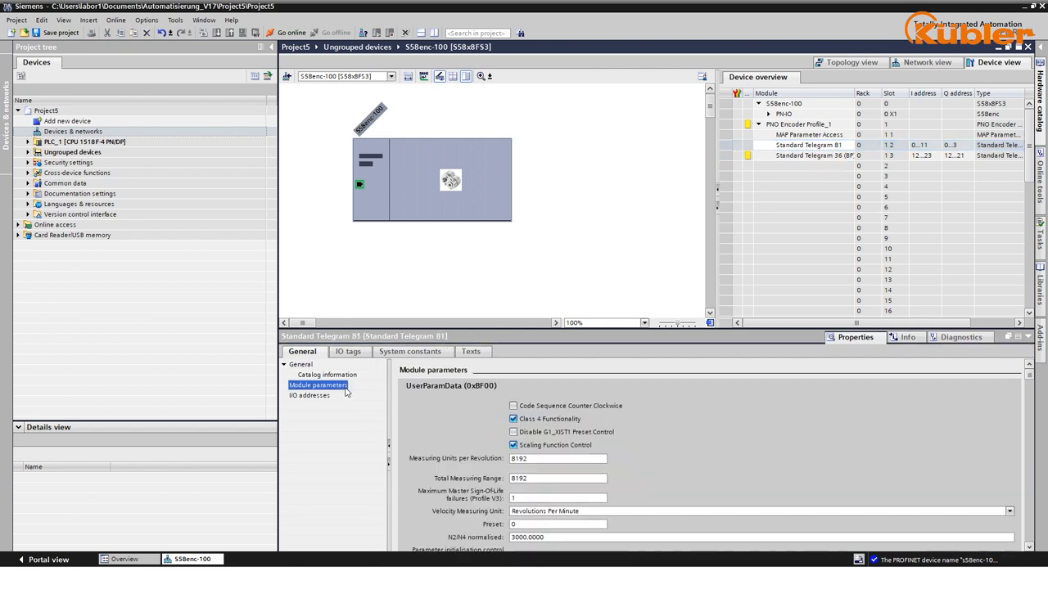
left_click(557, 459)
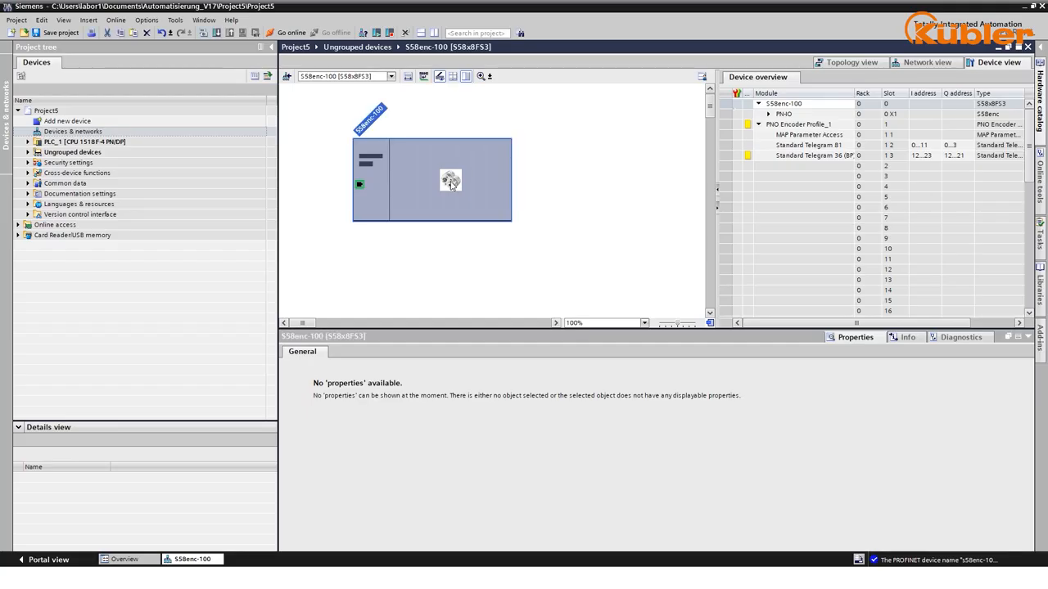
- Dismiss the encoder's context menu and select Standard Telegram 36 in the device view
right_click(450, 180)
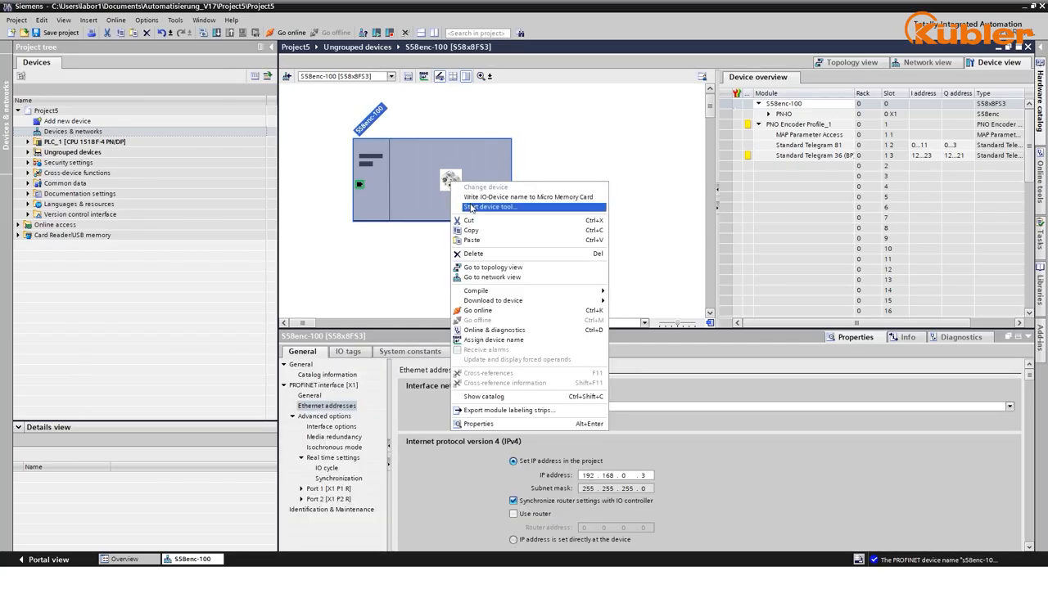
left_click(491, 206)
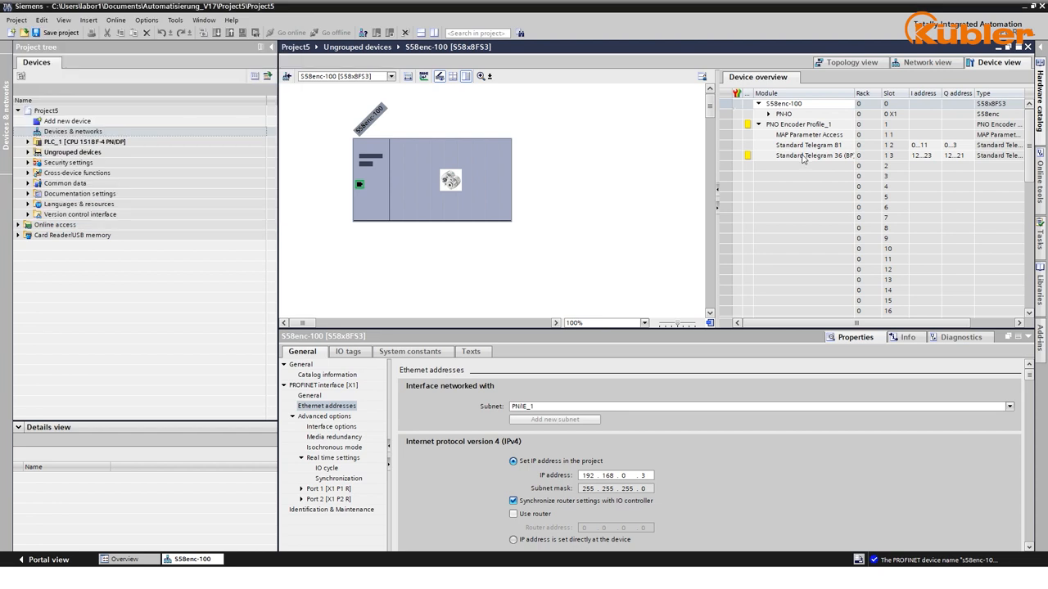
left_click(810, 156)
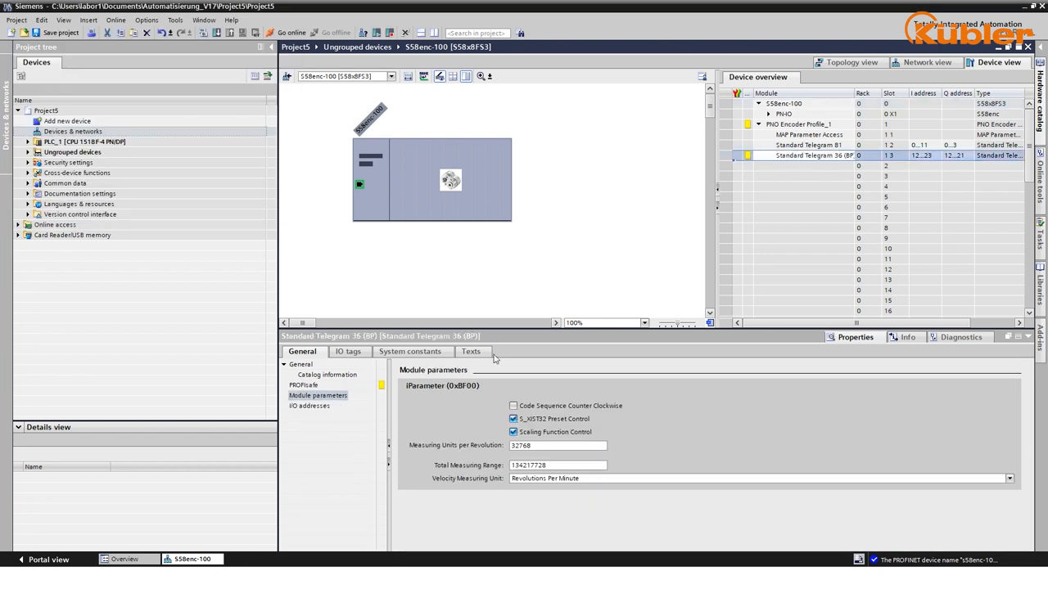
- Review Standard Telegram 36's PROFIsafe parameters and select the whole F_Par_CRC value
left_click(304, 385)
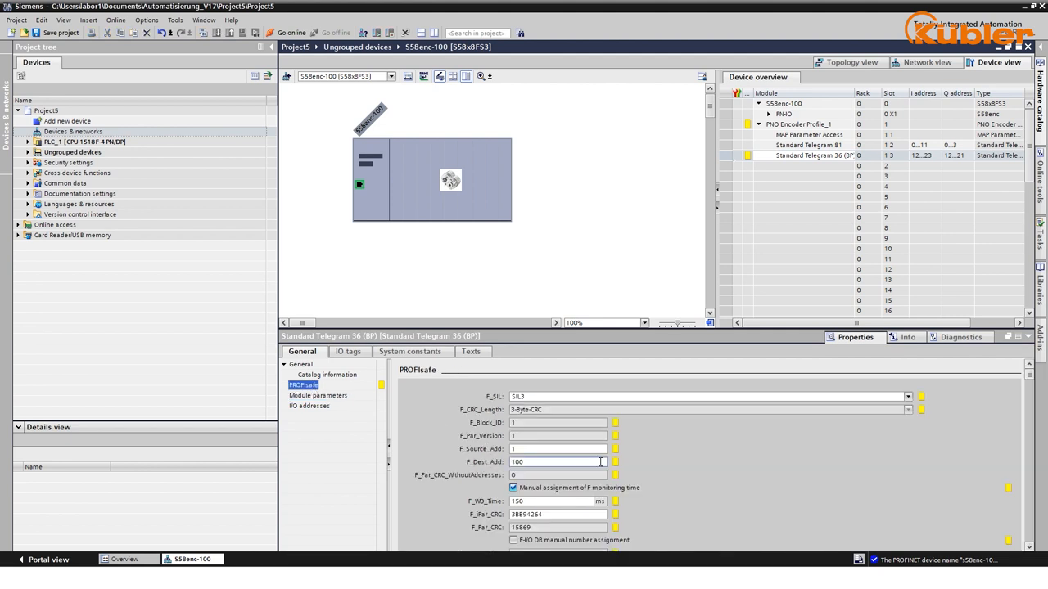
scroll("down", 3)
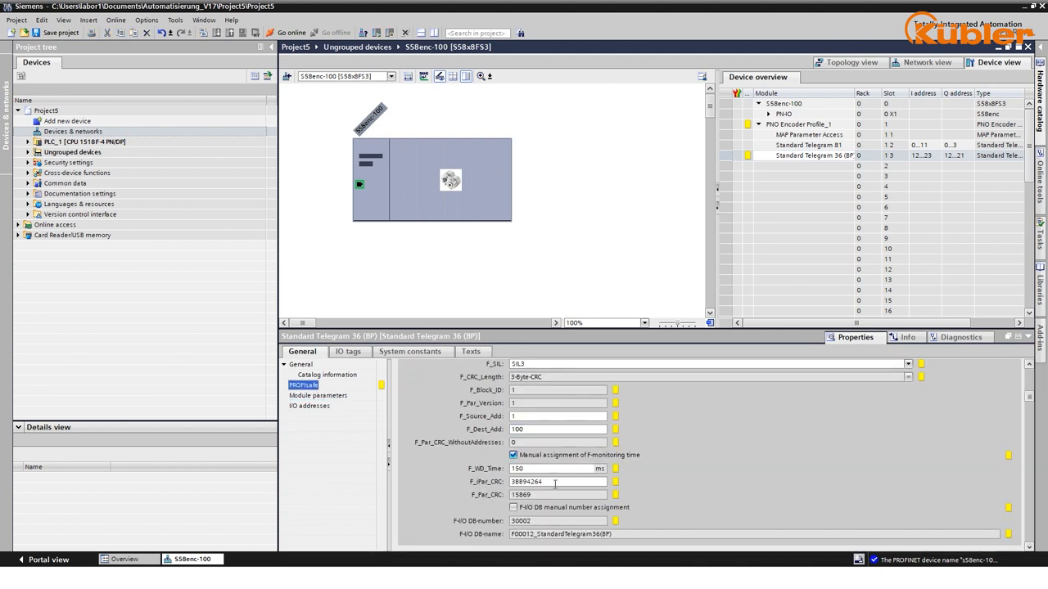
left_click(557, 481)
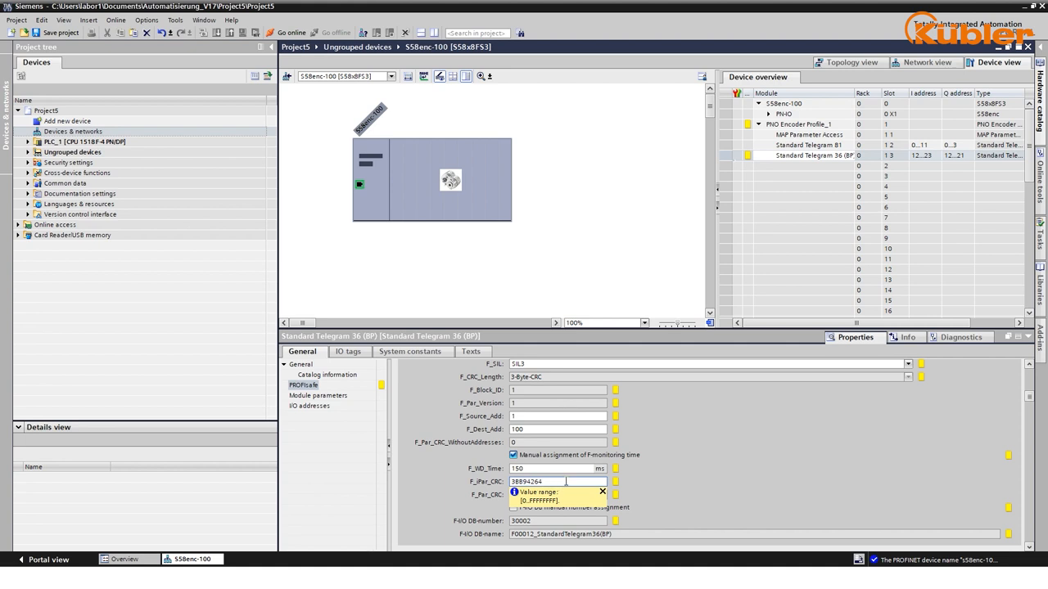
triple_click(556, 481)
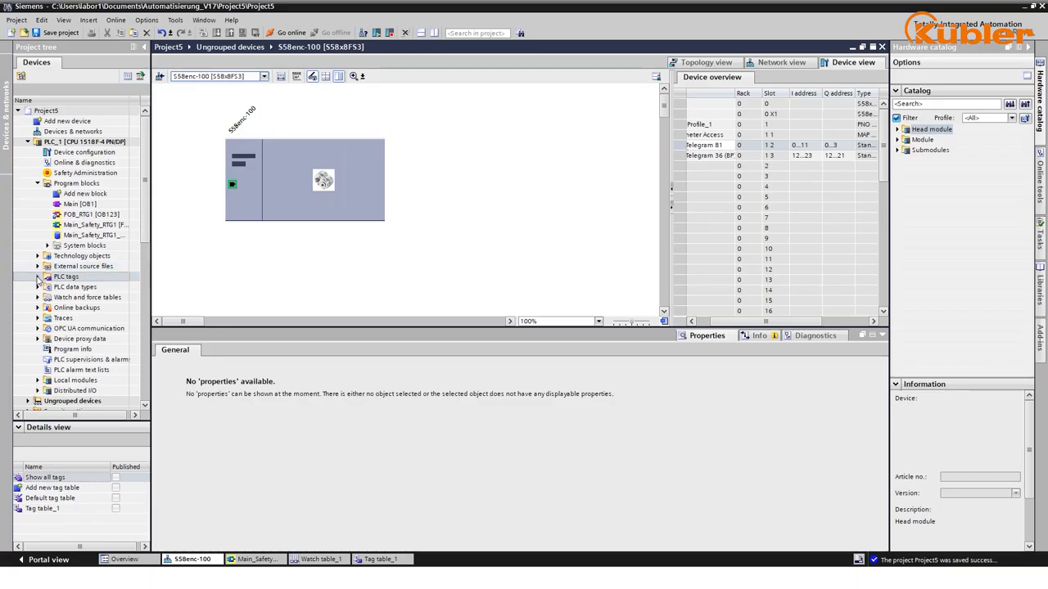
- Review Tag table_1 under PLC tags, checking the user_ack and S_STW1_ENC tags
left_click(38, 276)
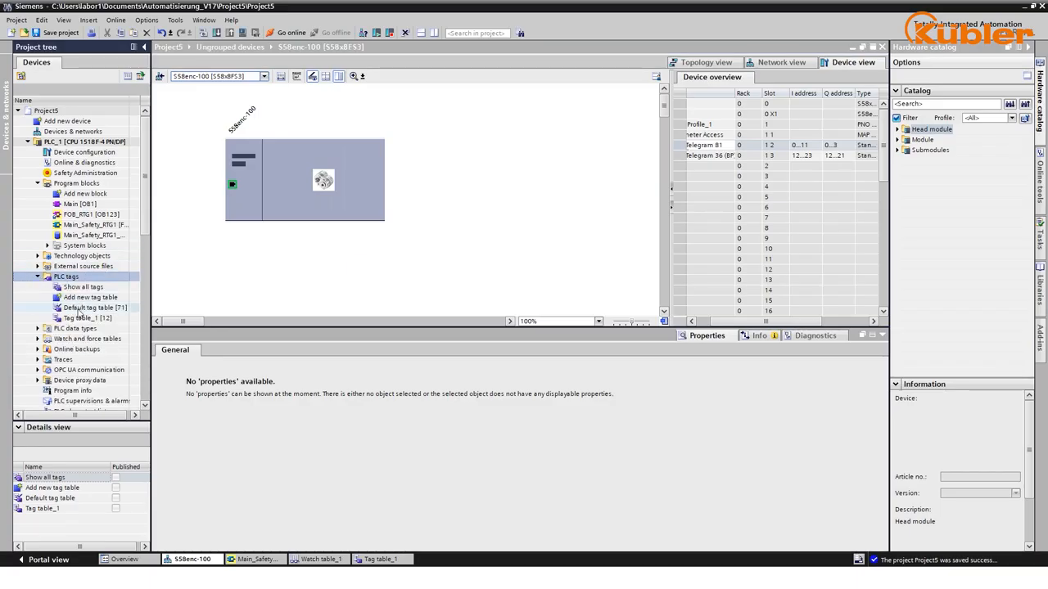
double_click(88, 317)
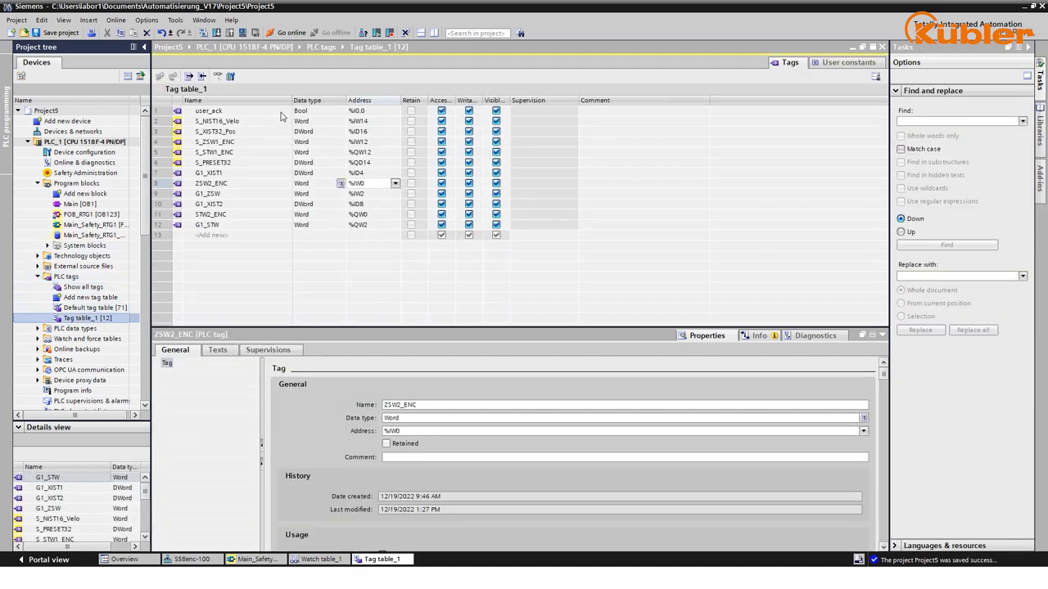
left_click(207, 112)
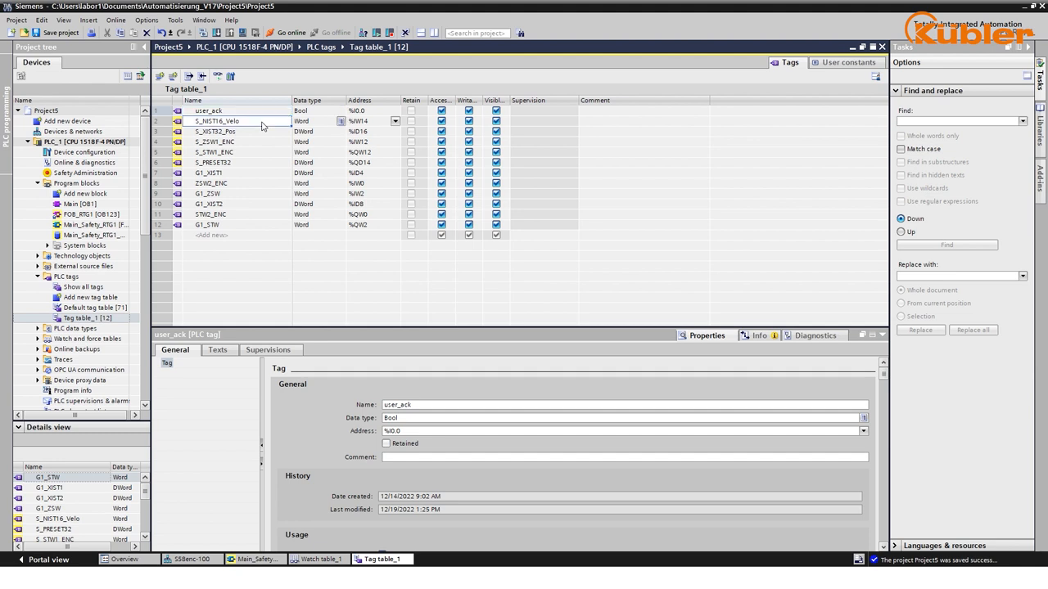
left_click(213, 151)
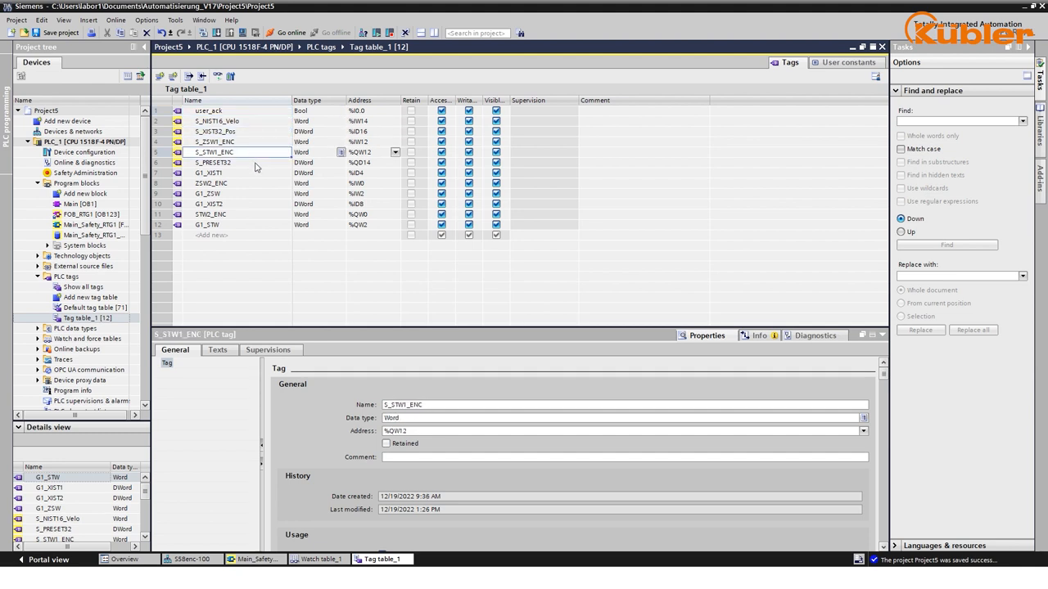
- Check the encoder preset, G1_XIST1 and G1_XIST2 tags and their addresses
left_click(237, 162)
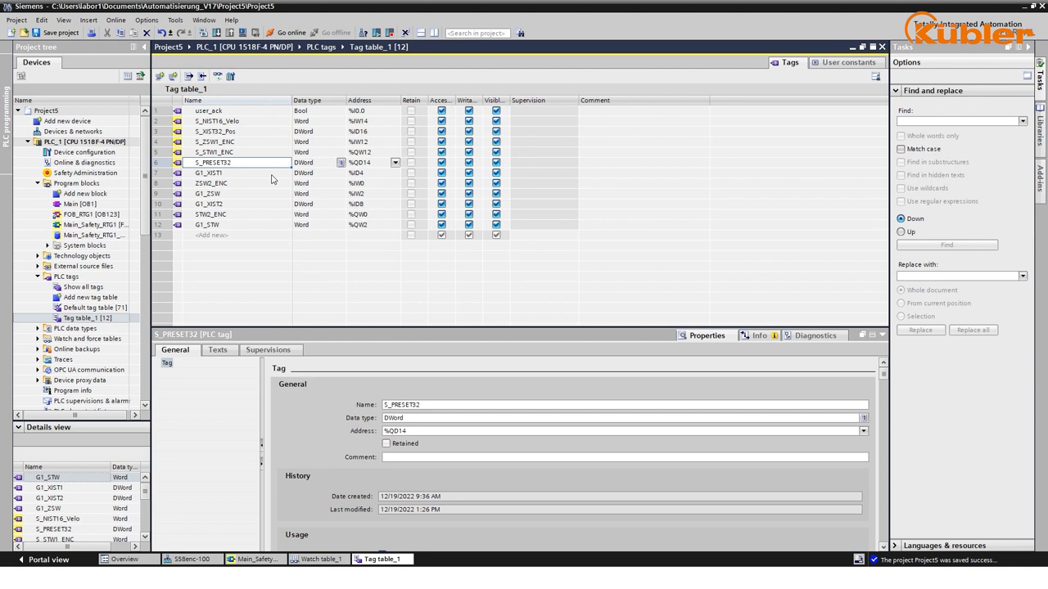
left_click(208, 174)
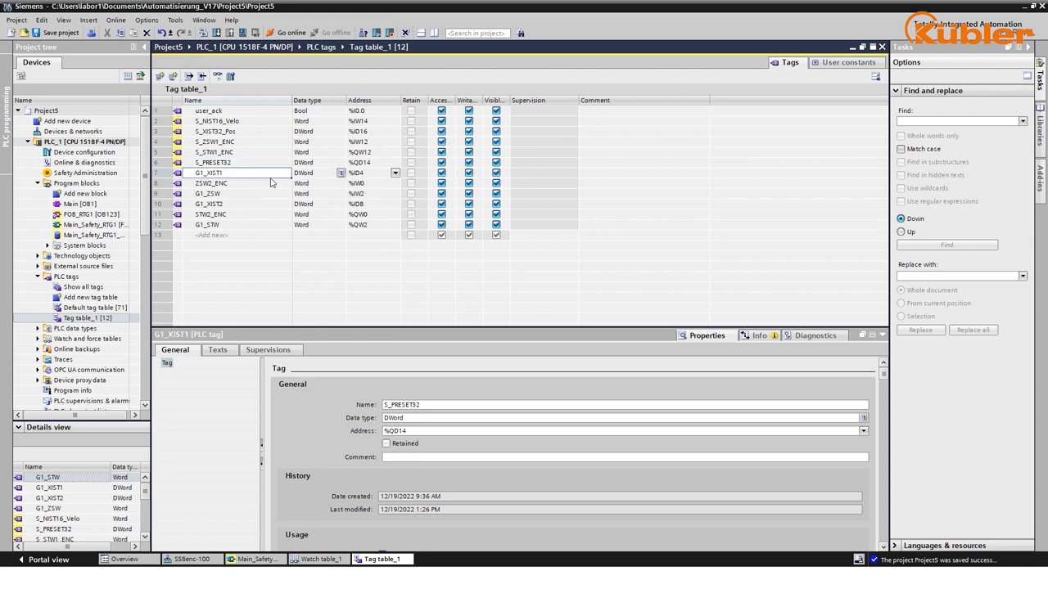
left_click(209, 203)
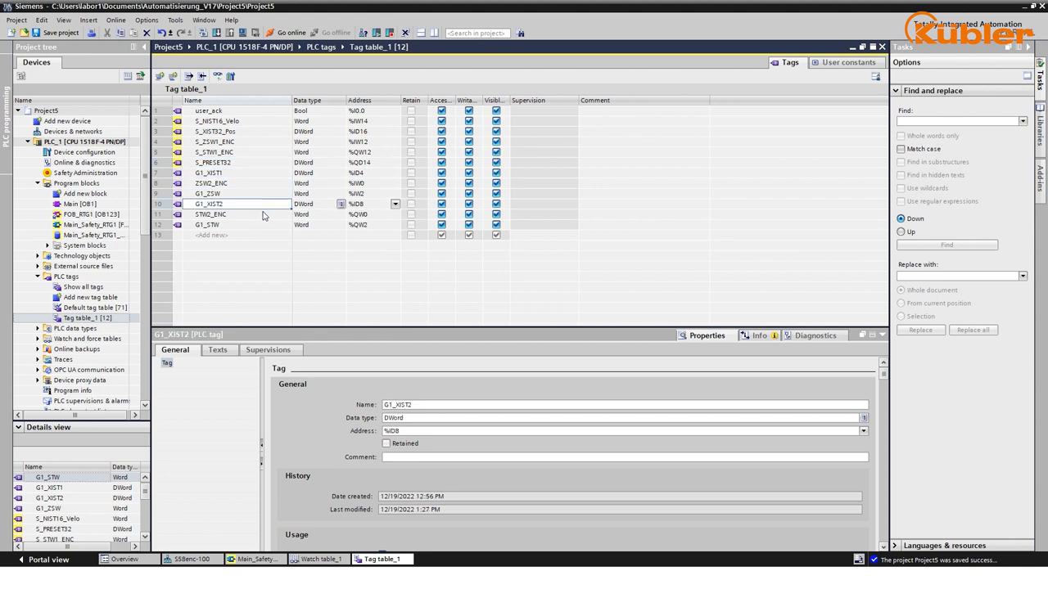
left_click(237, 224)
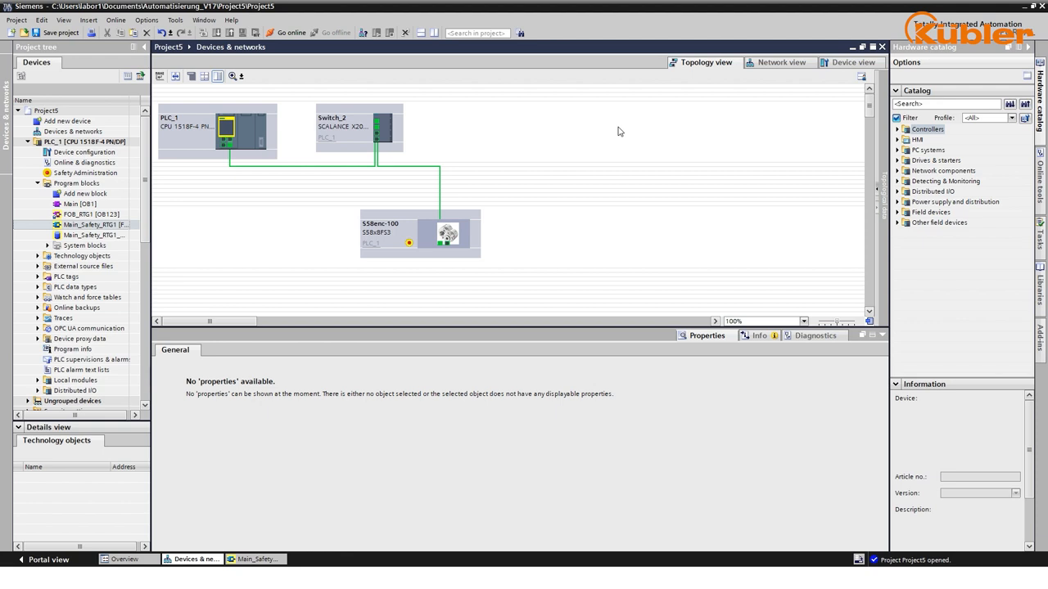
mouse_move(616, 133)
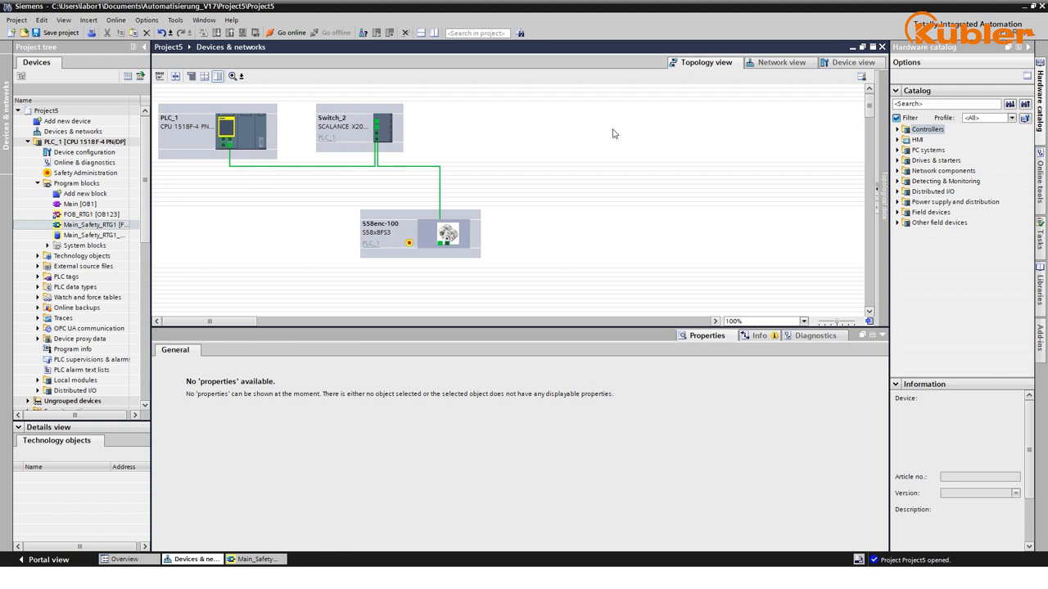
- Bring up the Main_Safety_RTG1 [FB1] safety block with its reintegration acknowledgement network
left_click(78, 203)
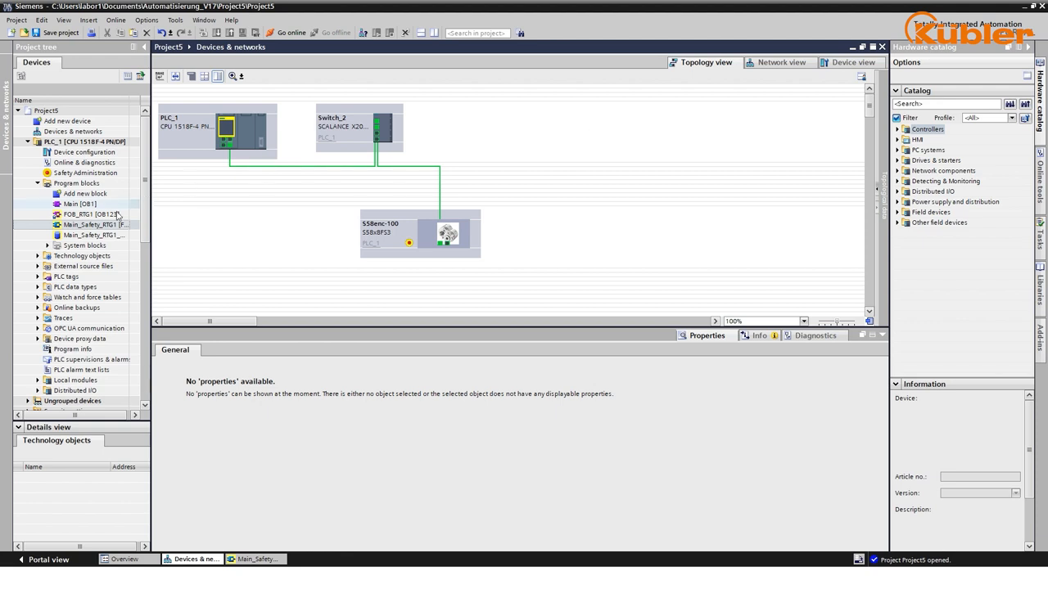
double_click(94, 224)
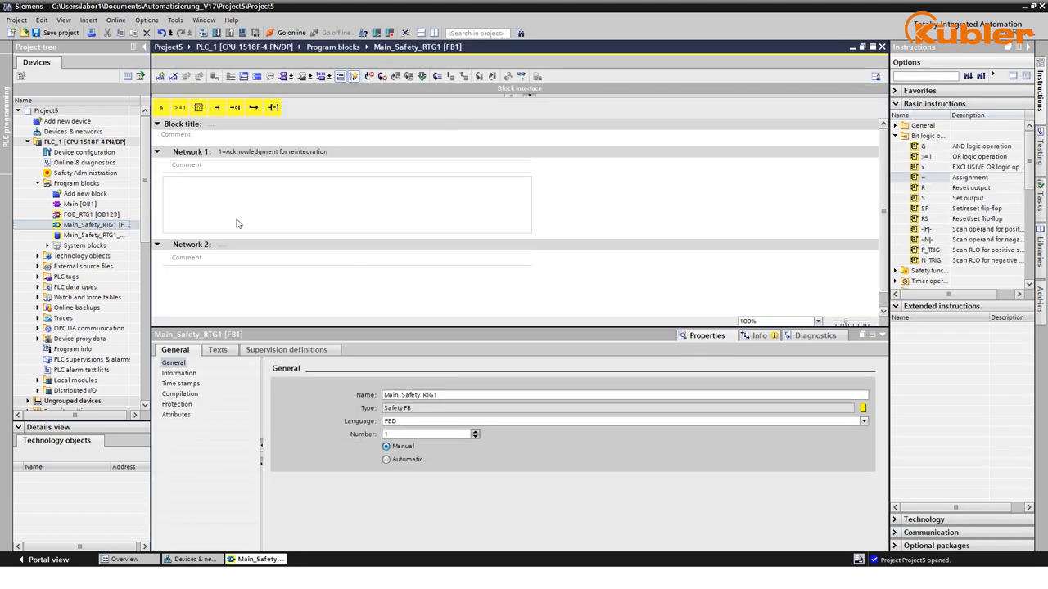
mouse_move(920, 149)
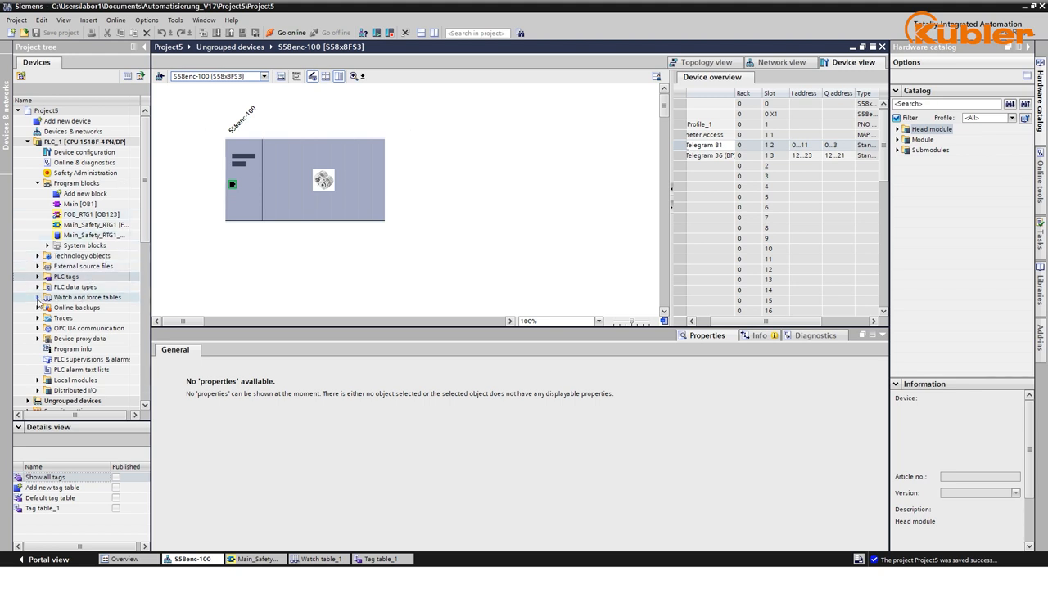
- Review Watch table_1 and its user_ack row of encoder tags
left_click(37, 298)
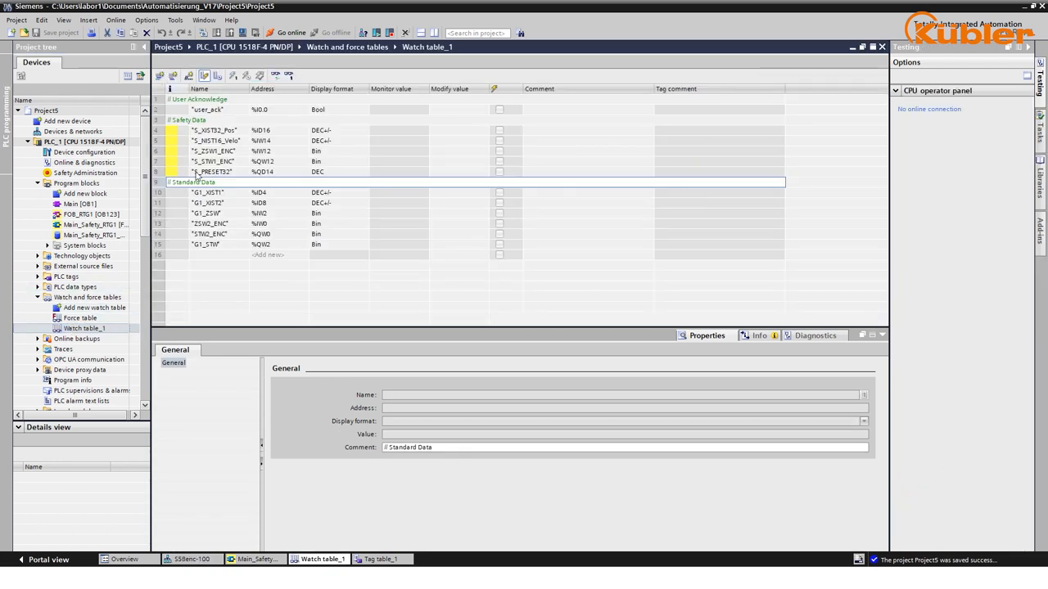
mouse_move(227, 102)
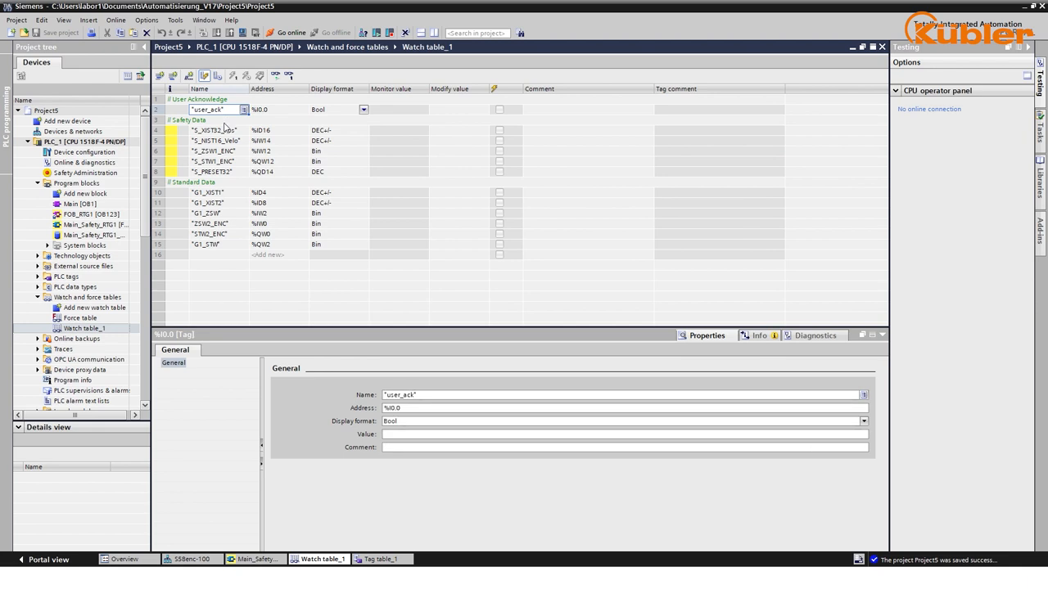
left_click(214, 131)
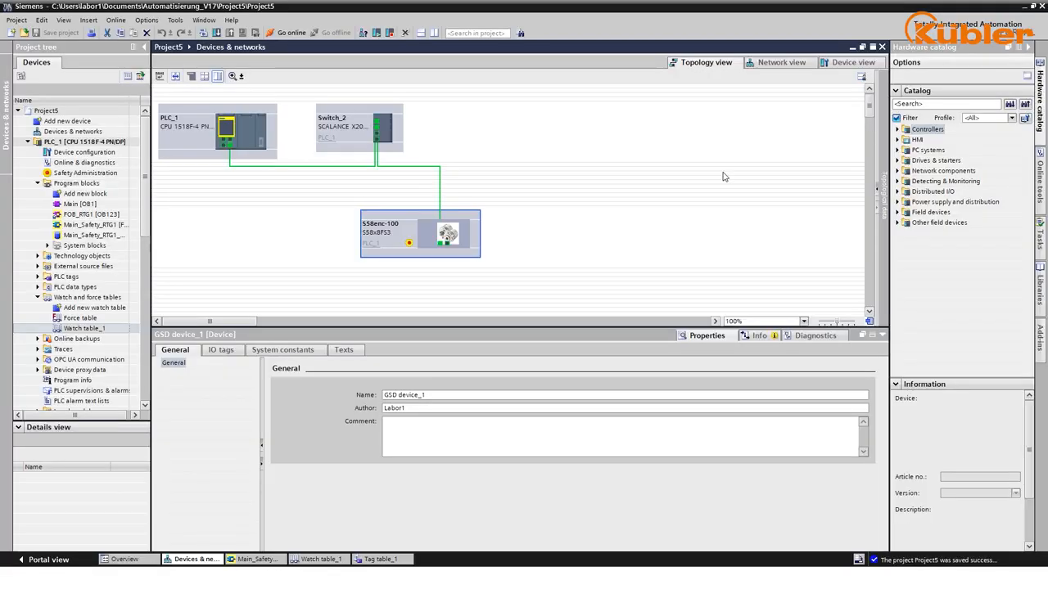
- Compile PLC_1's hardware and program blocks, then begin the download to PLC_1
left_click(245, 131)
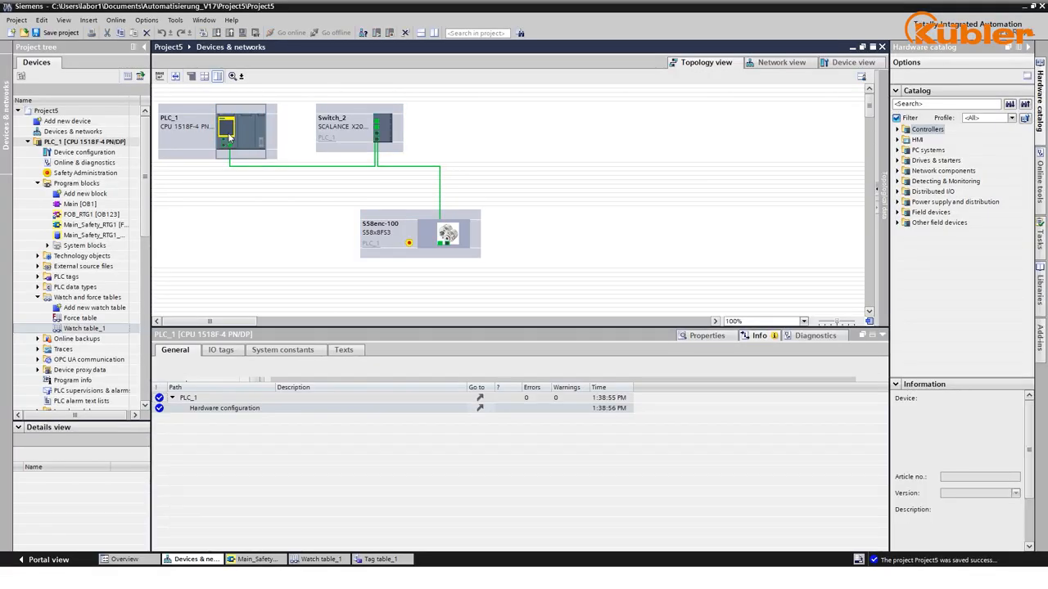
left_click(237, 131)
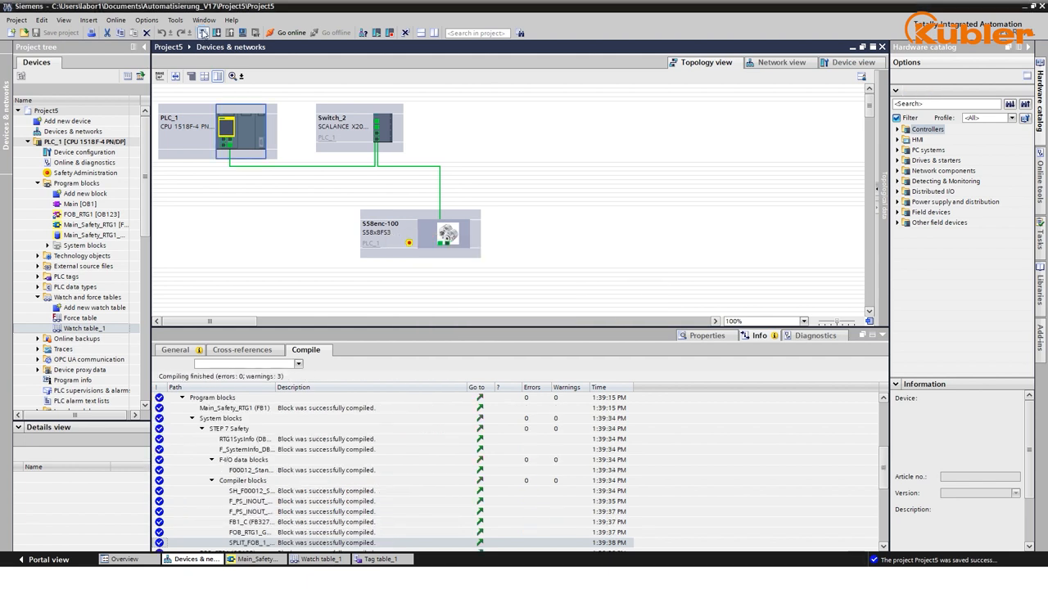
left_click(203, 33)
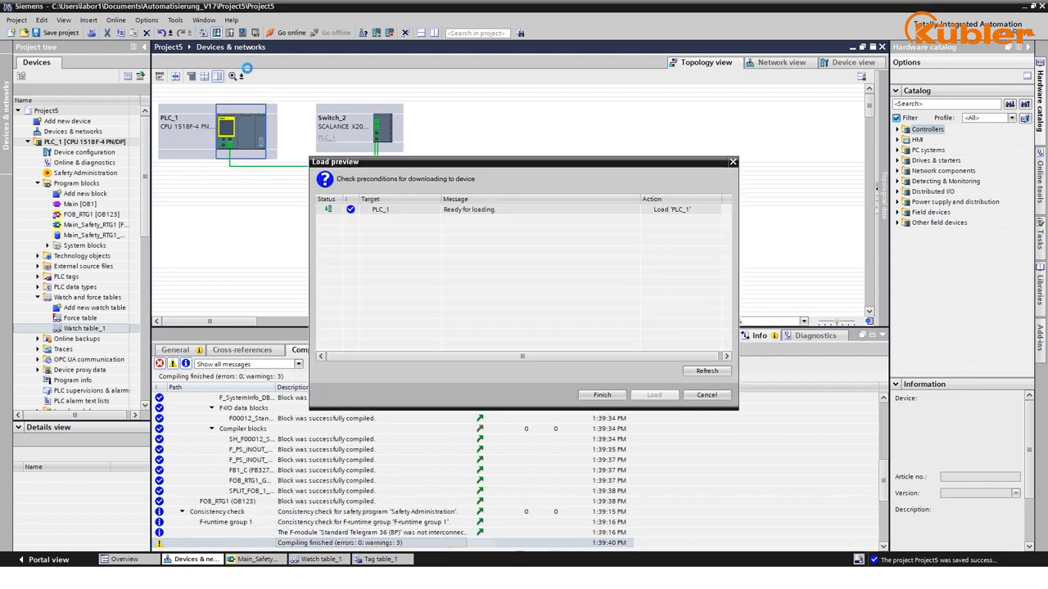
left_click(653, 394)
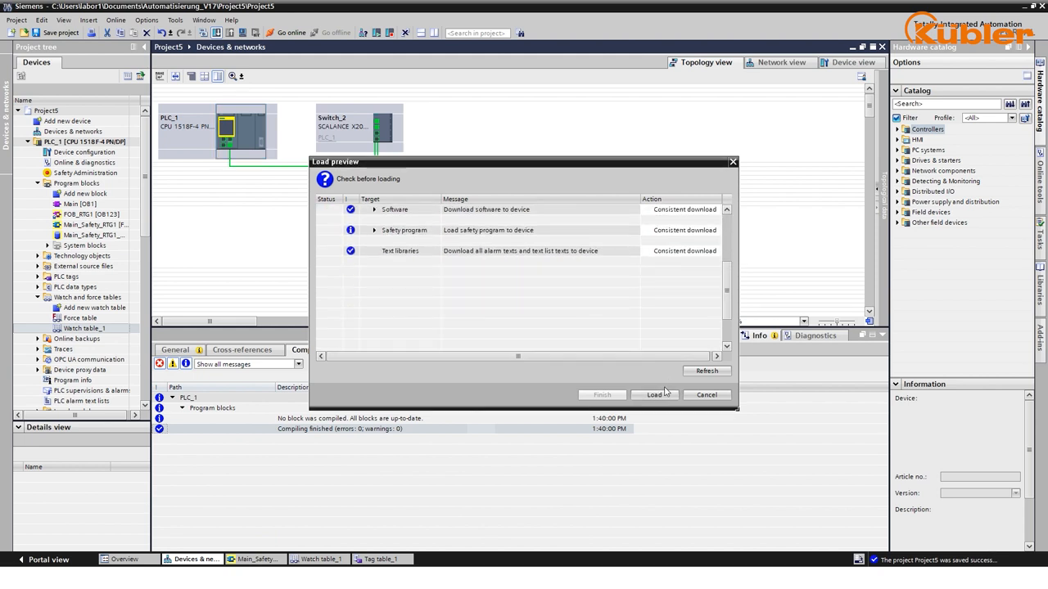
- Confirm the consistent download in Load preview and finish with Start module so PLC_1 restarts
left_click(655, 394)
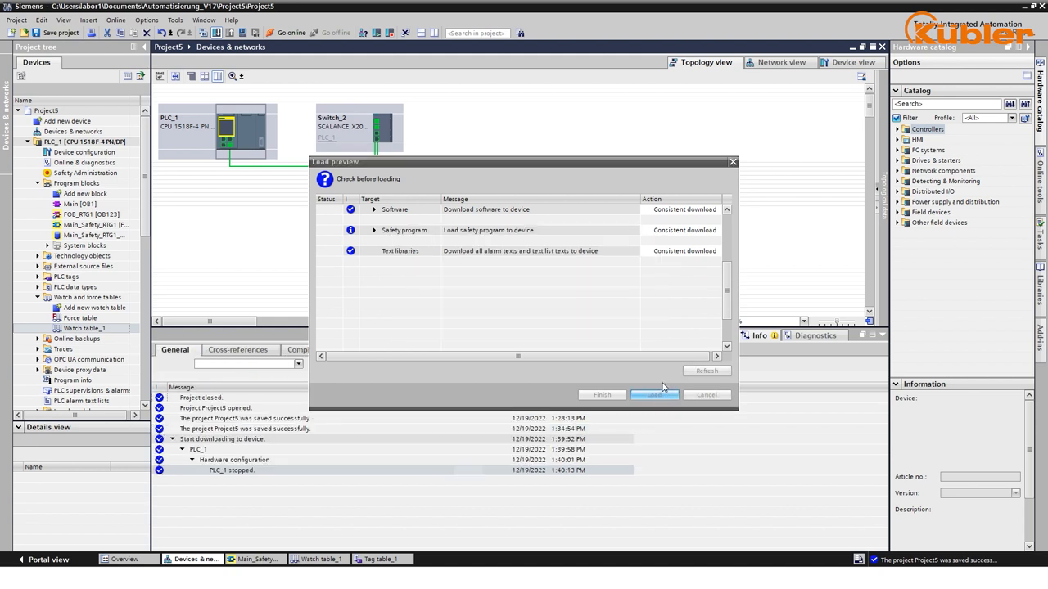
left_click(655, 394)
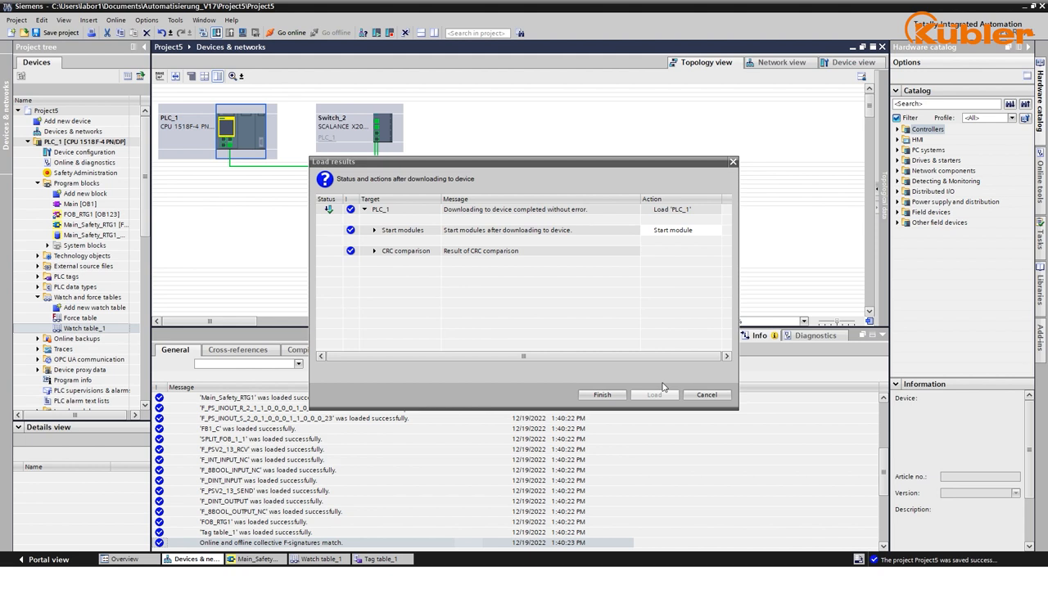
left_click(603, 395)
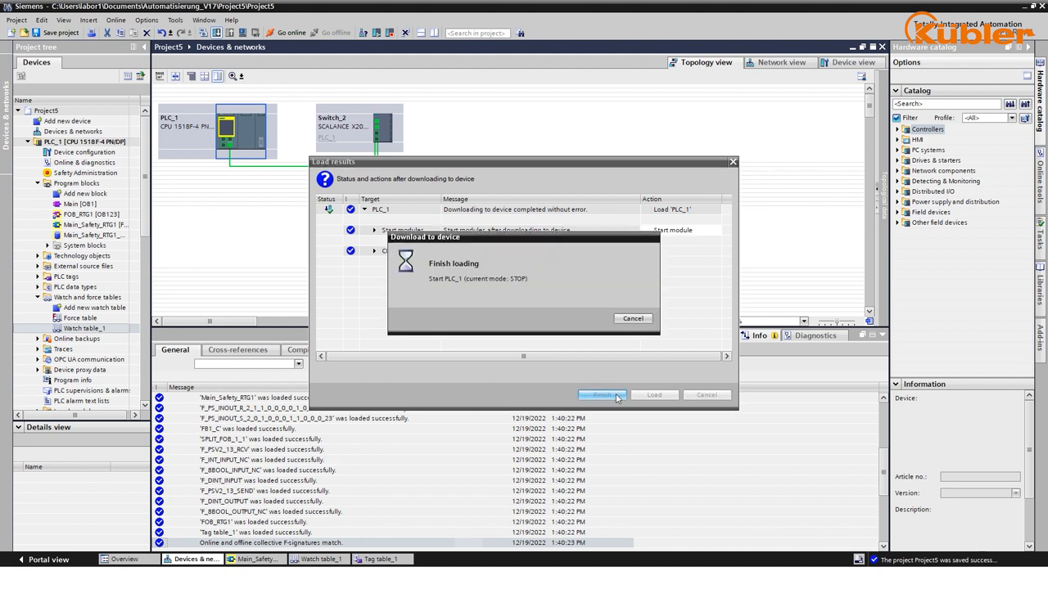
left_click(603, 394)
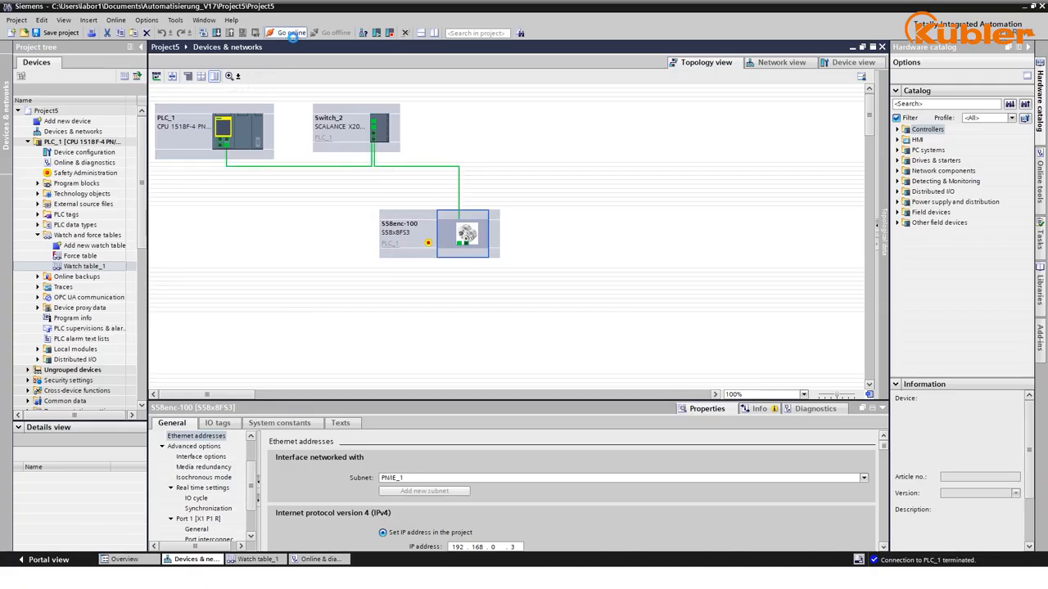
- Go online with PLC_1 and show Watch table_1 with live encoder values
left_click(288, 33)
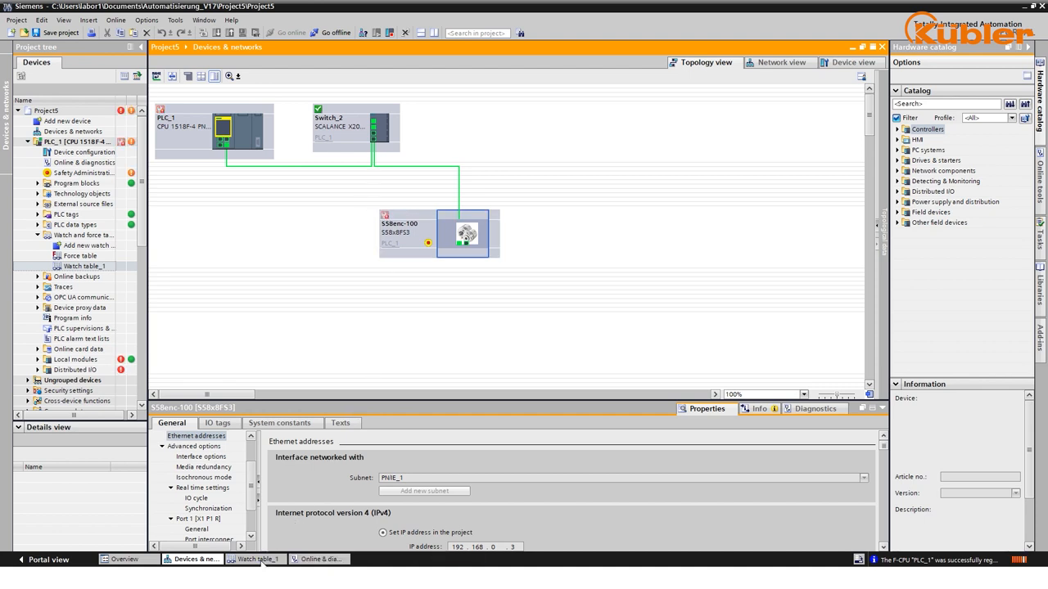
left_click(259, 559)
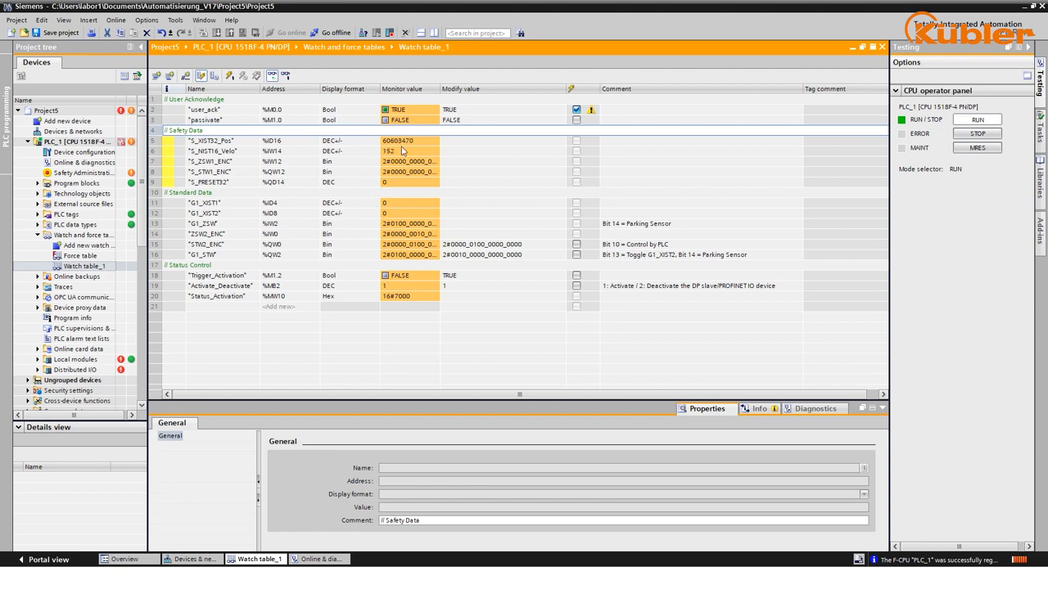
- Monitor all tags in Watch table_1 and inspect live encoder position, speed and control word values
left_click(203, 108)
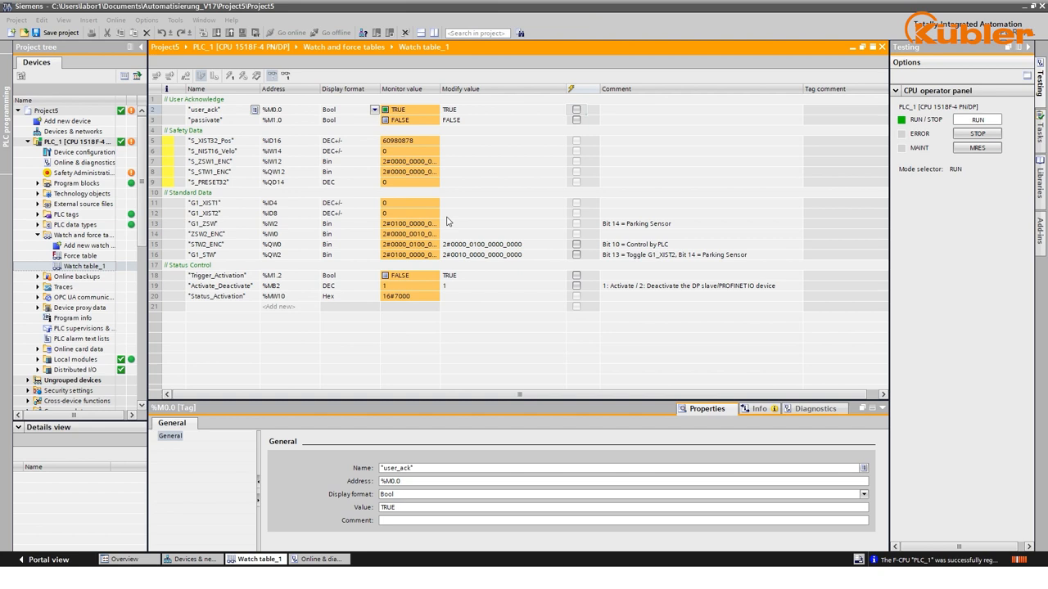
left_click(576, 244)
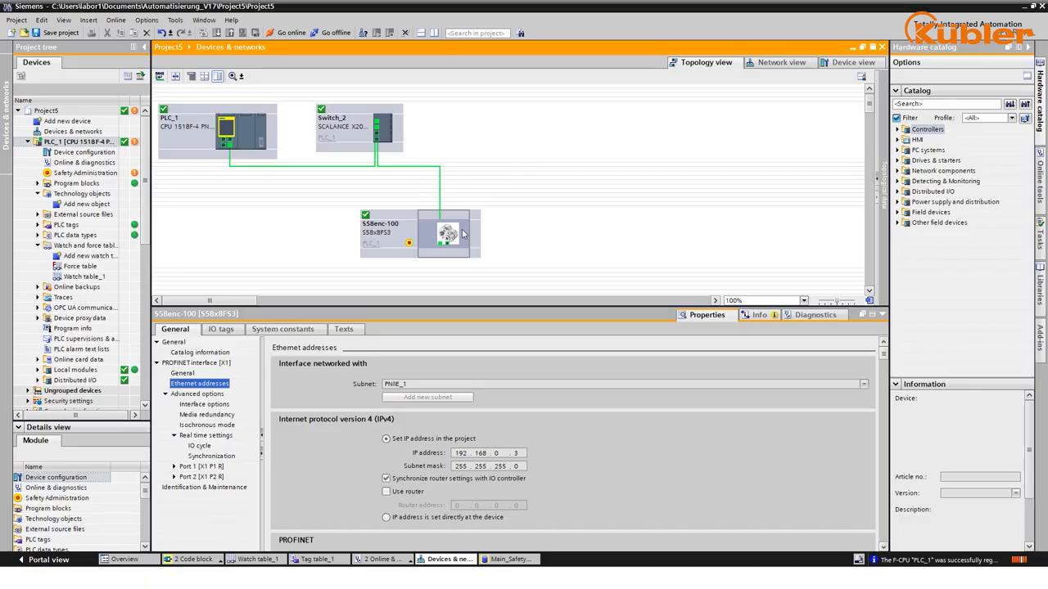
- Read S58enc-100's project IP address, 192.168.0.x with mask 255.255.255.0, from its Ethernet addresses
left_click(445, 233)
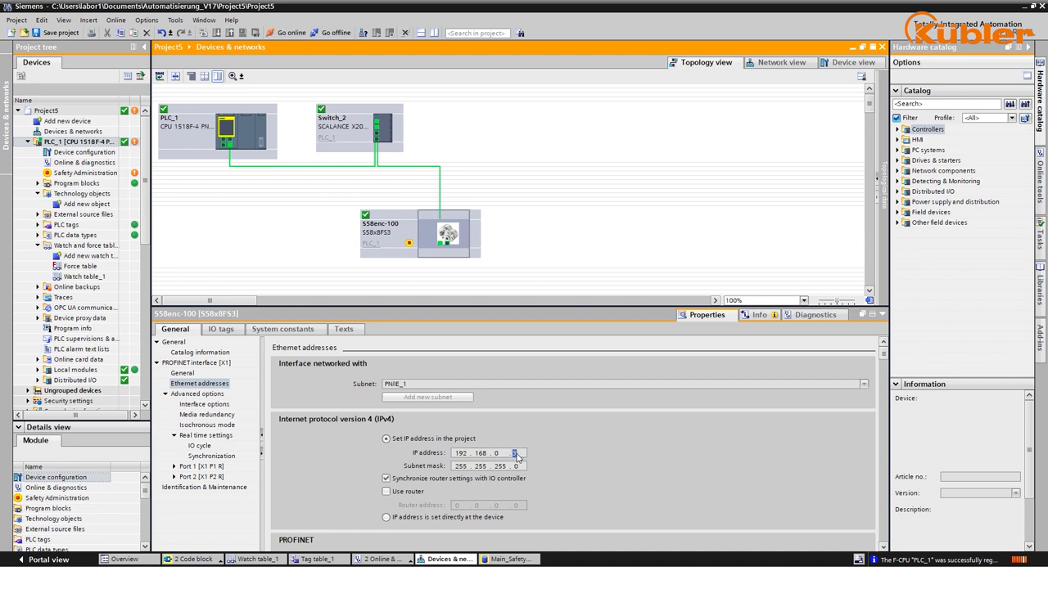
mouse_move(565, 457)
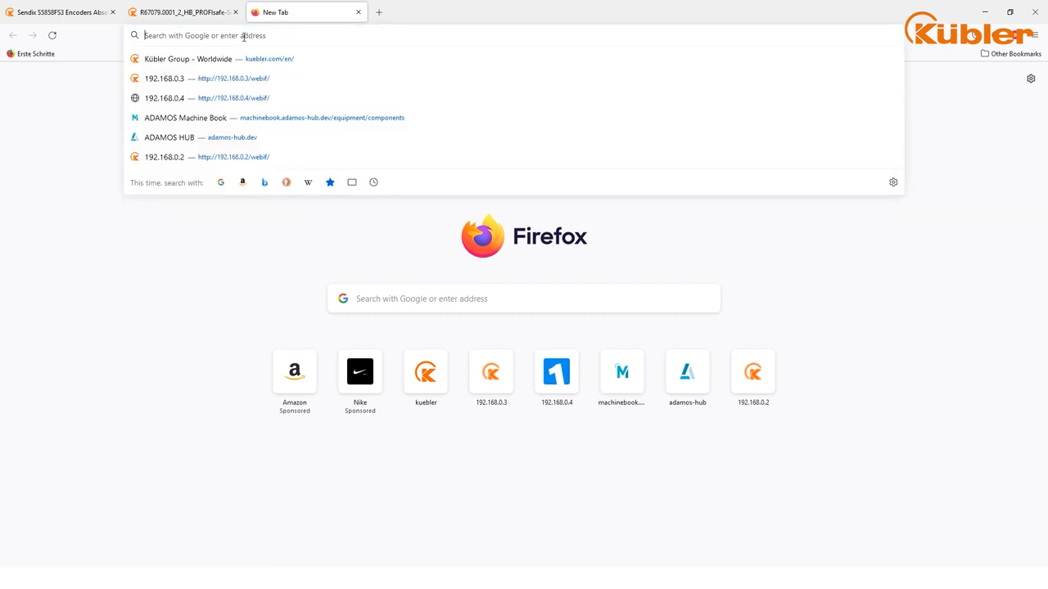
- Browse to 192.168.0.3 and upload fwupdate_v116.kbl on the Kübler firmware page, which is rejected
type("192.168.0.3/webif/")
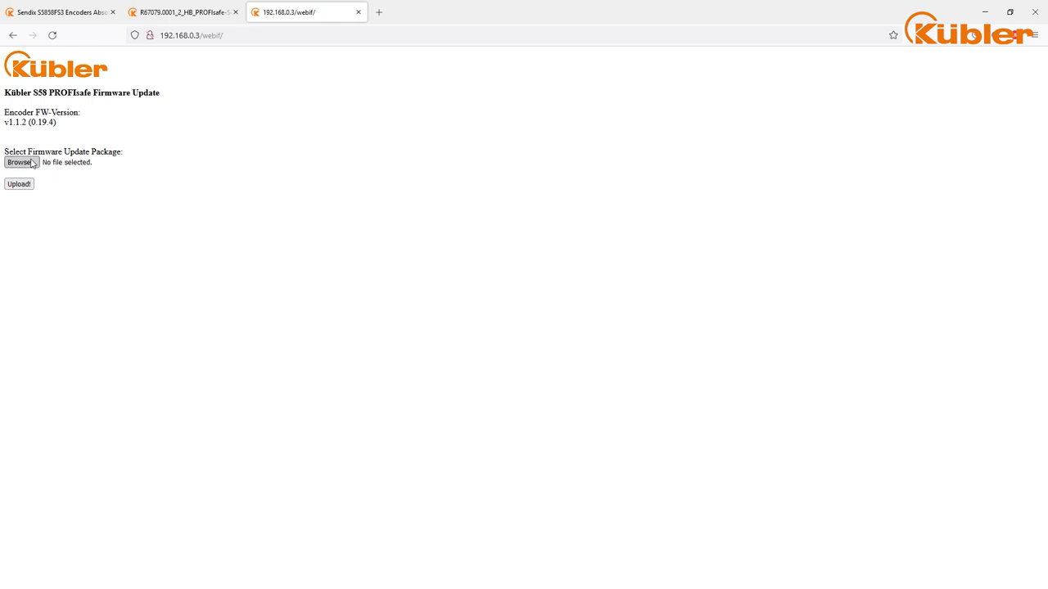
left_click(19, 162)
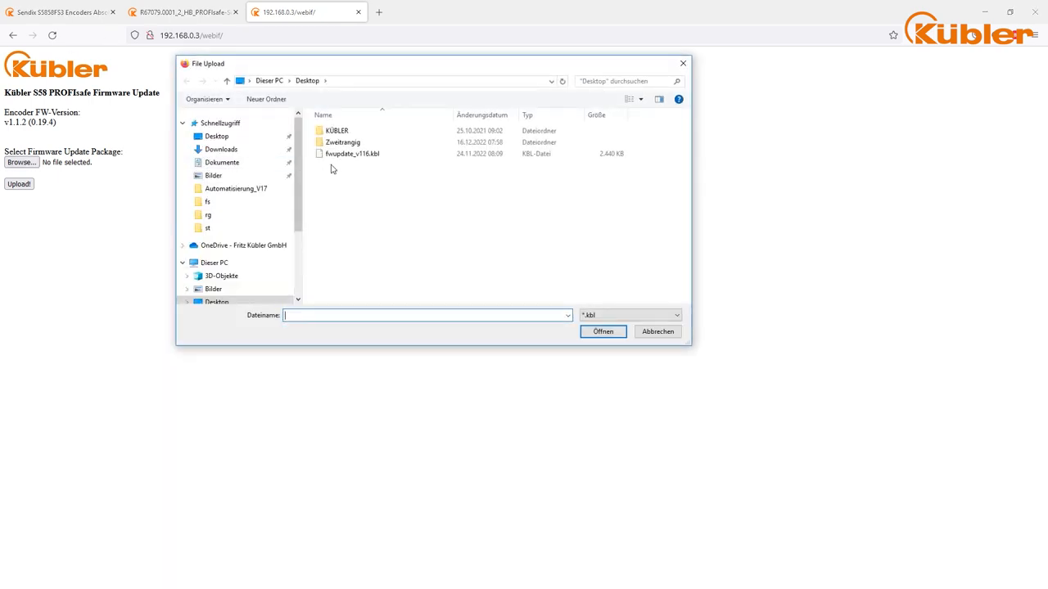
left_click(352, 154)
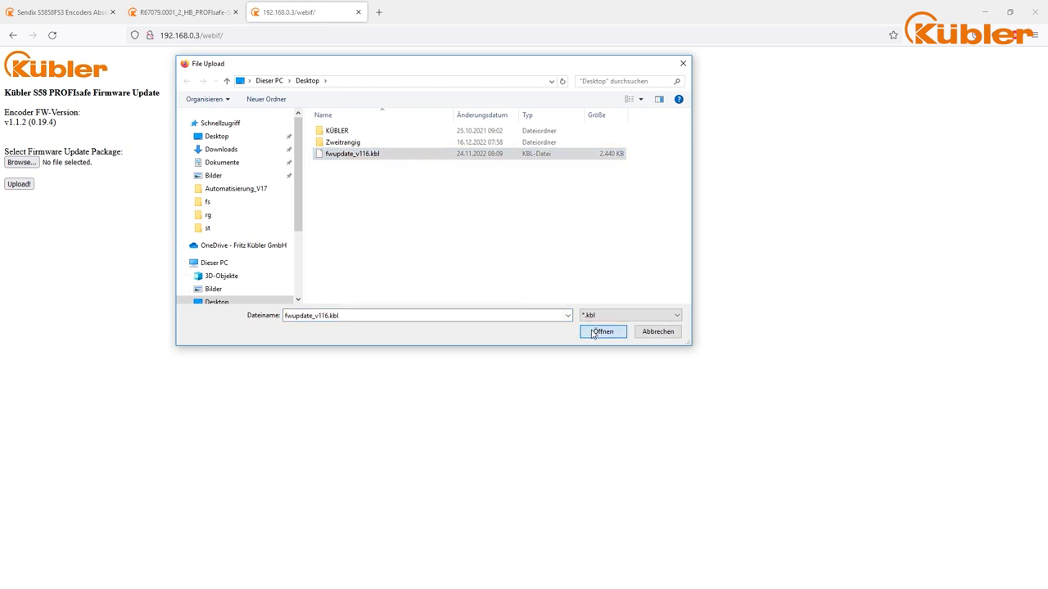
left_click(603, 330)
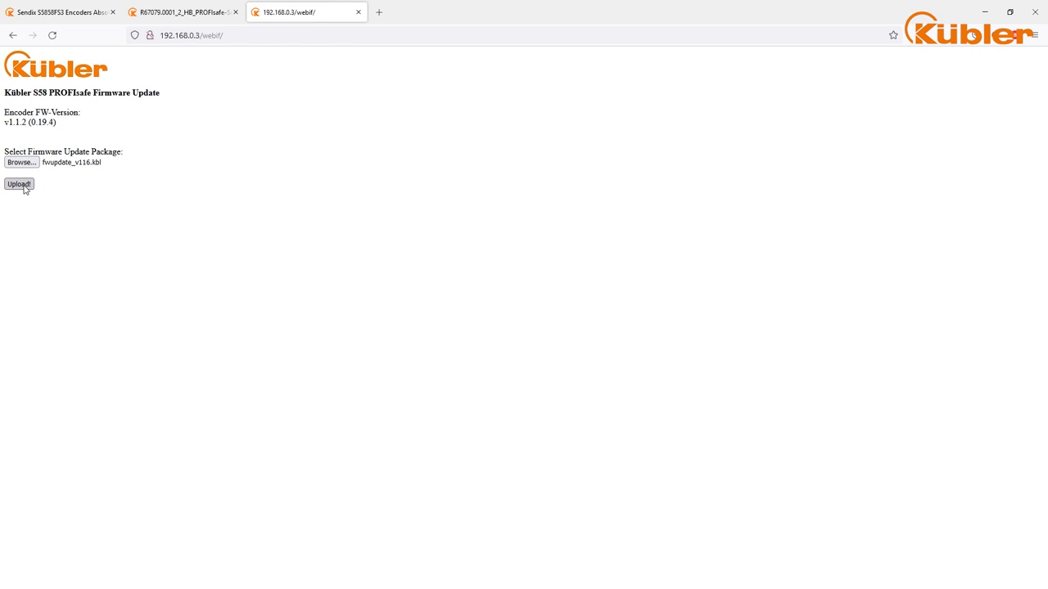
left_click(18, 183)
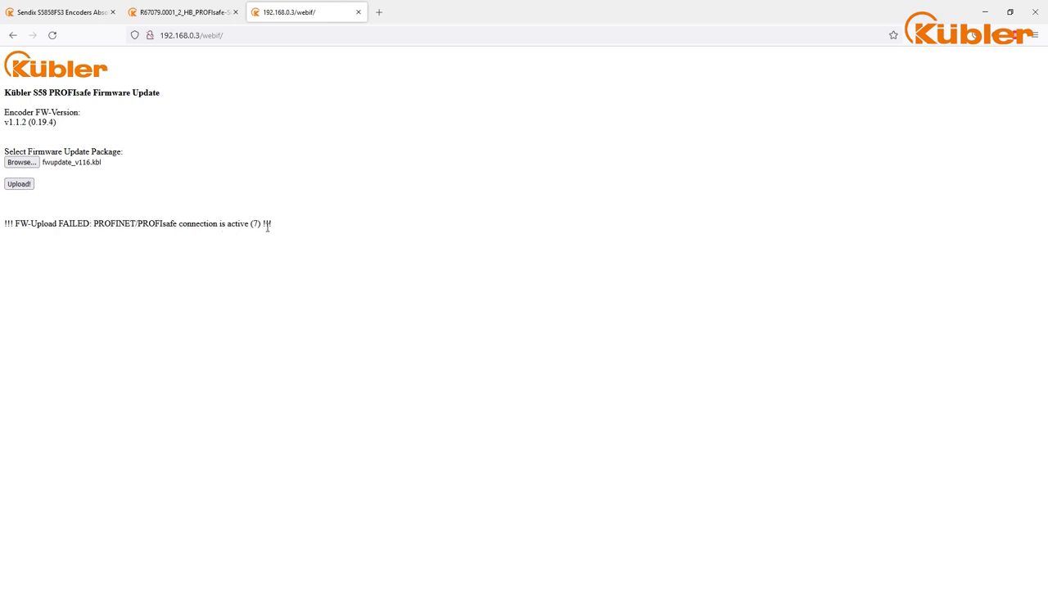
mouse_move(229, 360)
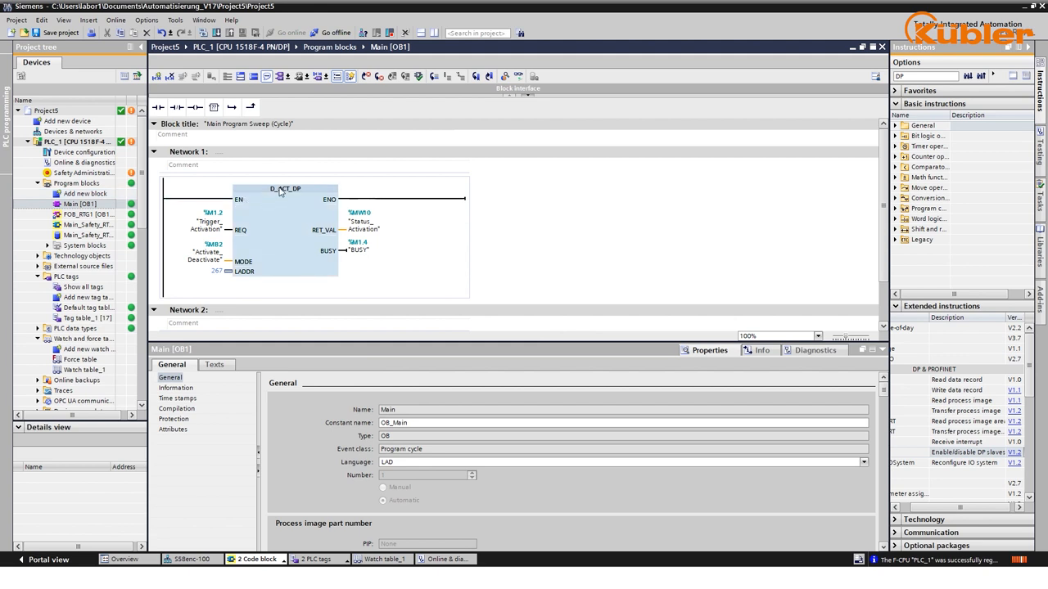
- Inspect the D_ACT_DP block and its Trigger_Activation input in Main [OB1], then show Watch table_1
left_click(285, 197)
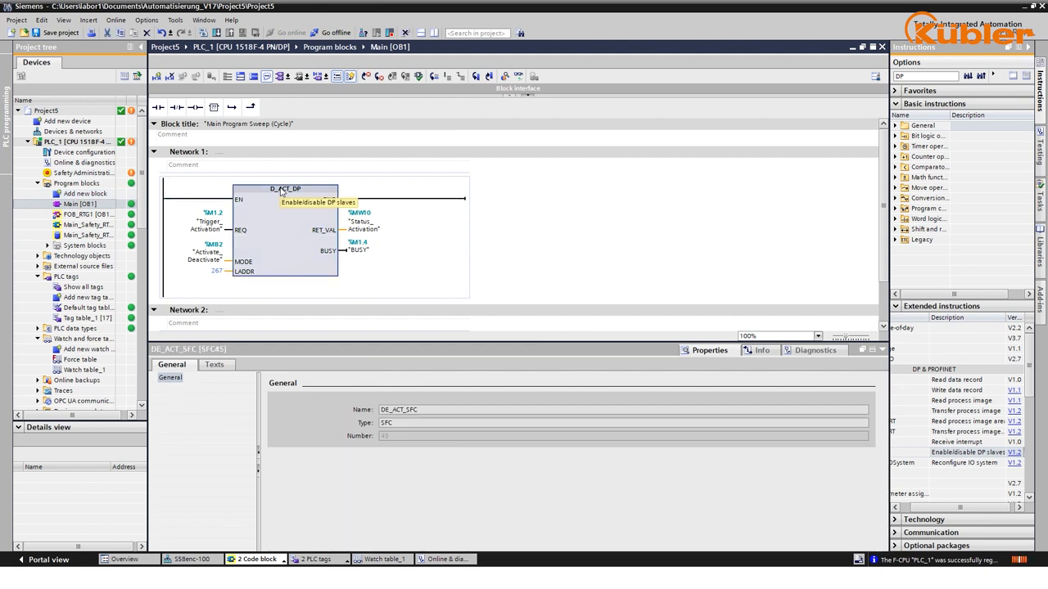
left_click(206, 223)
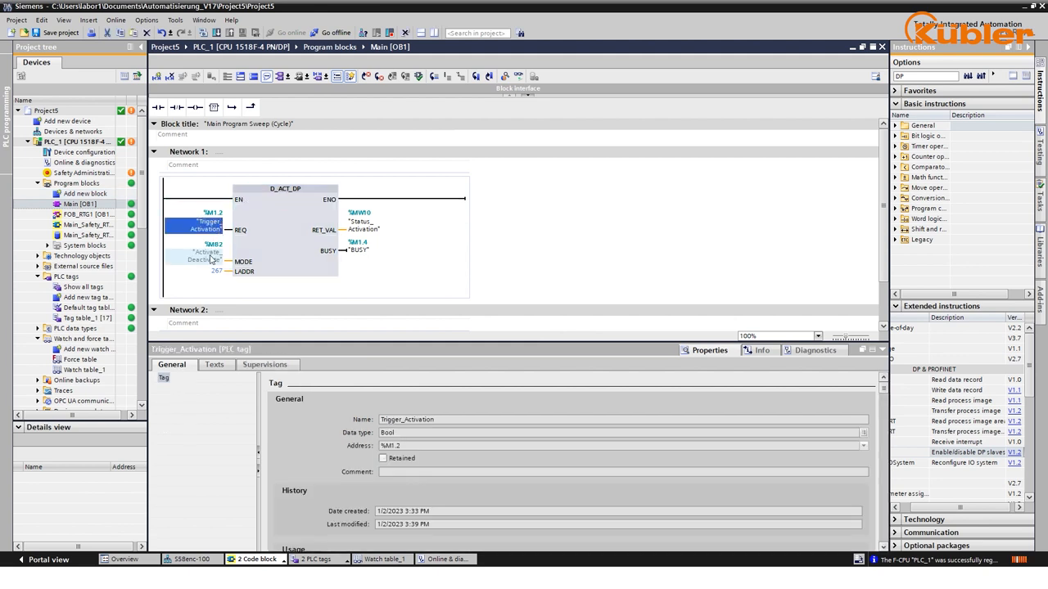
left_click(216, 272)
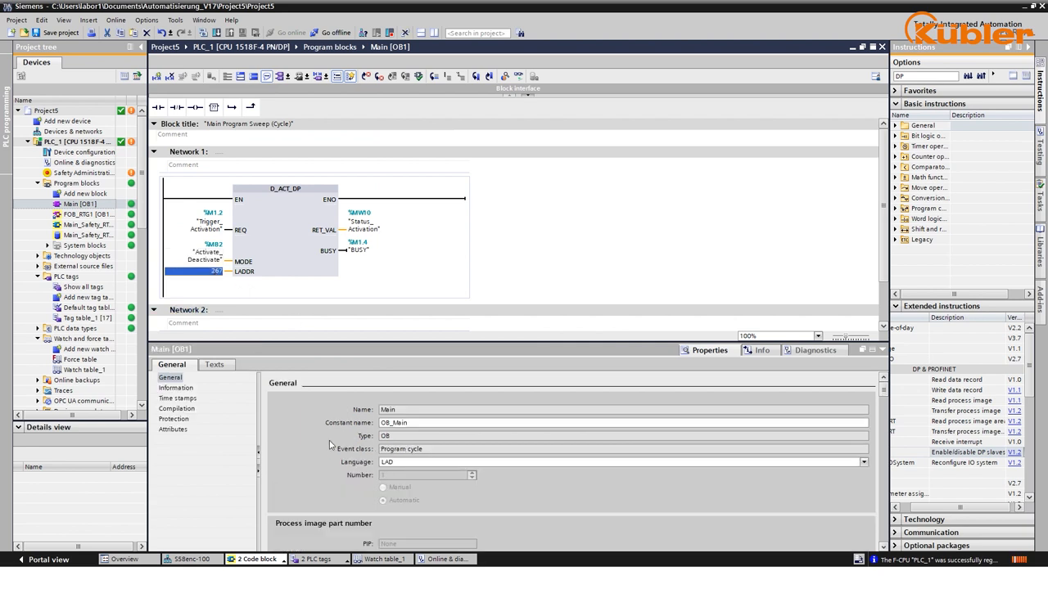
left_click(85, 369)
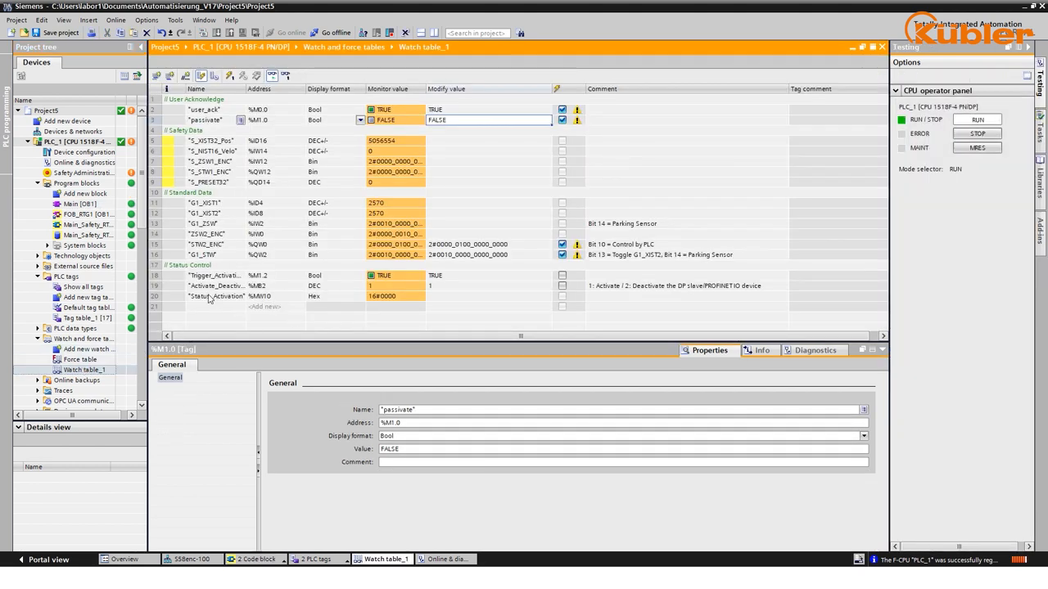
- Select Trigger_Activation and STRG_ENC tags and enter modify value 2 for Activate_Deactivate
left_click(216, 275)
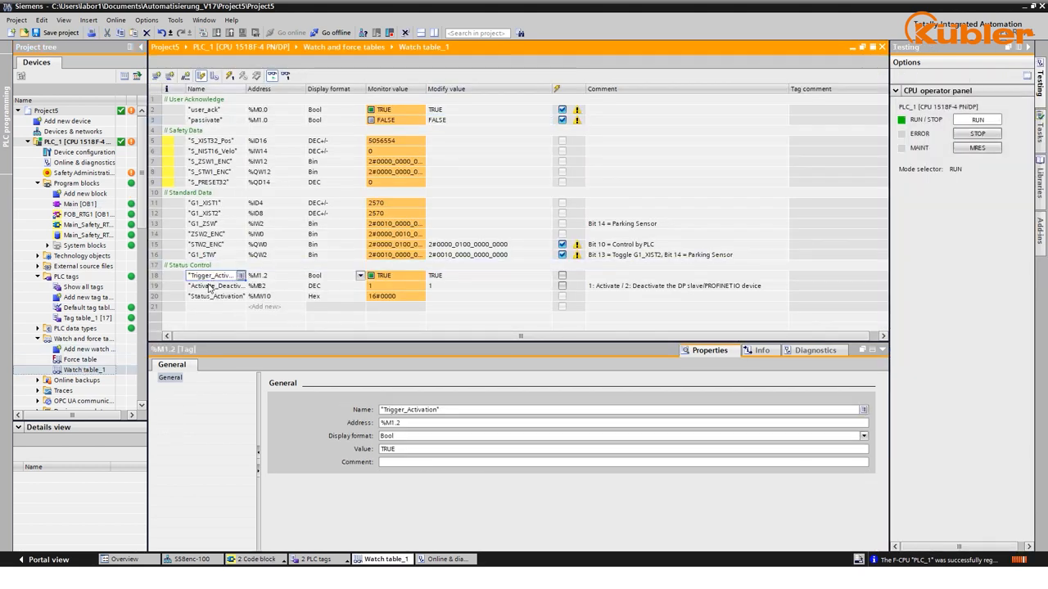
left_click(213, 294)
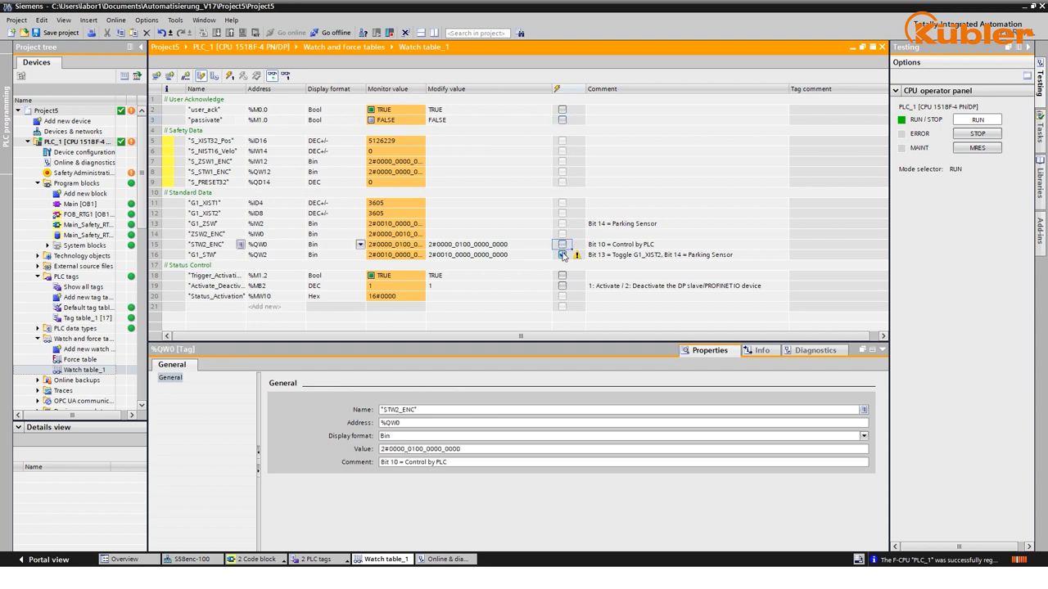
left_click(563, 275)
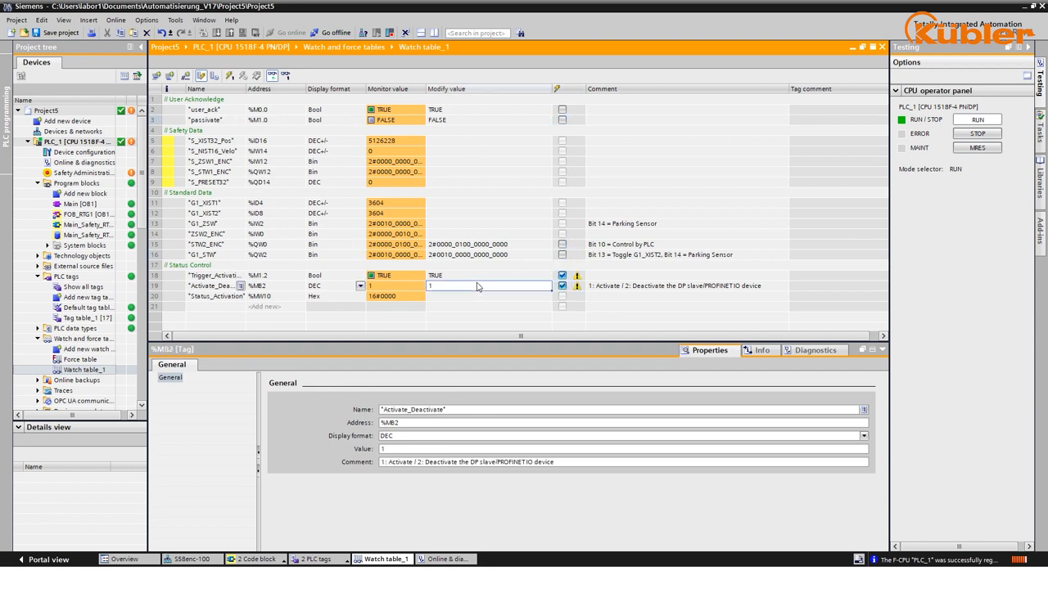
type("2")
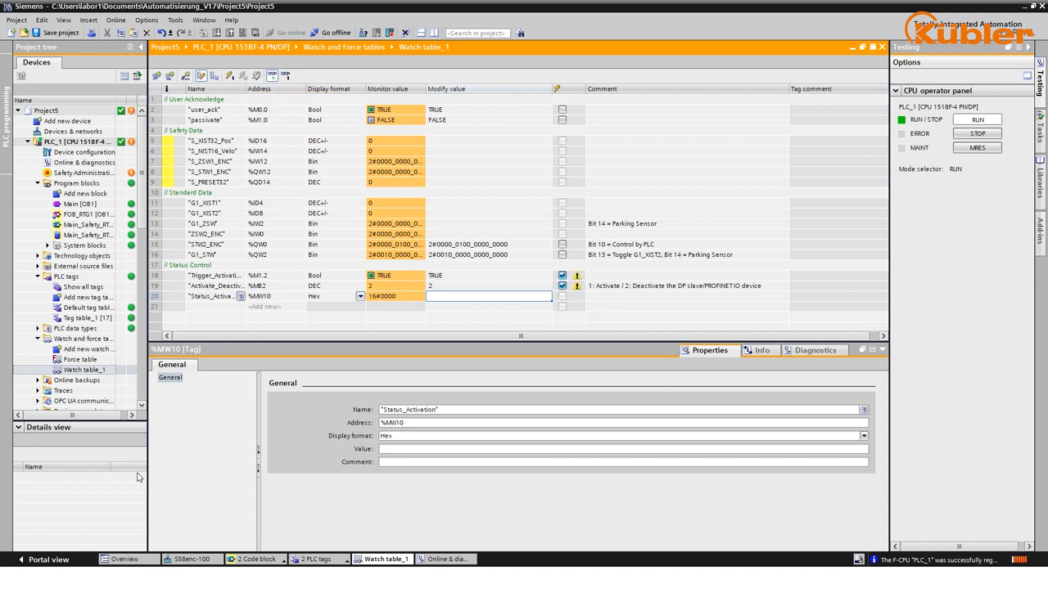
left_click(193, 559)
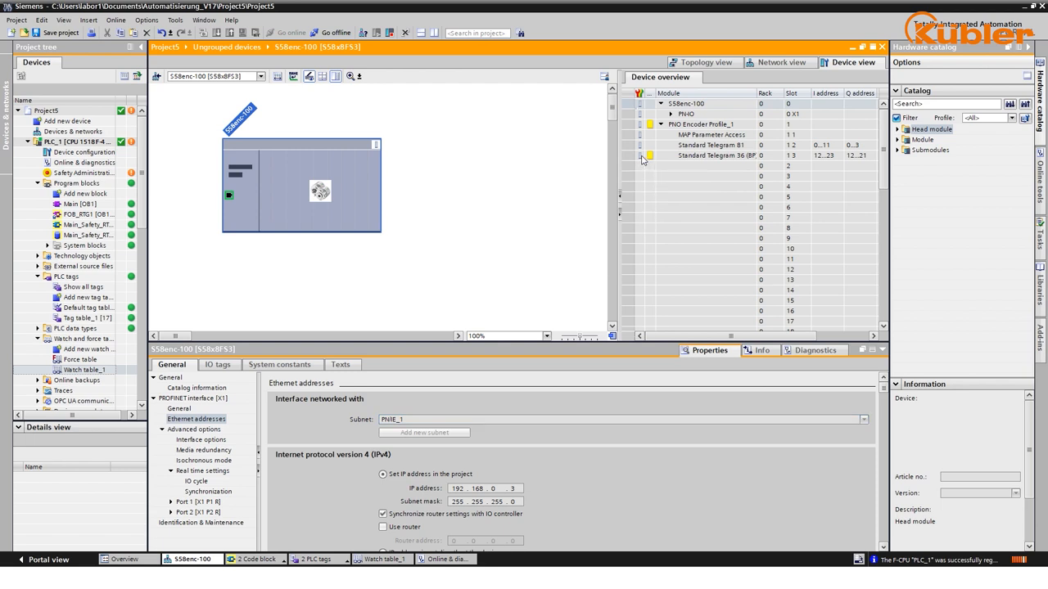
- Show the S58 encoder's device overview listing its PROFIenergy and telegram modules
left_click(717, 155)
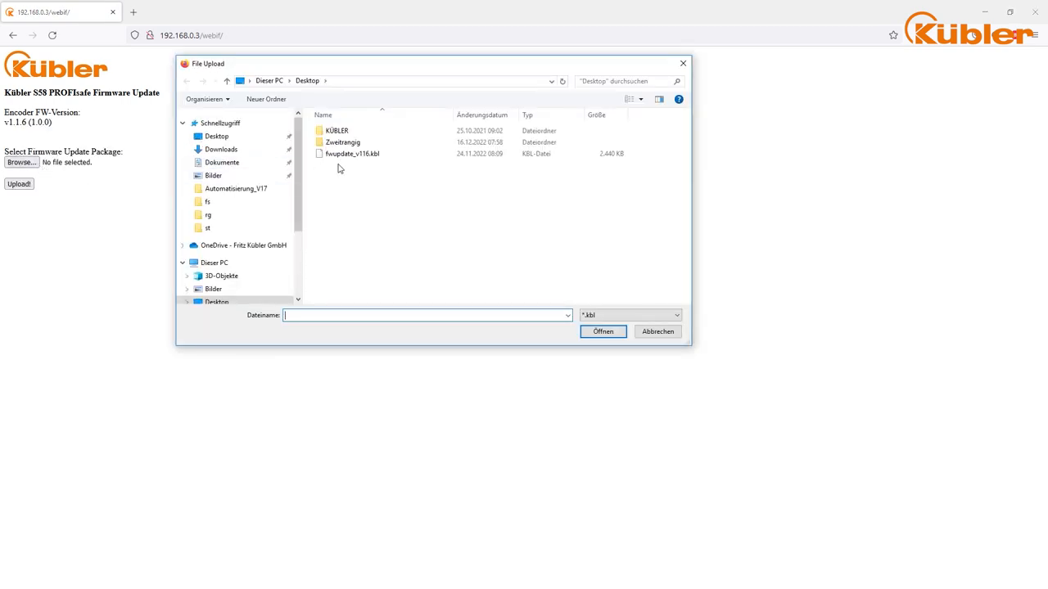
- Choose fwupdate_v116.kbl from the Desktop and start the firmware upload
left_click(352, 154)
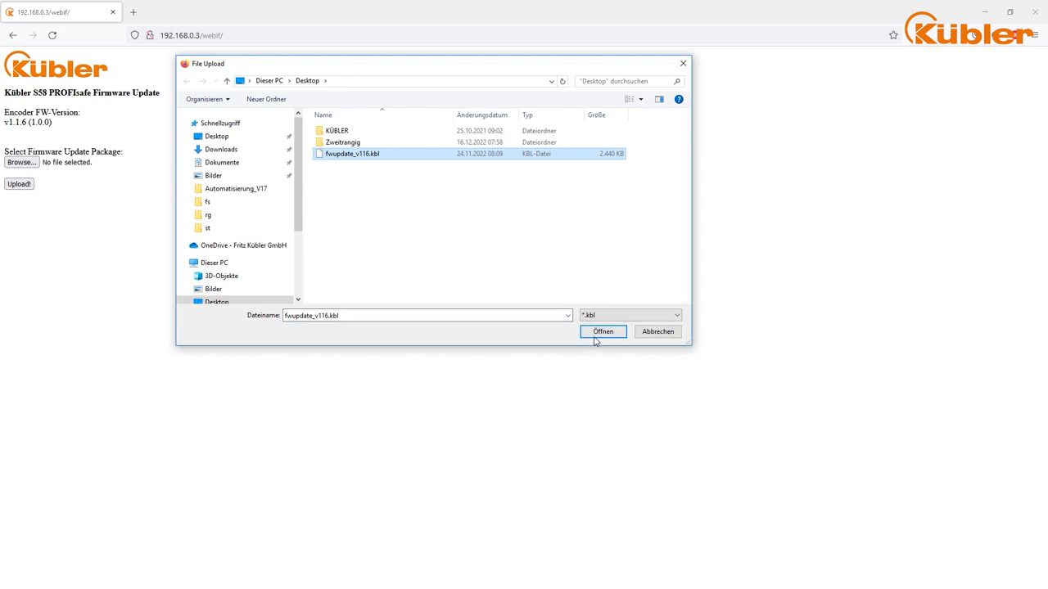
left_click(602, 331)
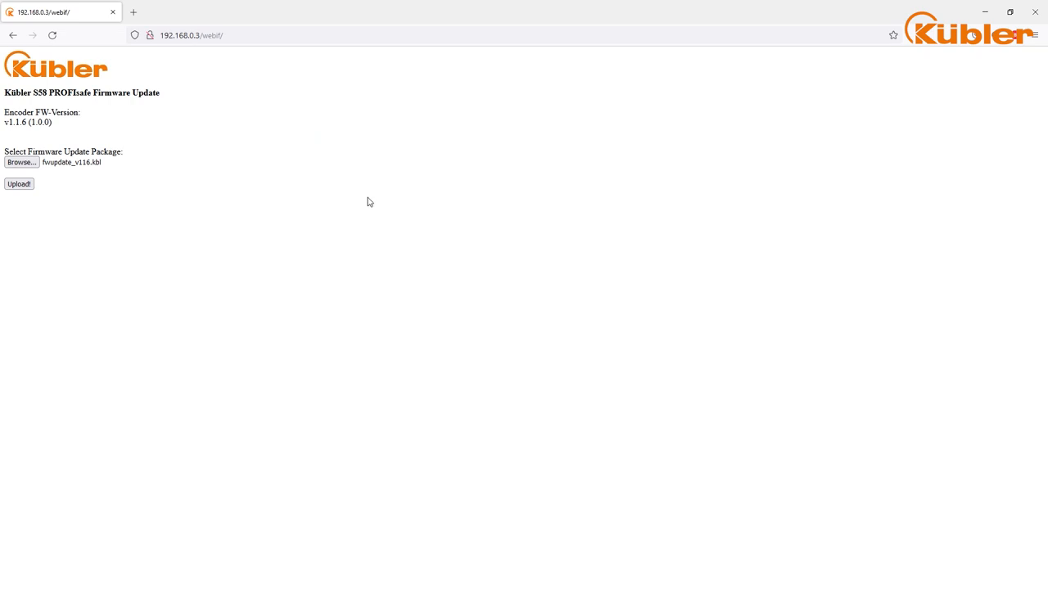
left_click(18, 183)
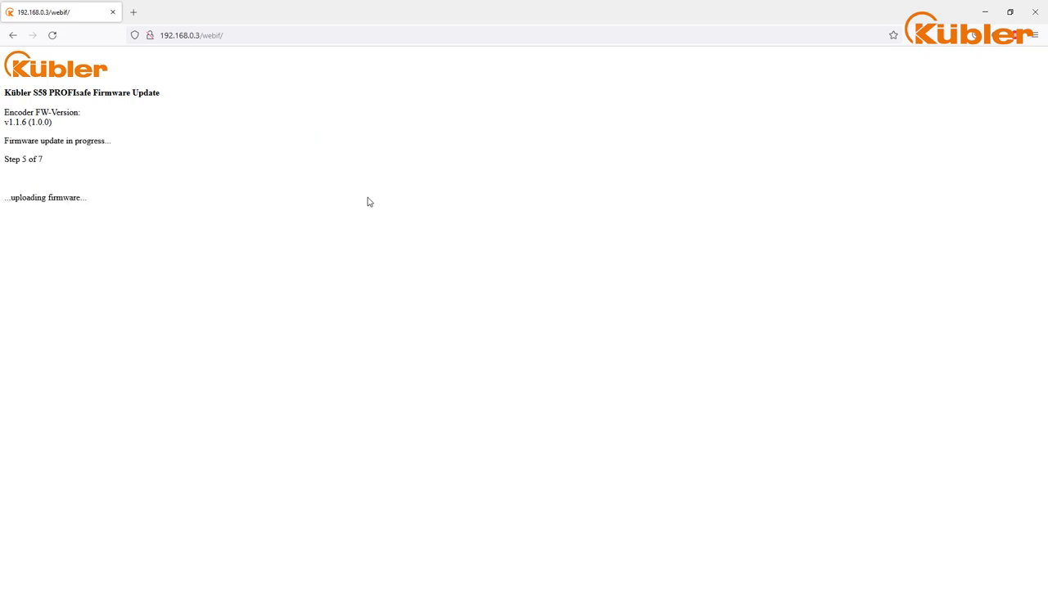